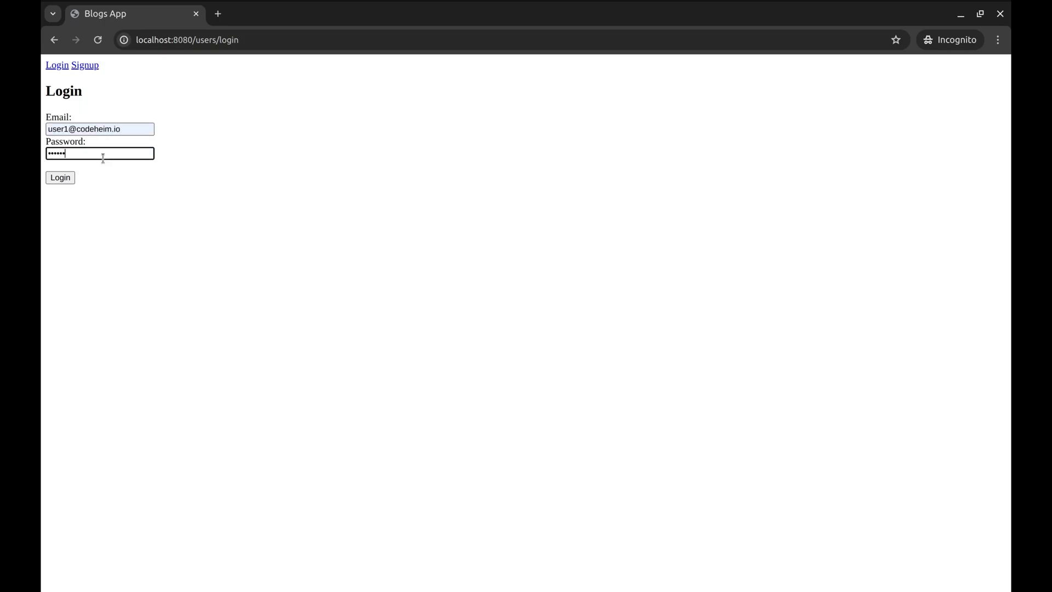
Step: Log into Blogs App and browse pages 2 and 3 of the blog list, then go back to the previous page
click(59, 178)
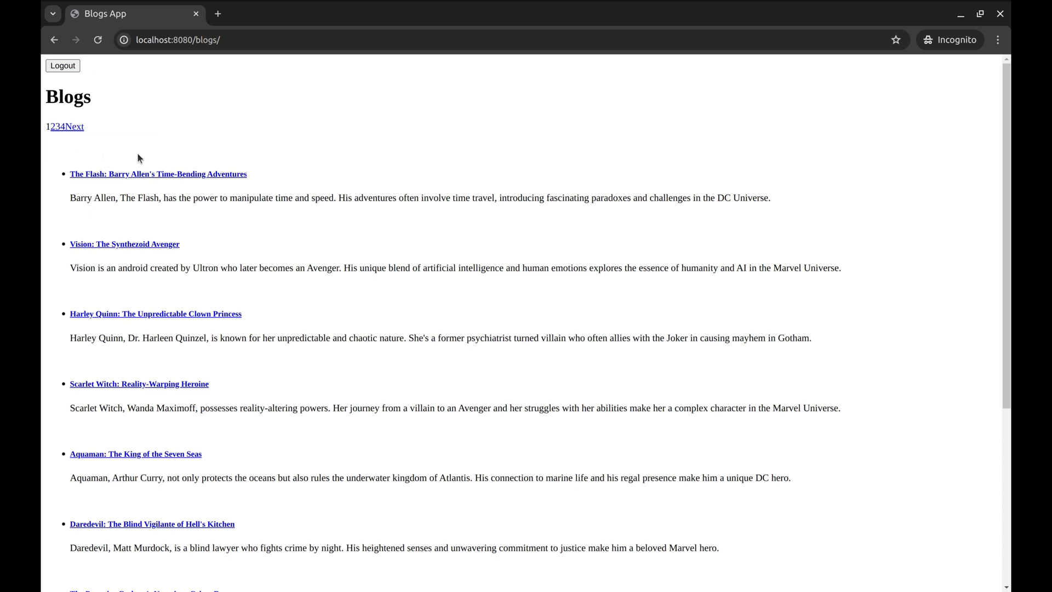
click(53, 127)
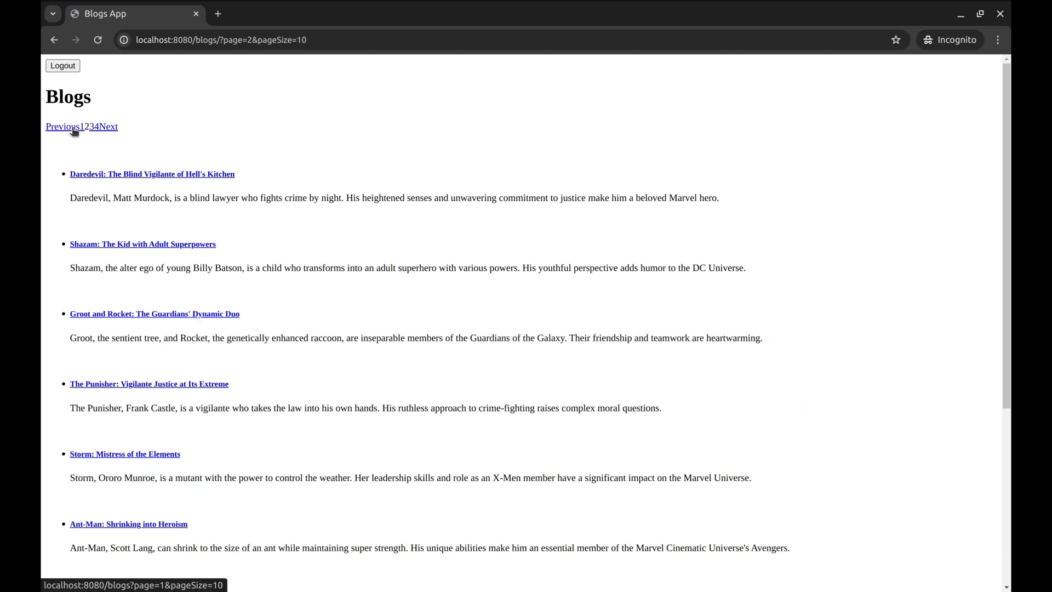
click(90, 127)
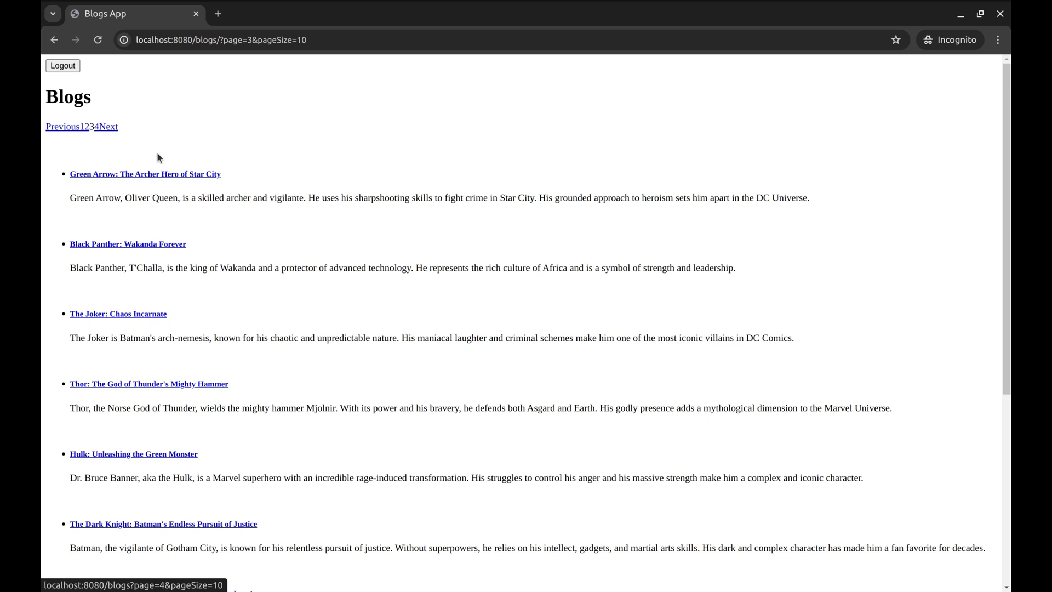
scroll(down, 3)
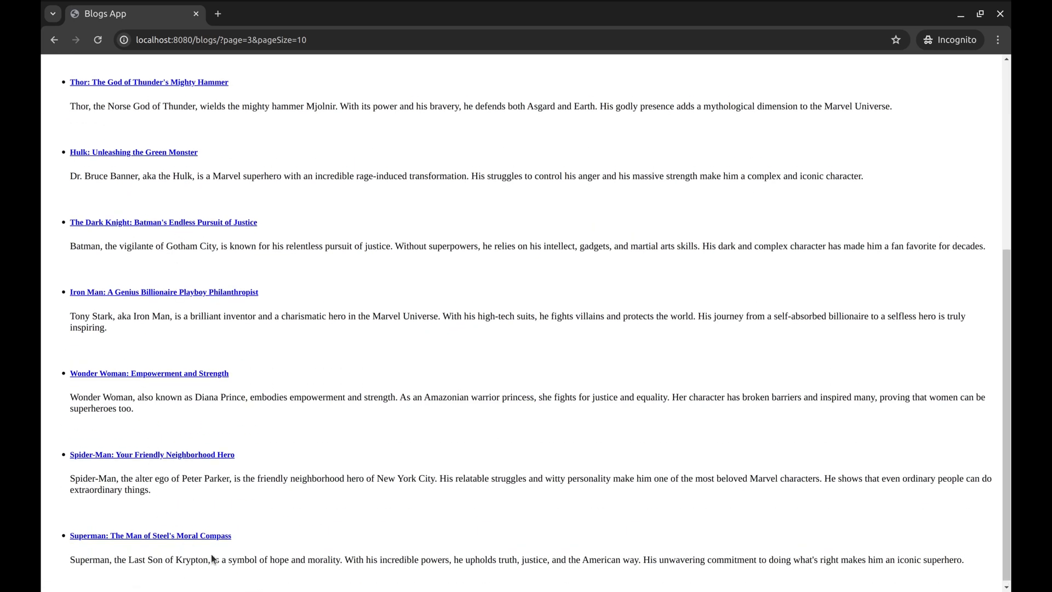
scroll(up, 3)
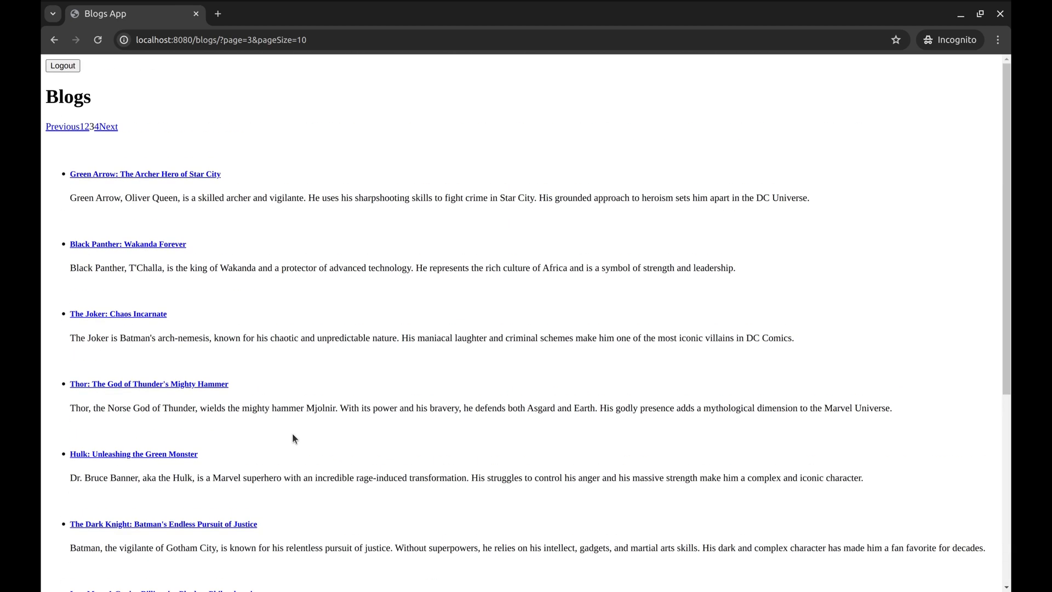
mouse_move(60, 129)
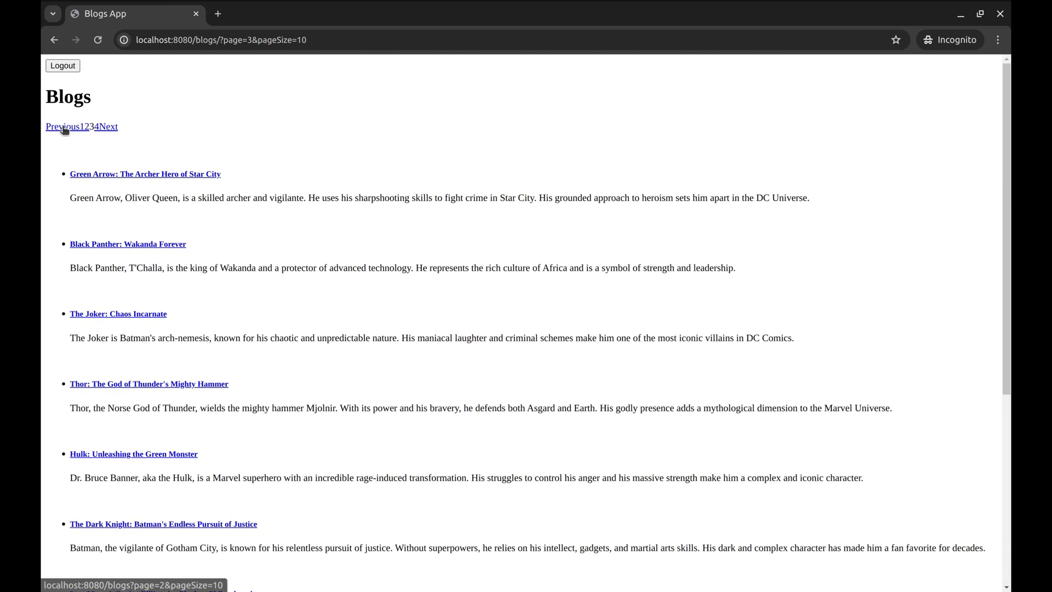
click(63, 127)
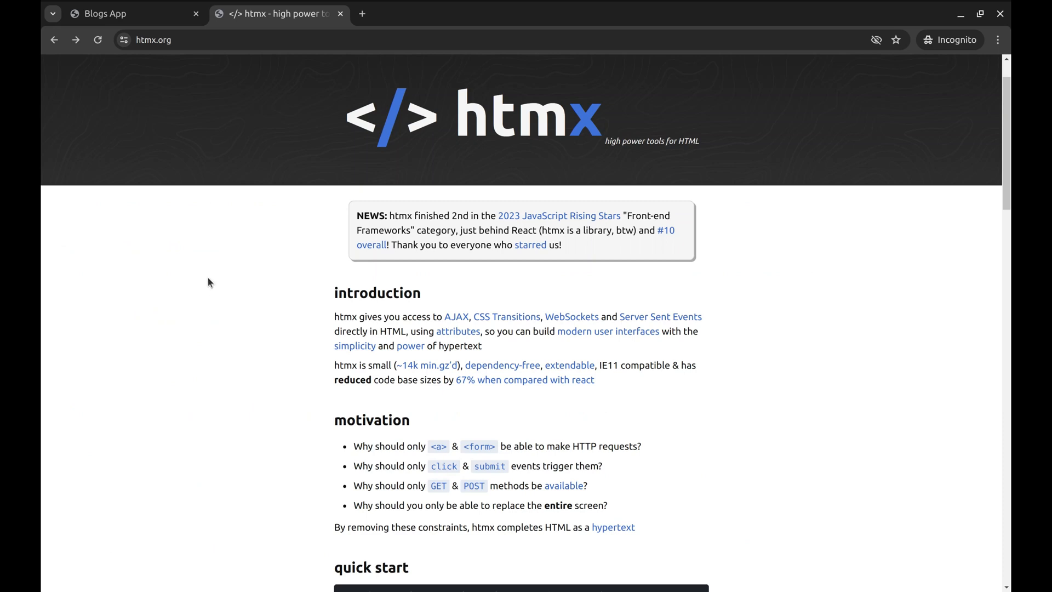
mouse_move(234, 292)
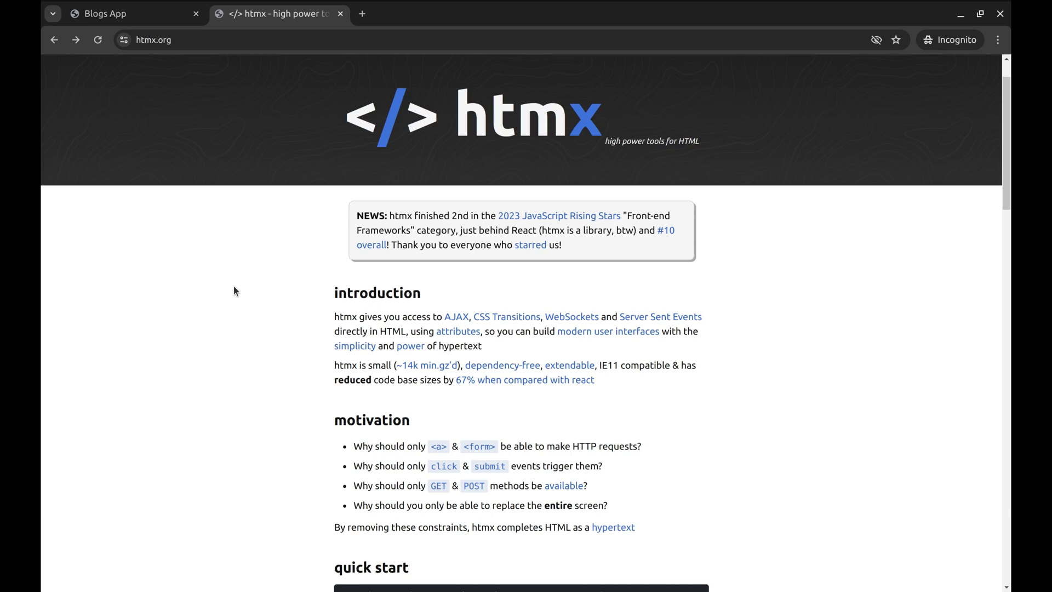
mouse_move(458, 61)
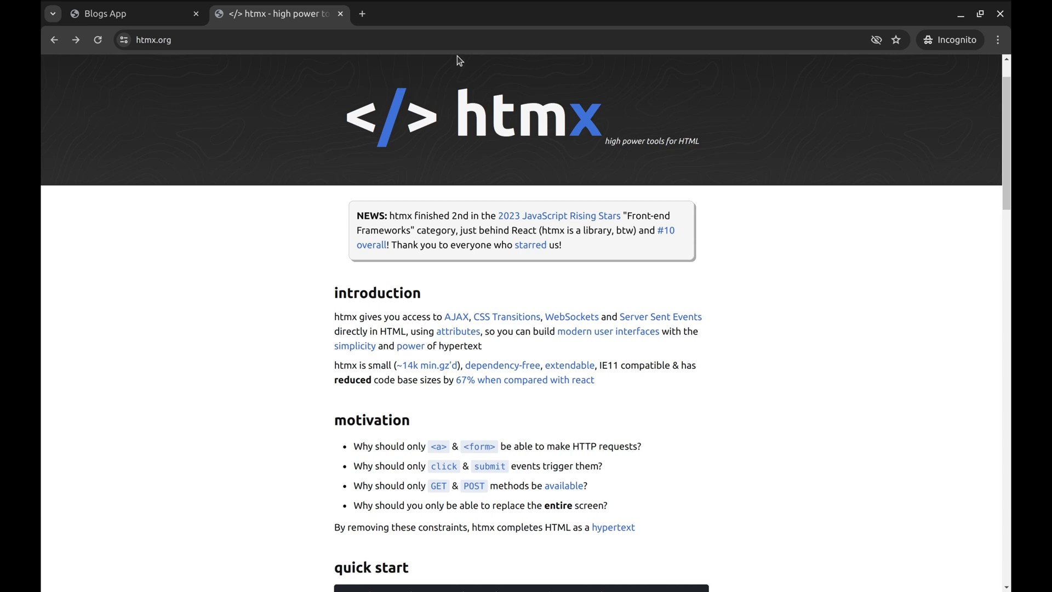
mouse_move(414, 88)
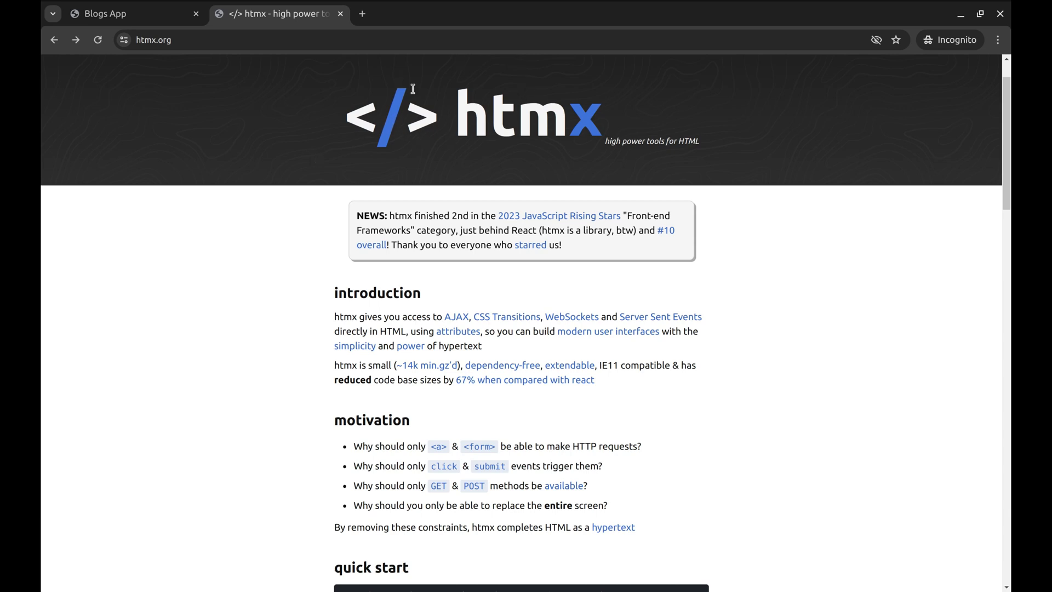
mouse_move(563, 132)
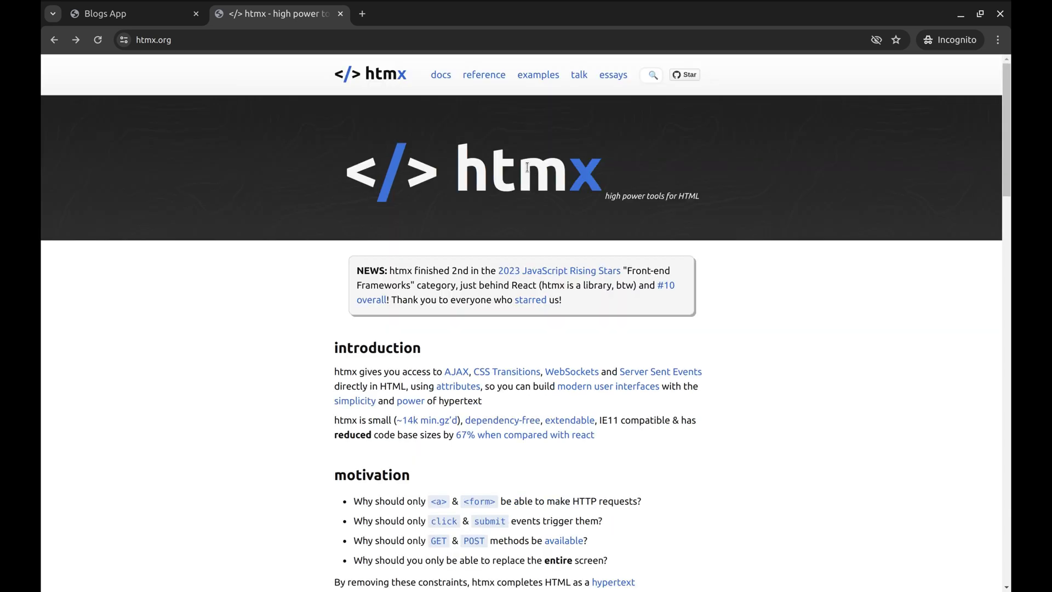
Step: In the htmx docs, select the unpkg CDN script tag line for copying
click(440, 75)
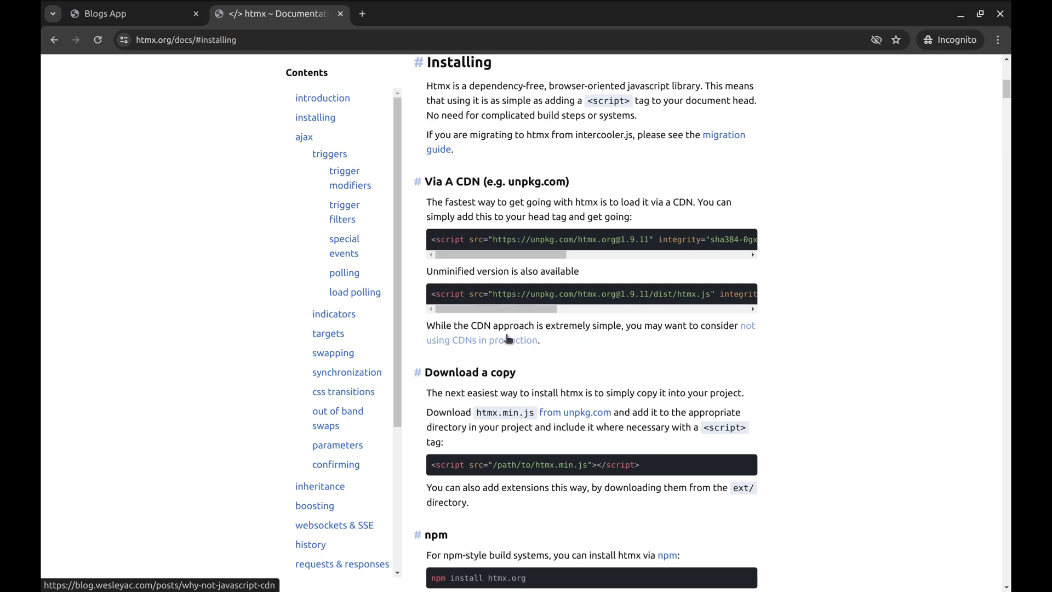
triple_click(559, 239)
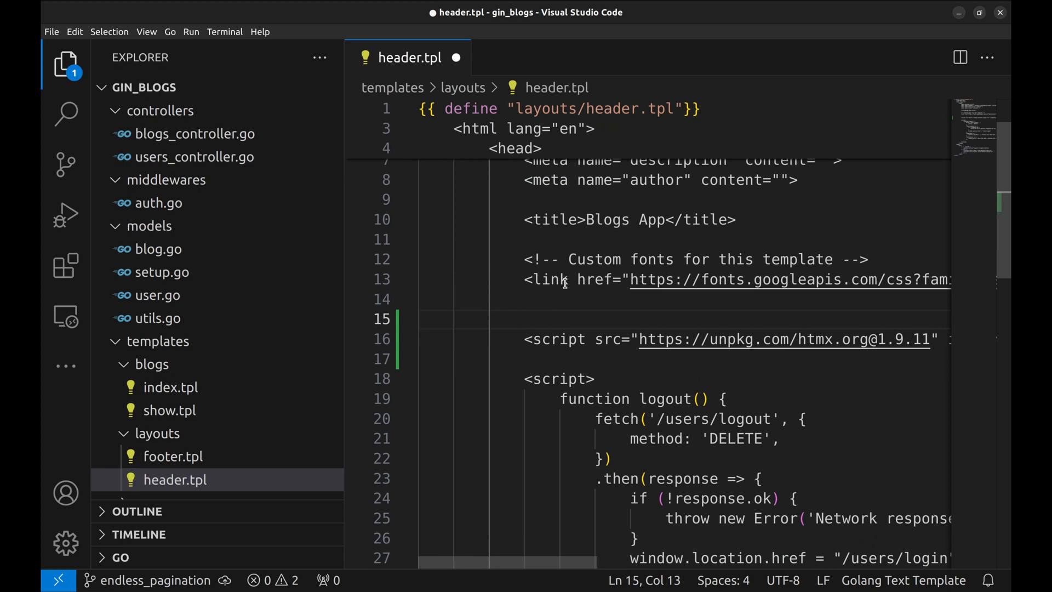
Step: Label the htmx script in header.tpl with an <!-- HTMX --> comment, then inspect the /blogs routes in main.go
text(<!-- HTMX -->)
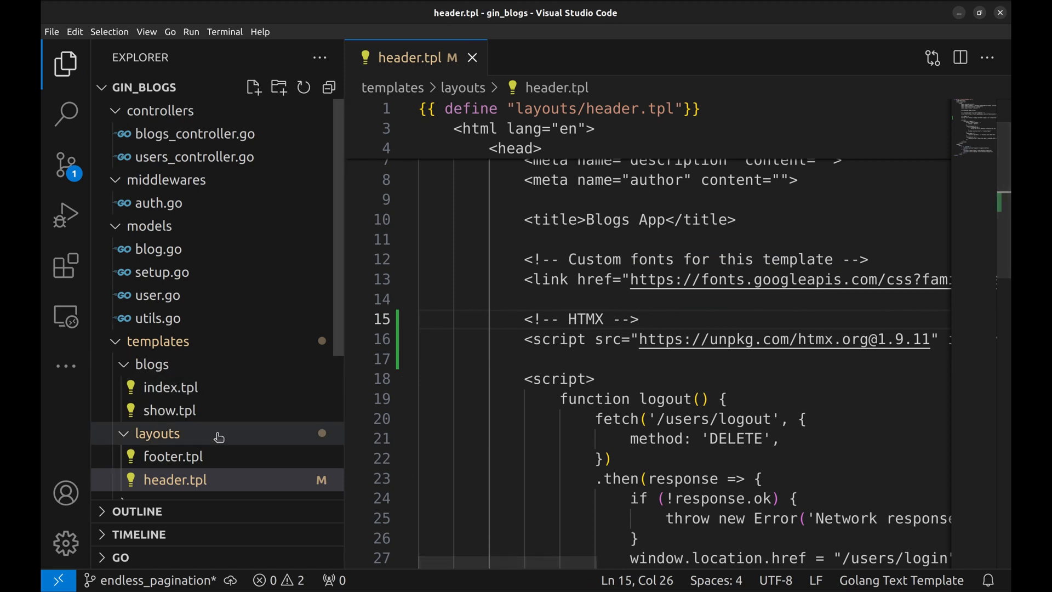
scroll(down, 3)
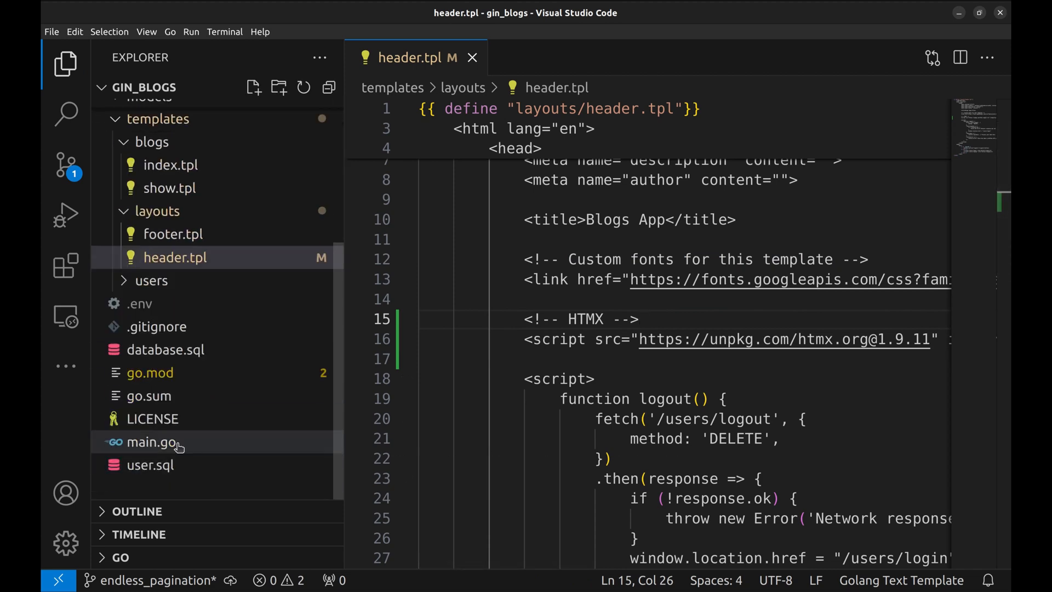
double_click(152, 441)
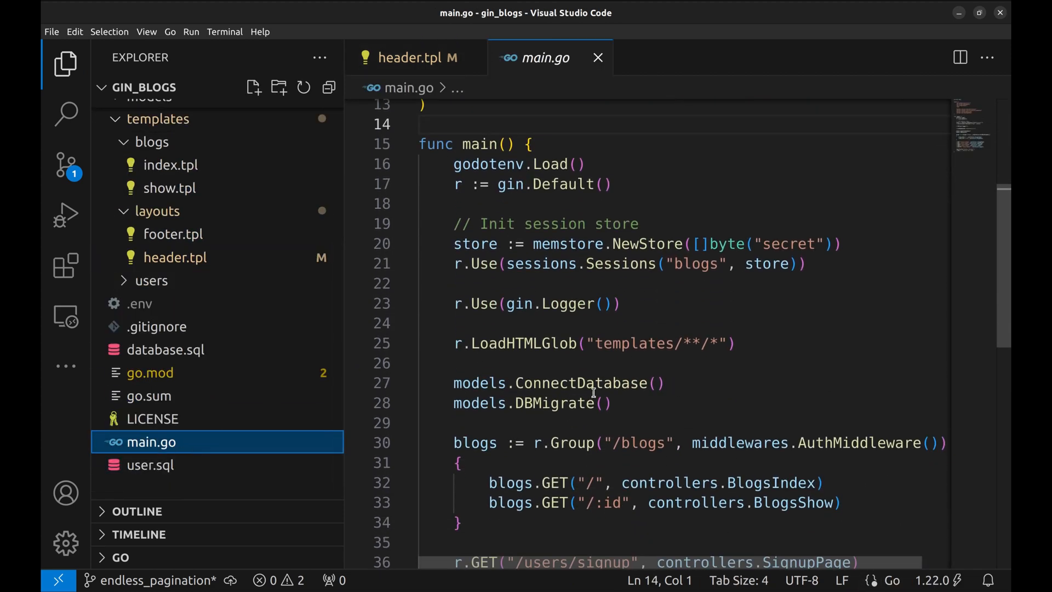
scroll(down, 3)
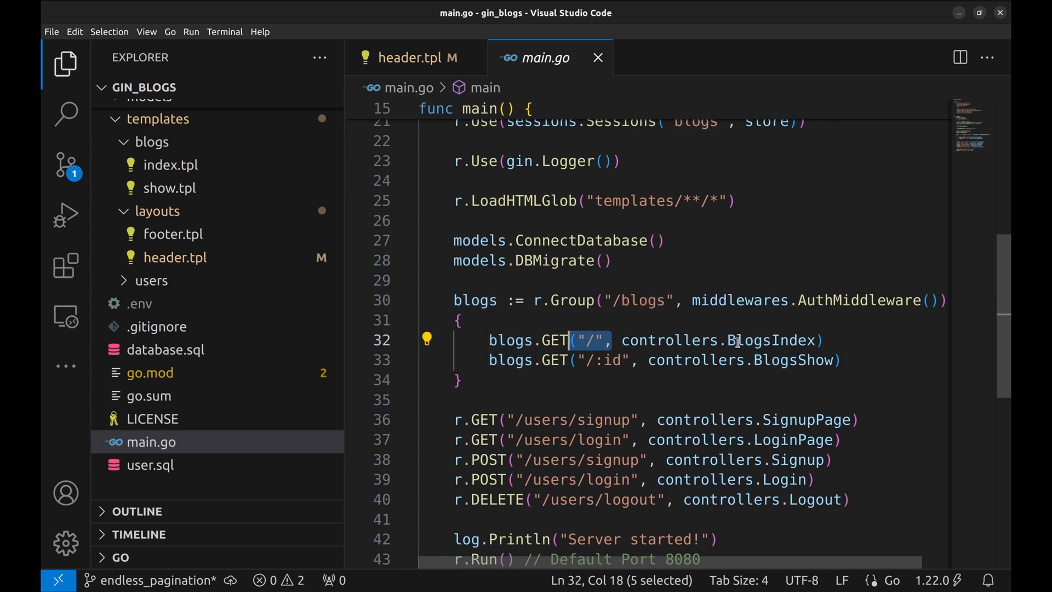
double_click(771, 339)
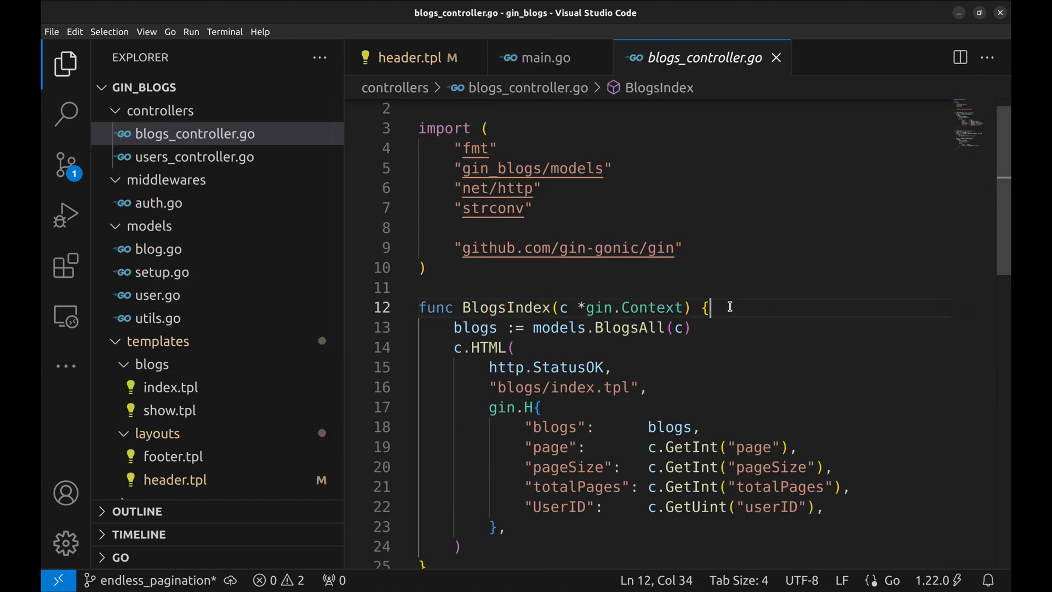
scroll(down, 3)
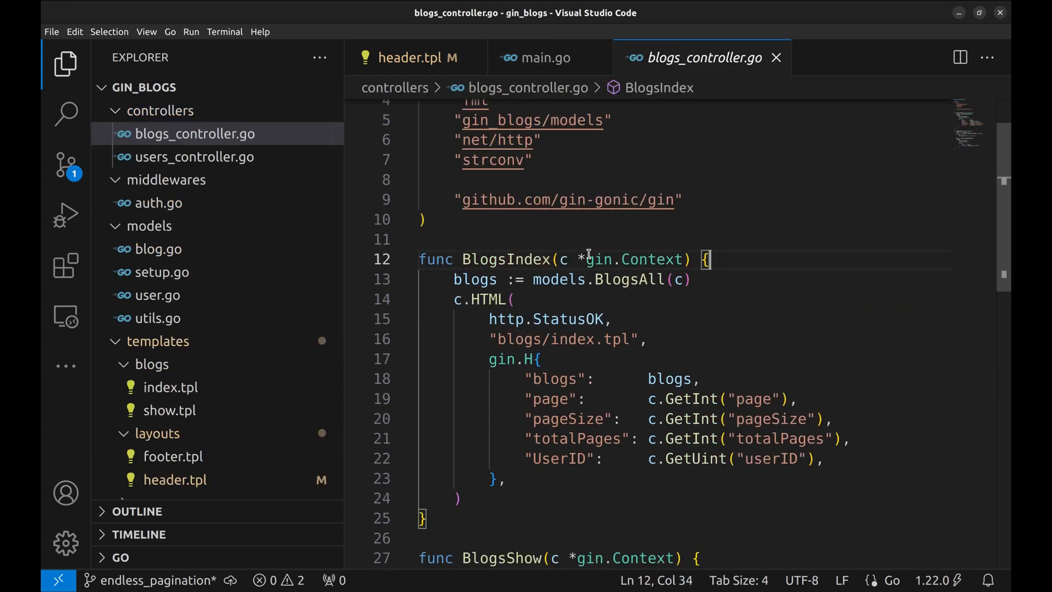
double_click(563, 258)
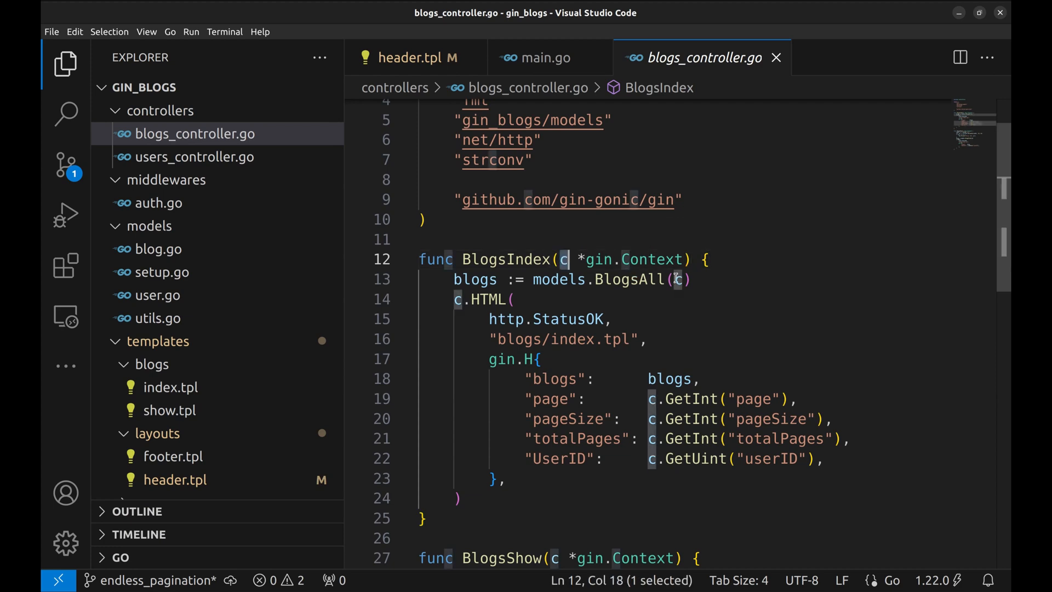
mouse_move(629, 282)
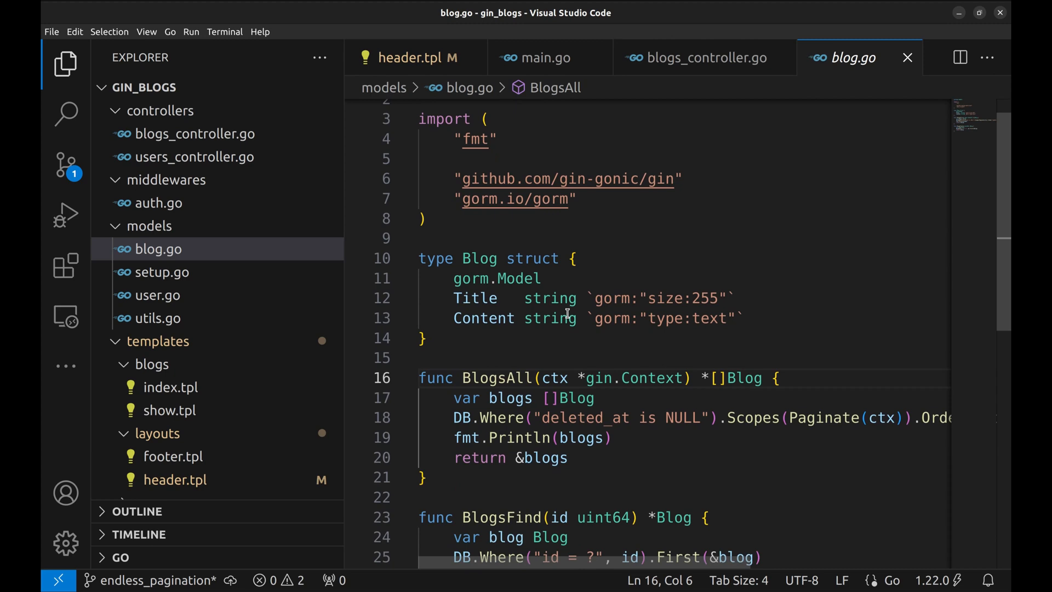
scroll(down, 3)
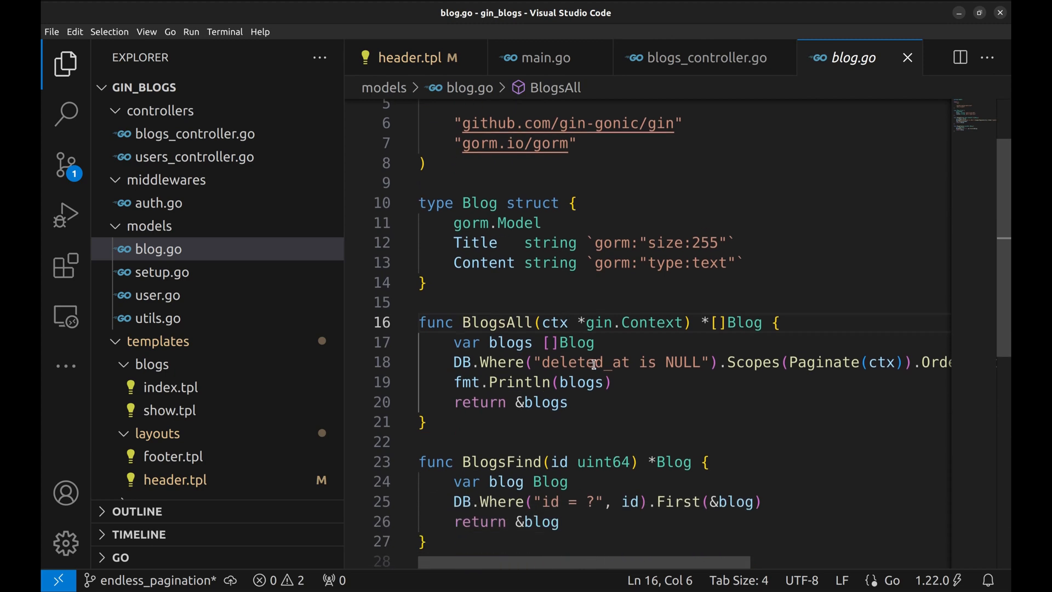
mouse_move(751, 362)
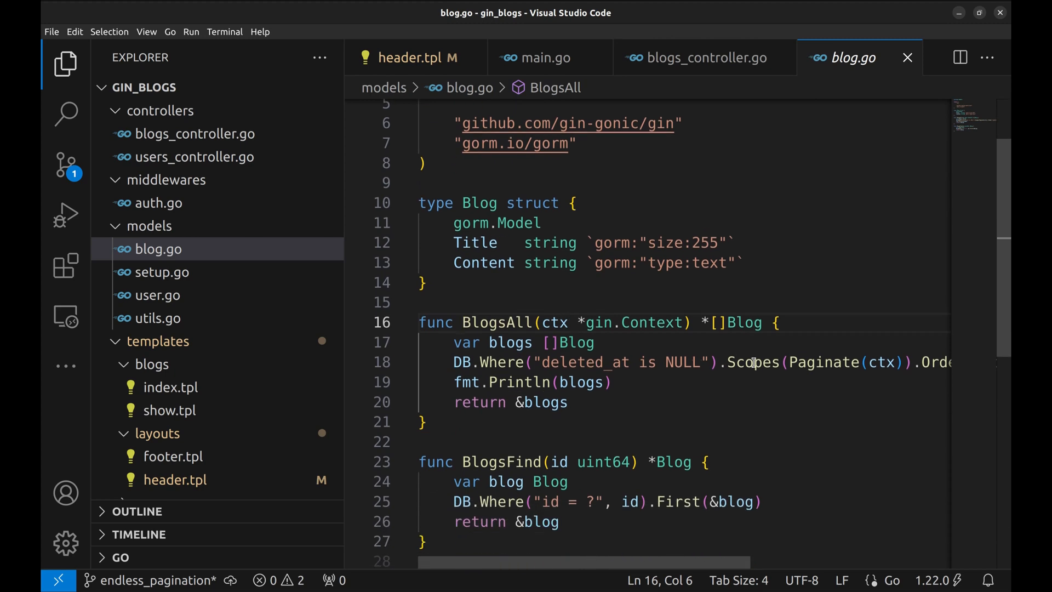
scroll(right, 3)
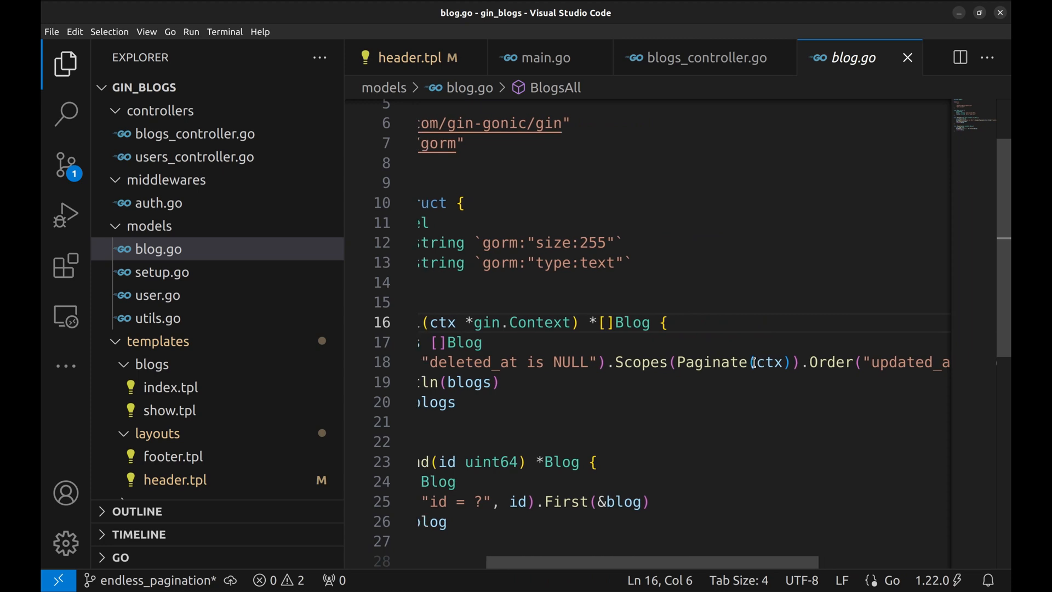
mouse_move(718, 362)
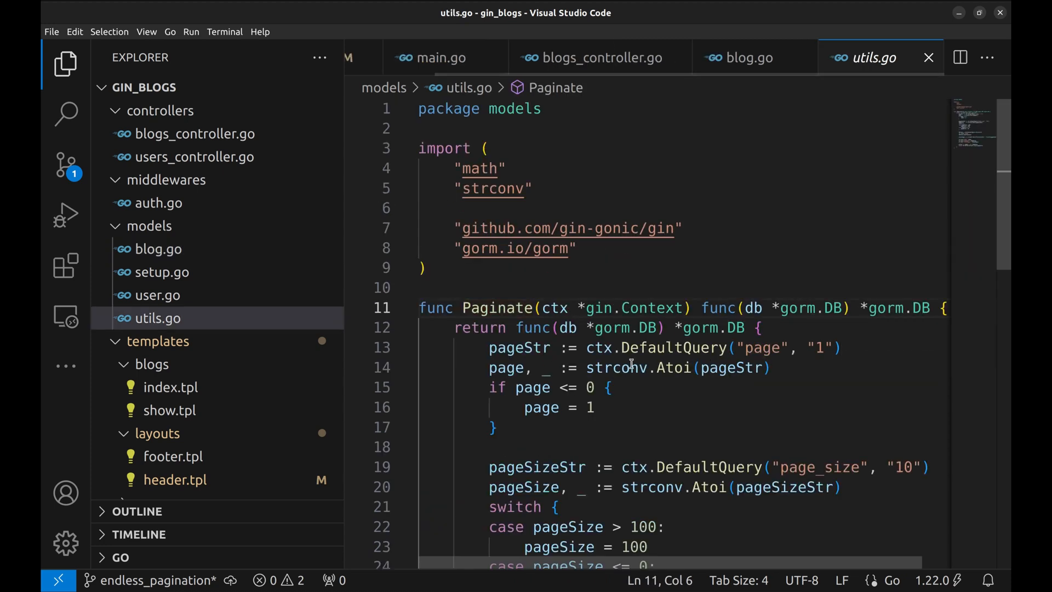
scroll(down, 3)
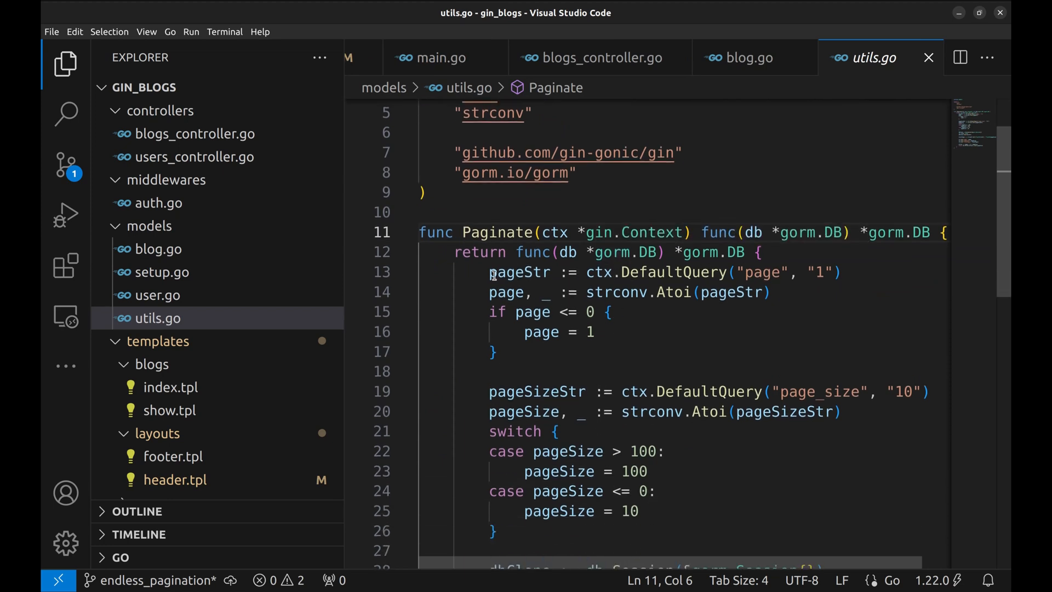
drag(489, 271, 492, 351)
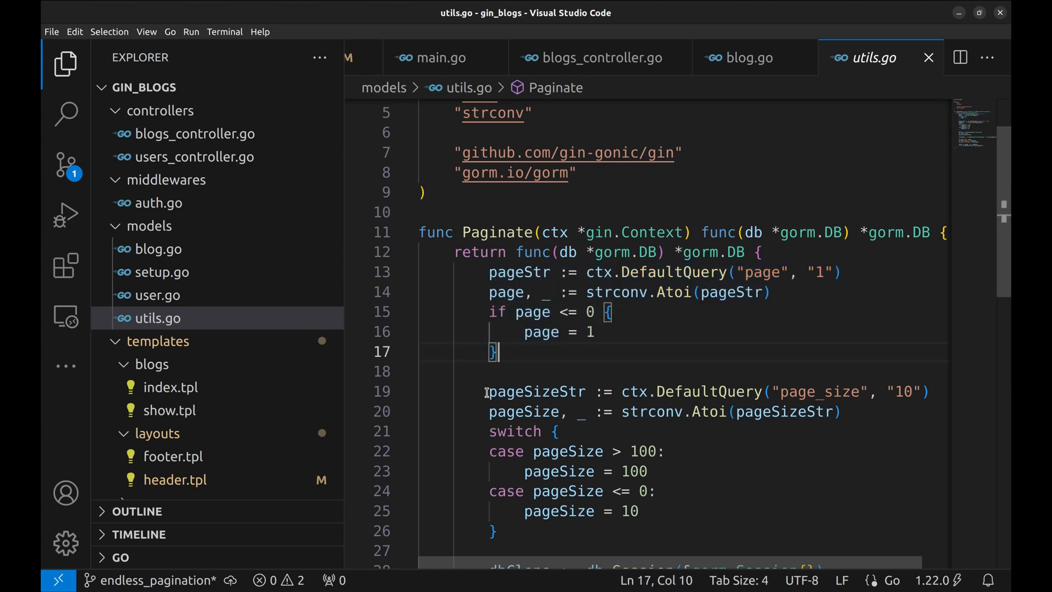
drag(485, 391, 518, 450)
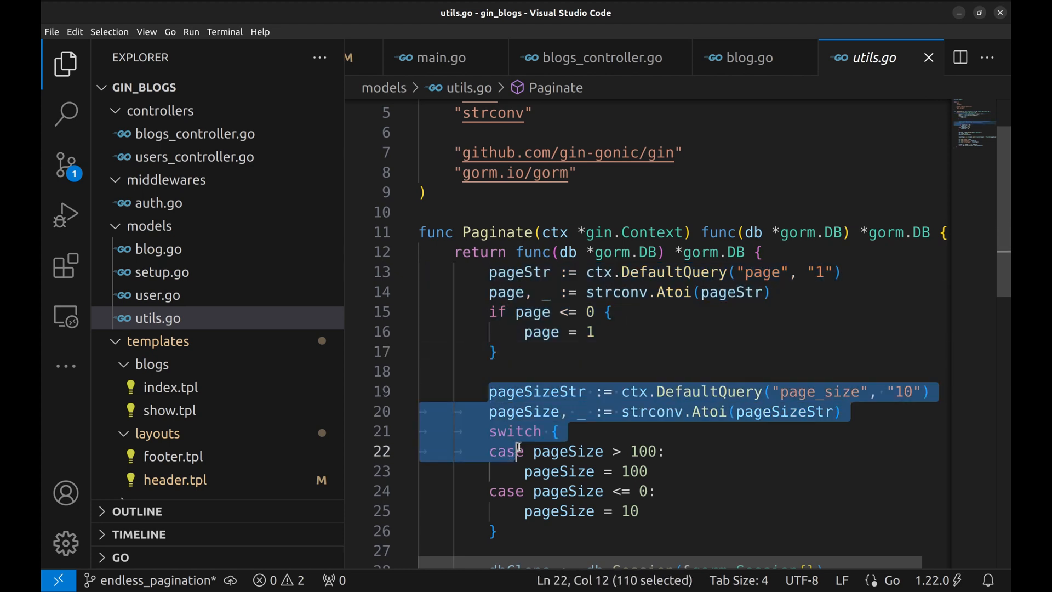
click(497, 530)
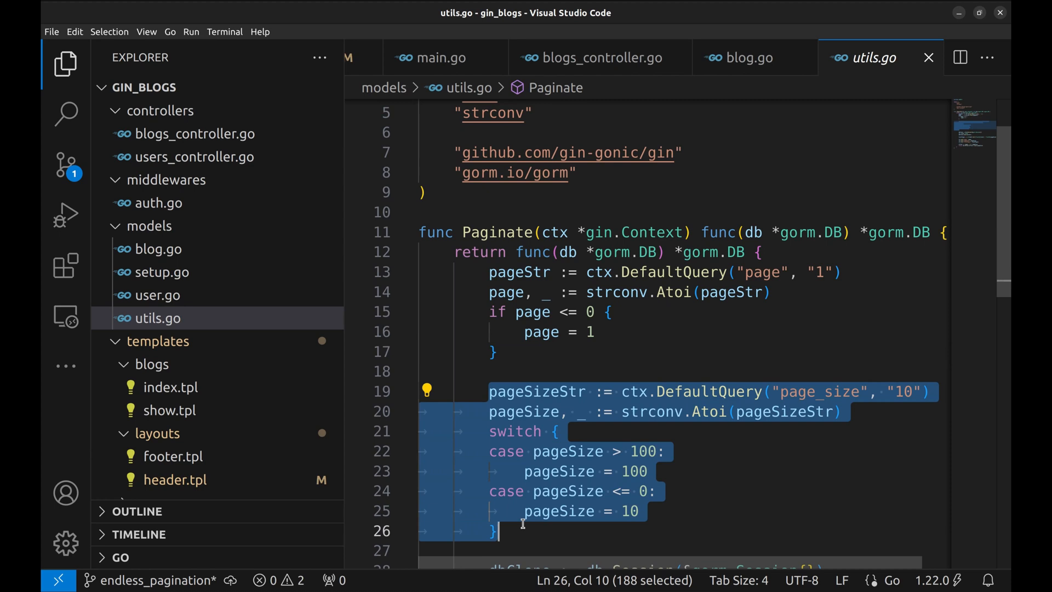
mouse_move(585, 530)
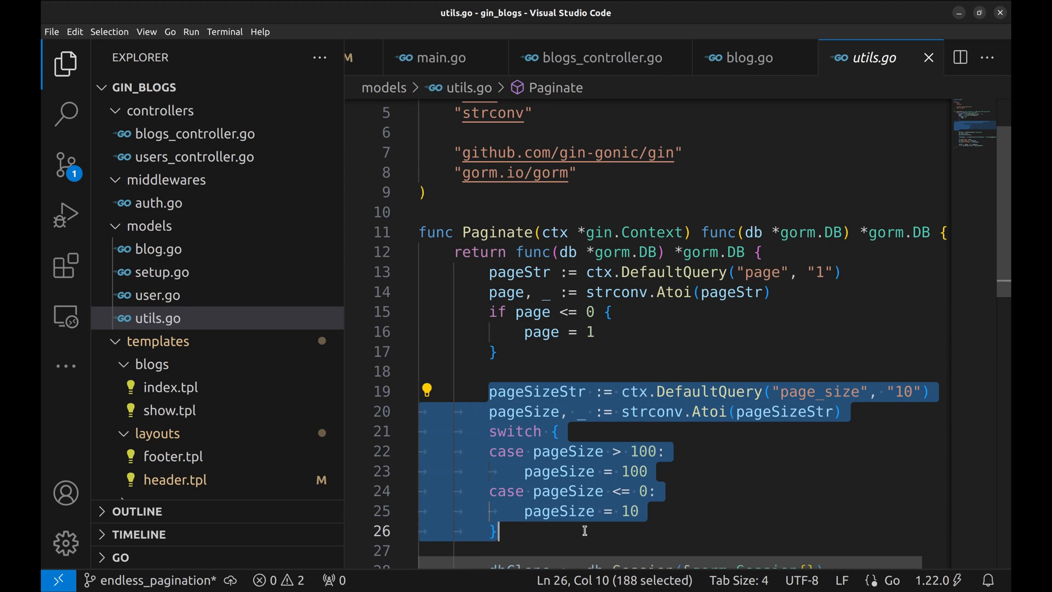
scroll(down, 3)
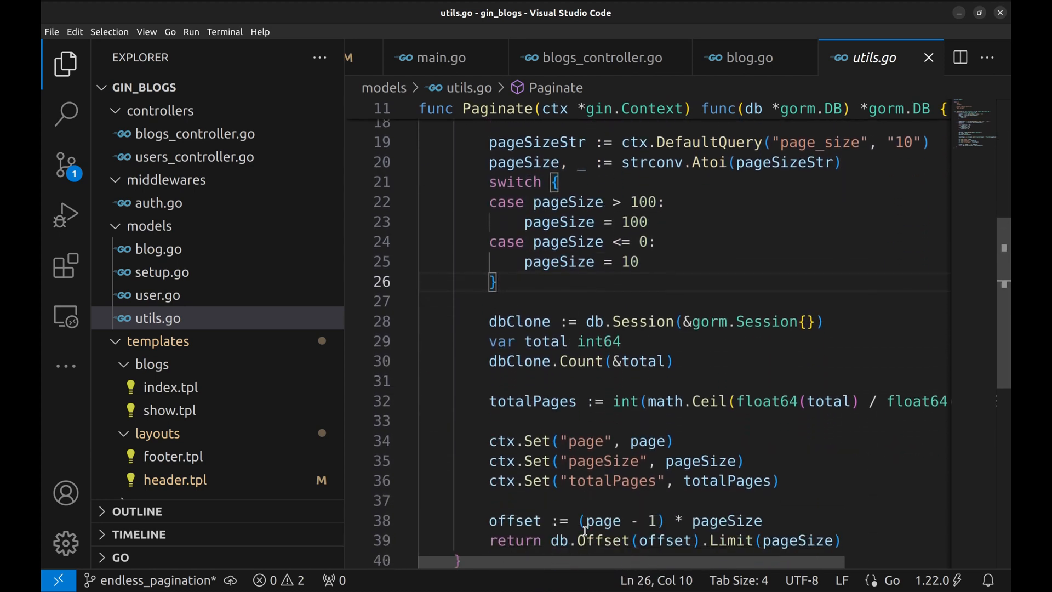
scroll(down, 3)
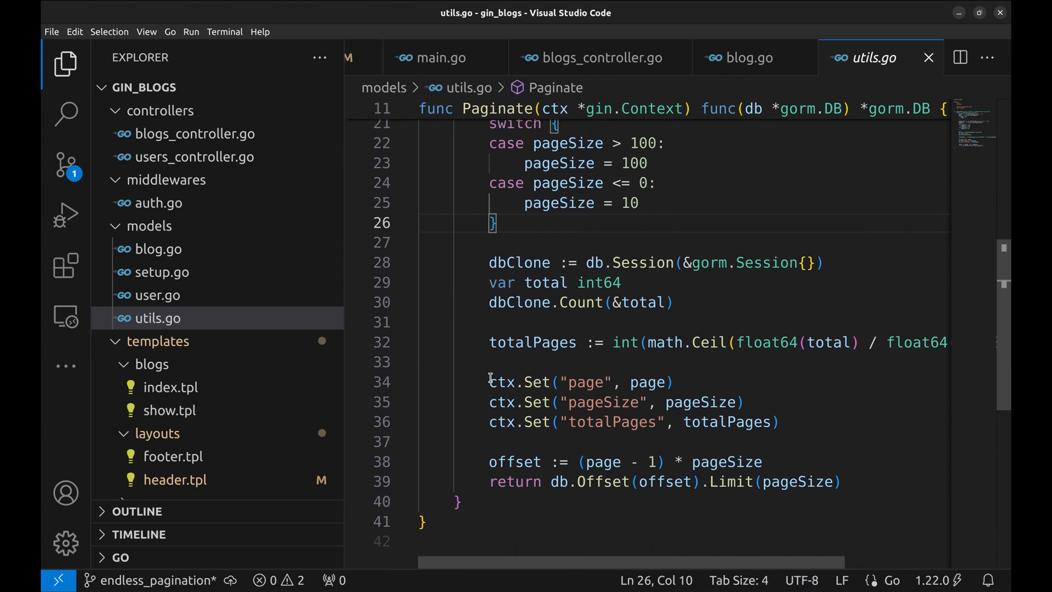
drag(488, 383, 778, 420)
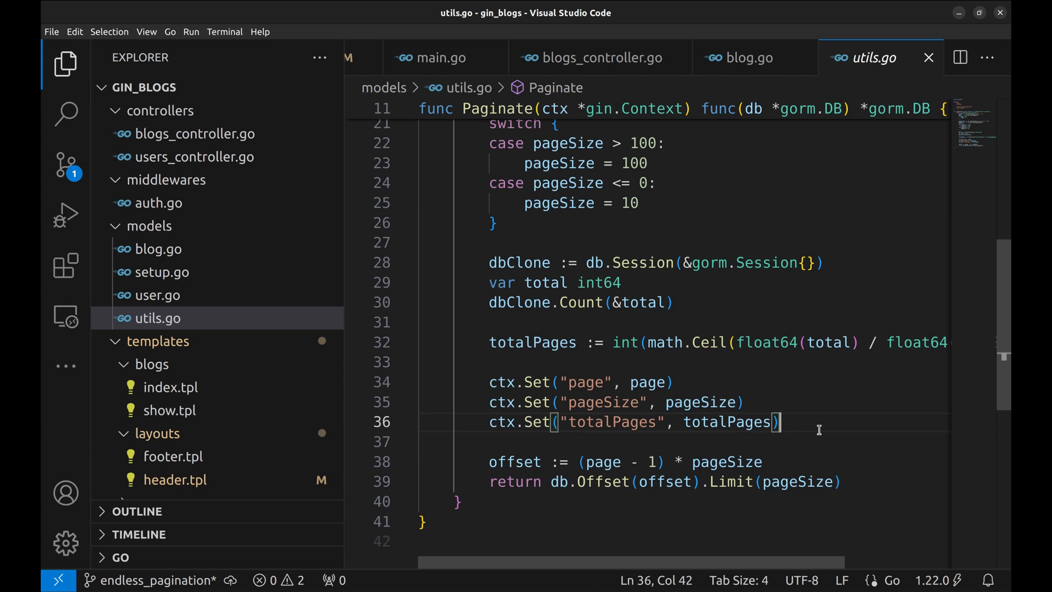
click(749, 57)
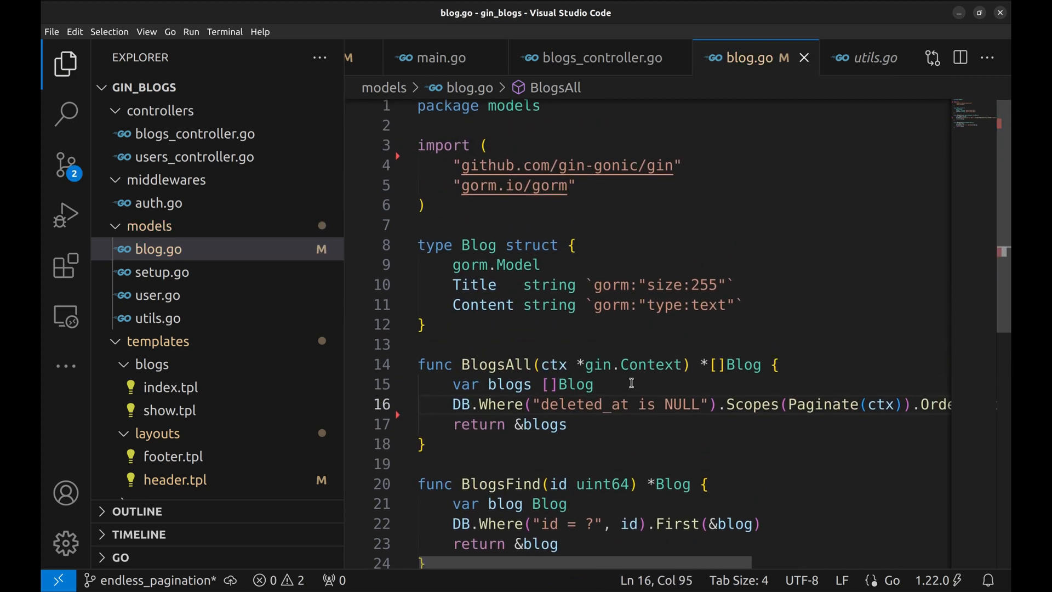
mouse_move(521, 403)
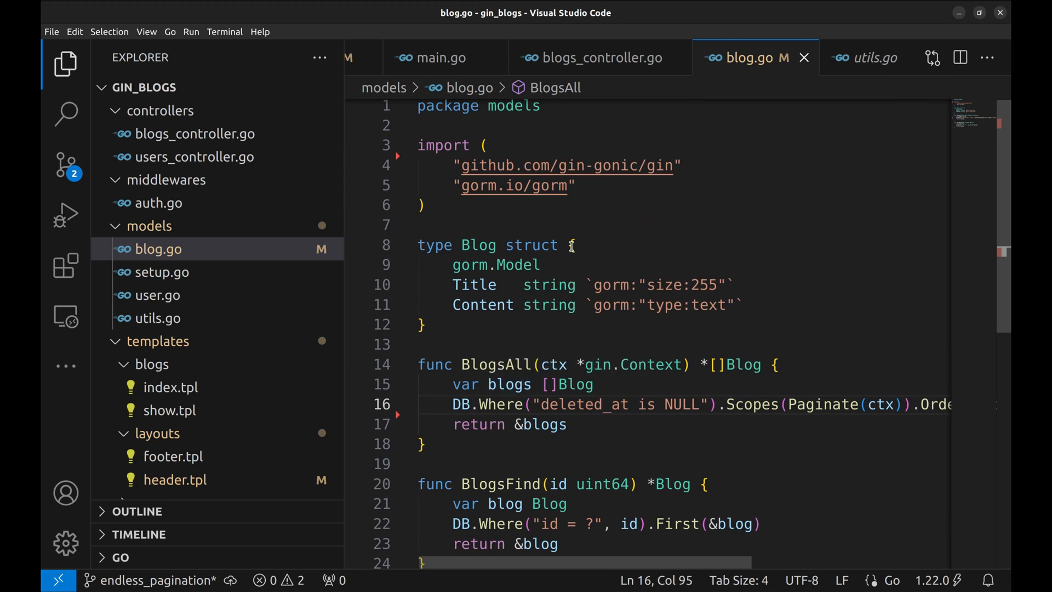
Step: Review BlogsIndex's page, pageSize and totalPages values in blogs_controller.go
click(600, 57)
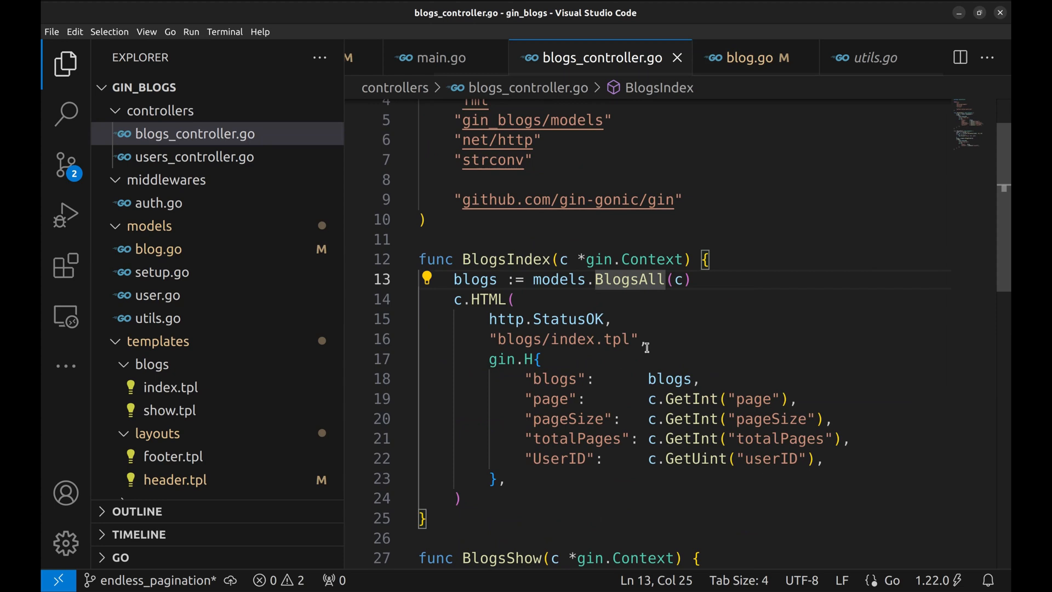
scroll(down, 3)
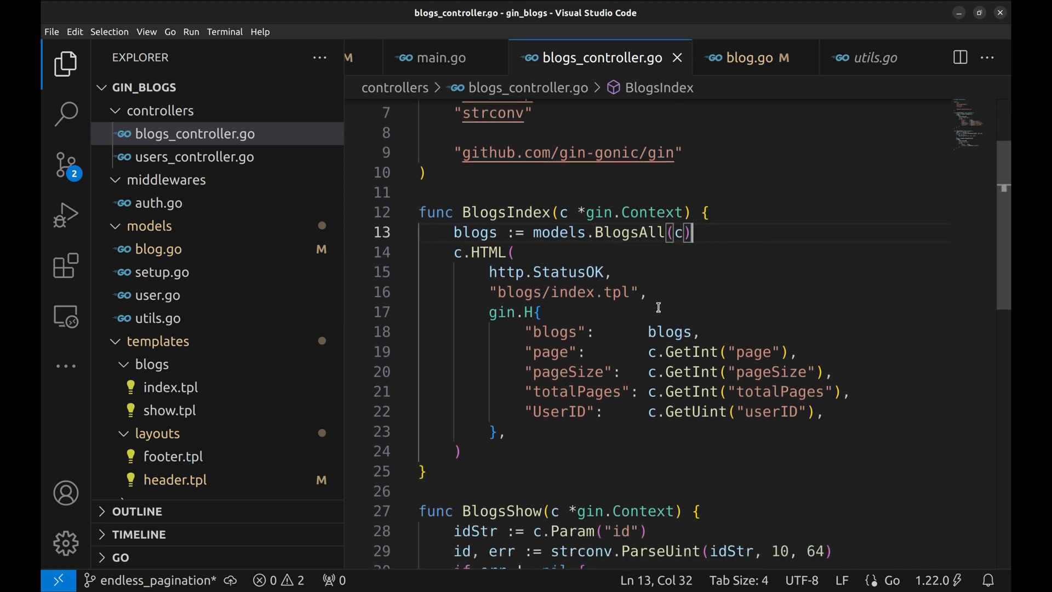
mouse_move(704, 320)
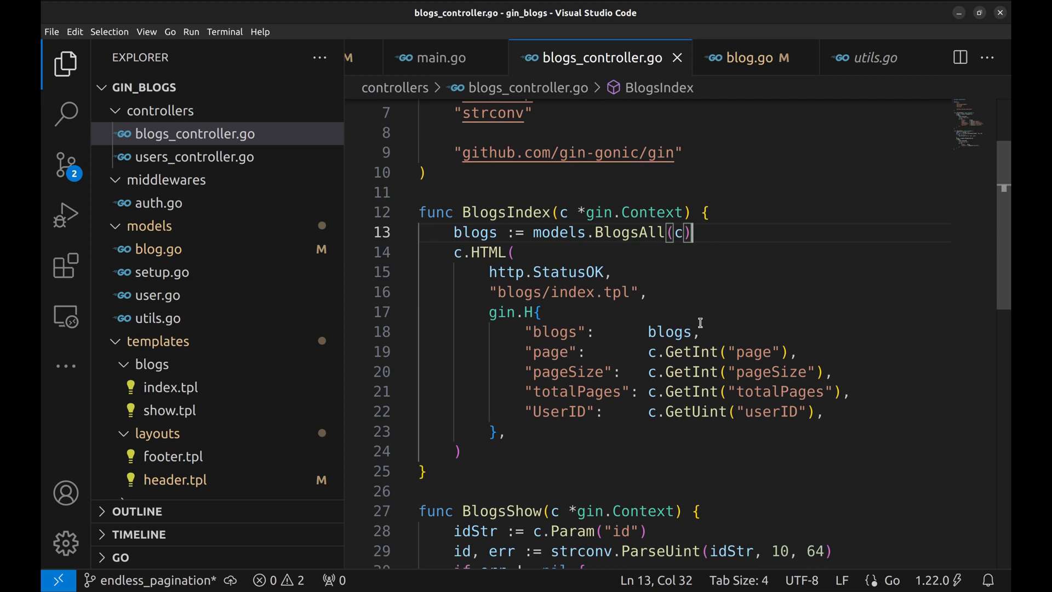
mouse_move(482, 390)
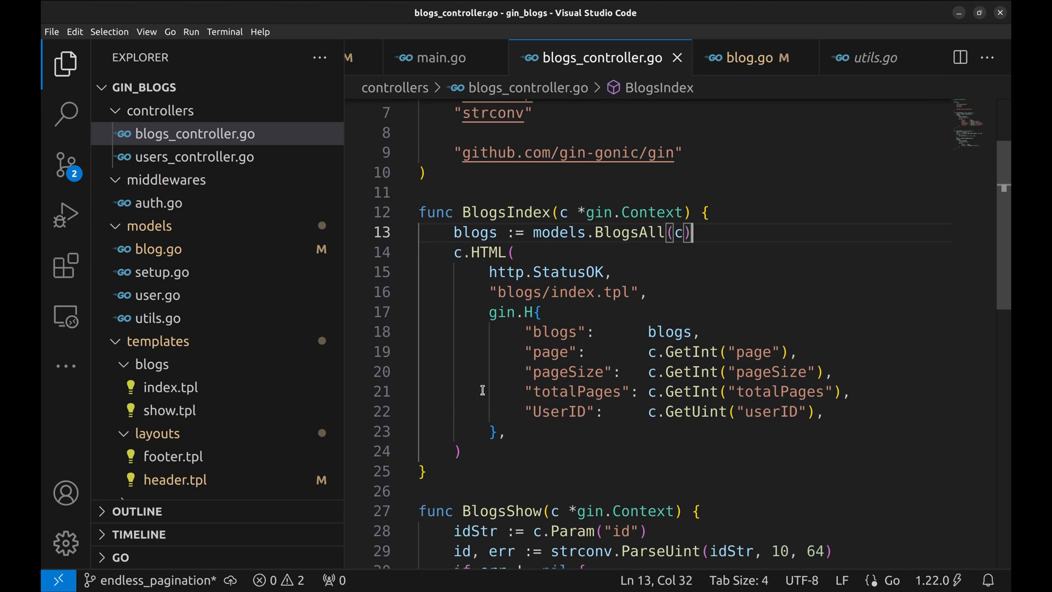
double_click(572, 292)
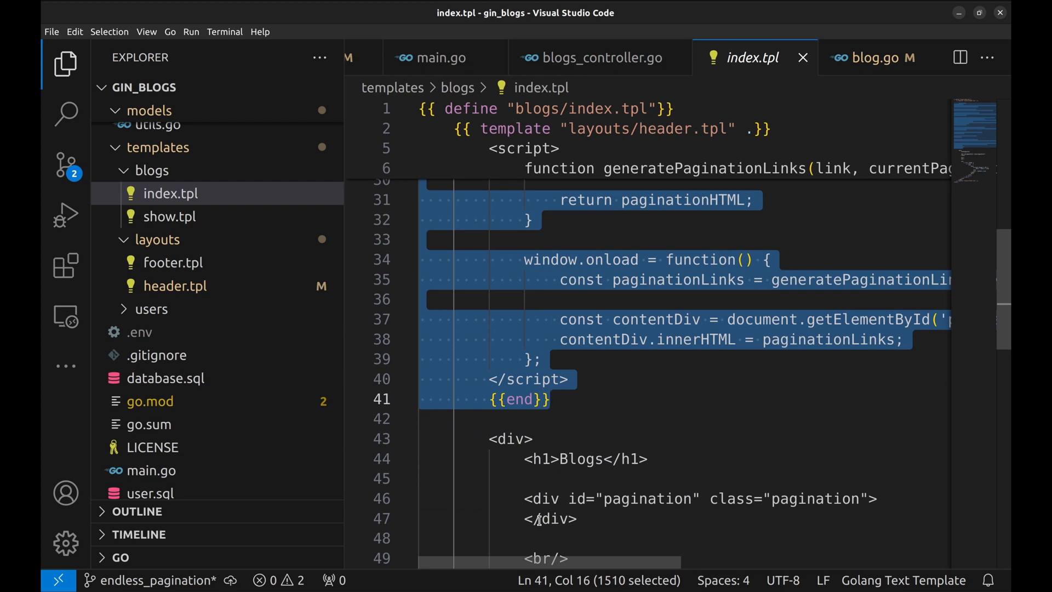
Step: Delete the pagination script and the pagination div with its line breaks from index.tpl
key(Delete)
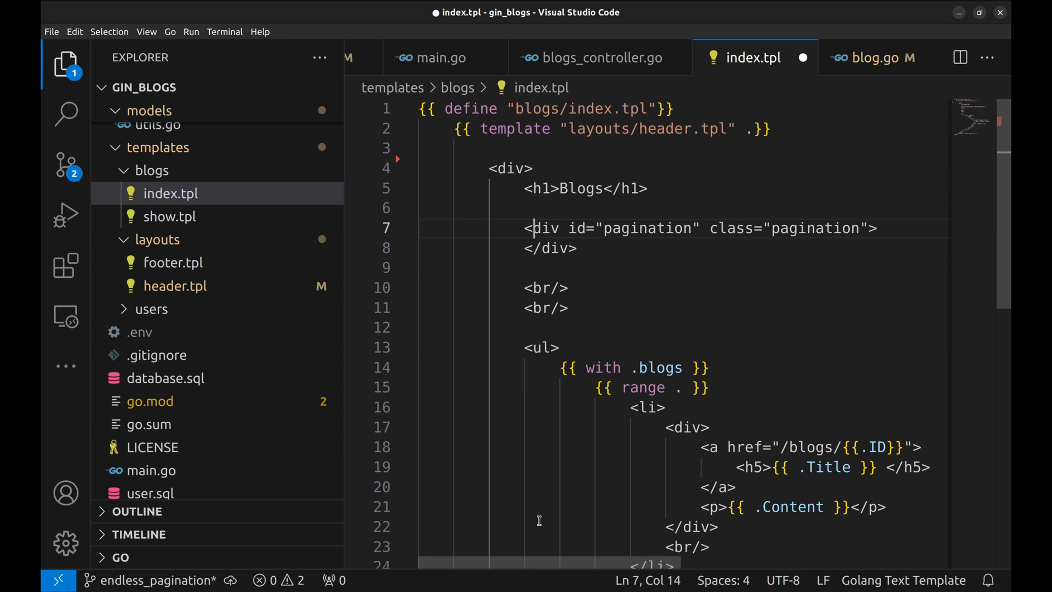
drag(533, 227, 419, 326)
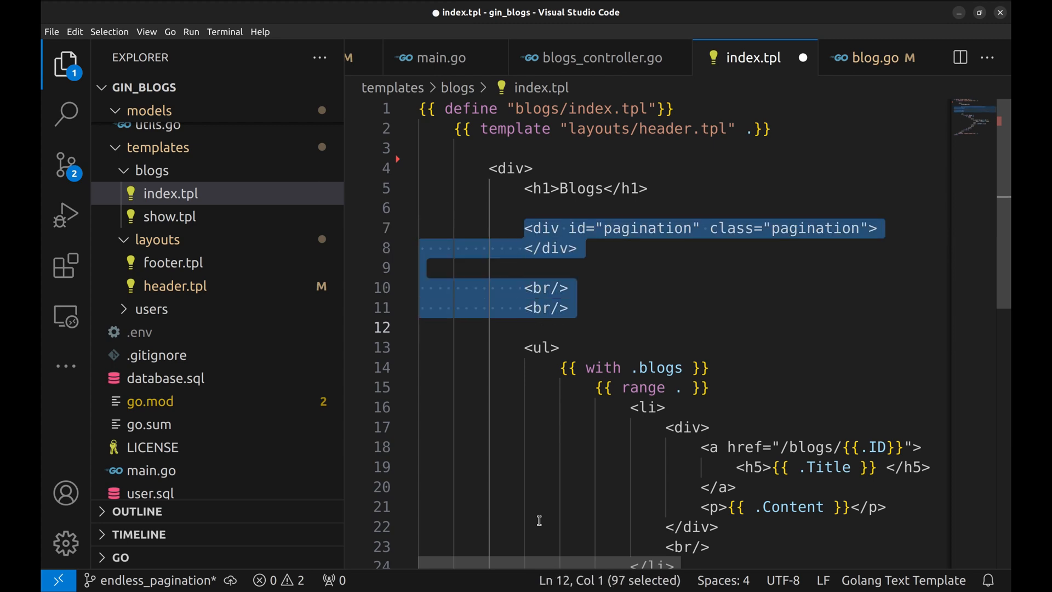
key(Delete)
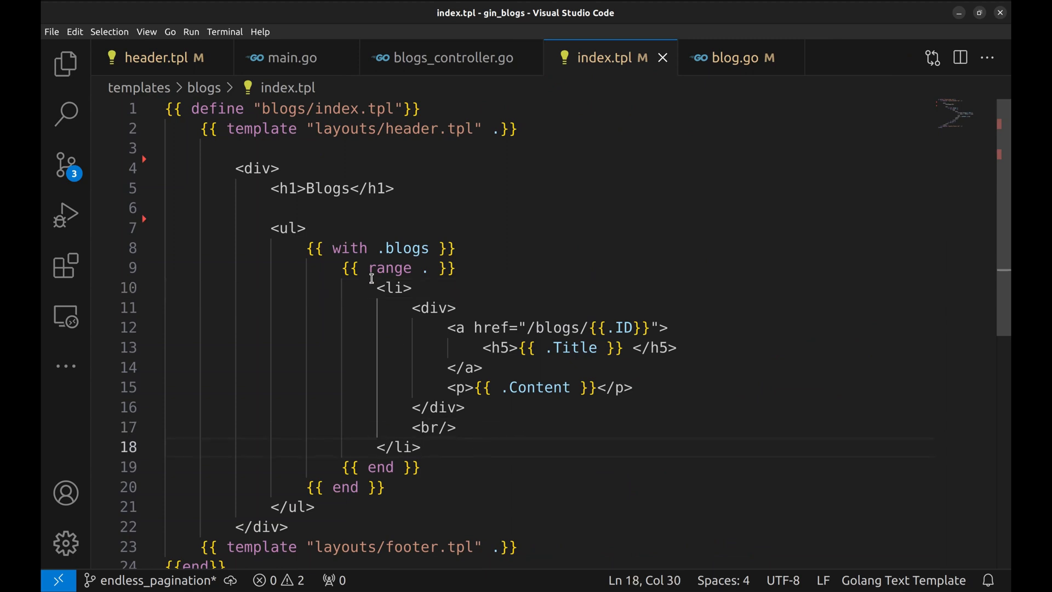
Step: Select the whole with .blogs list block in index.tpl for reuse
drag(376, 287, 412, 427)
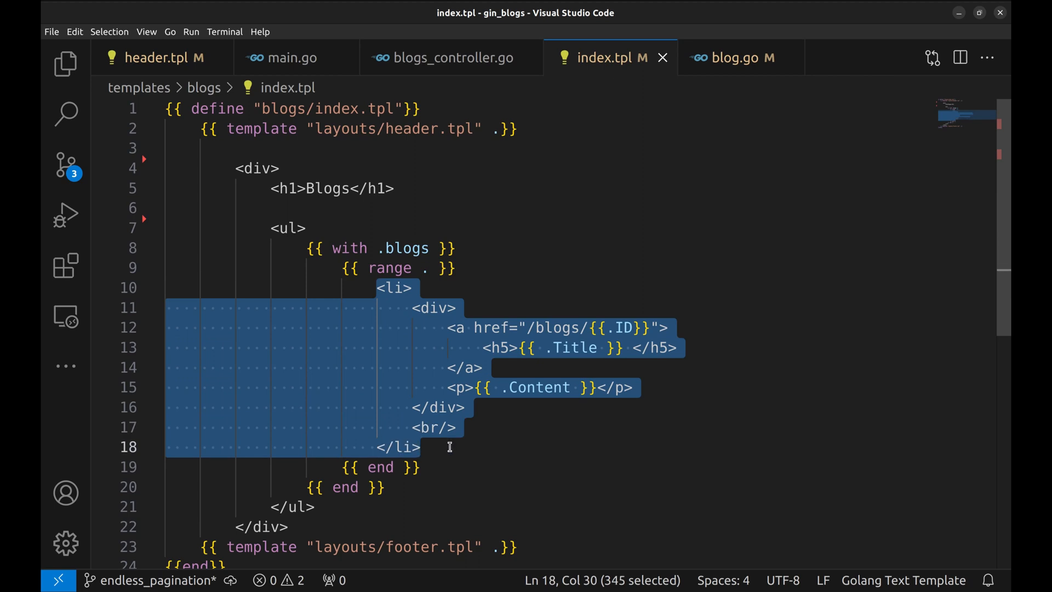
click(448, 447)
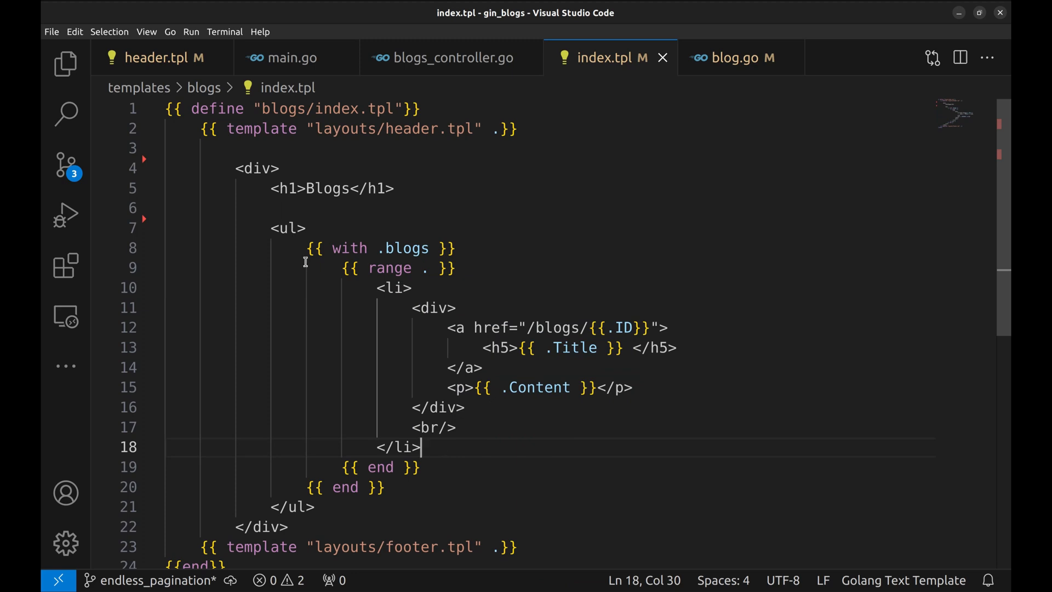
drag(306, 249, 325, 408)
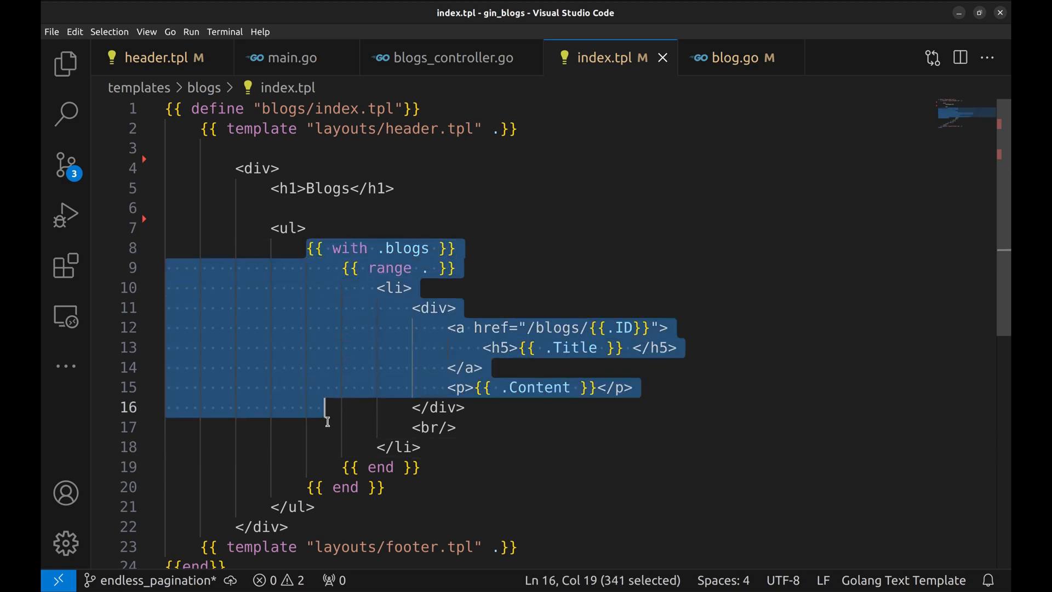
drag(325, 408, 388, 486)
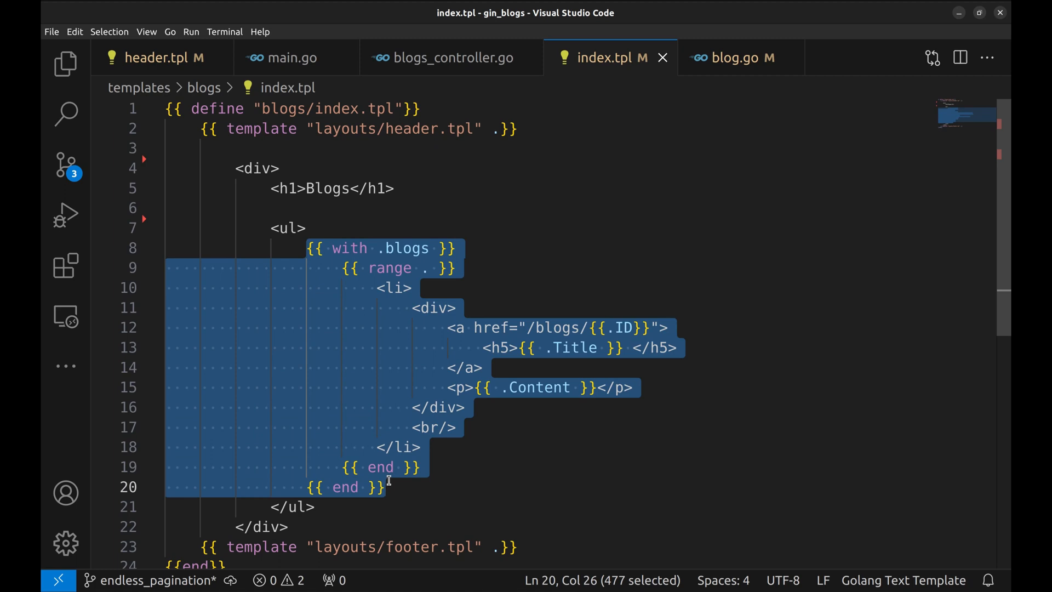
mouse_move(109, 88)
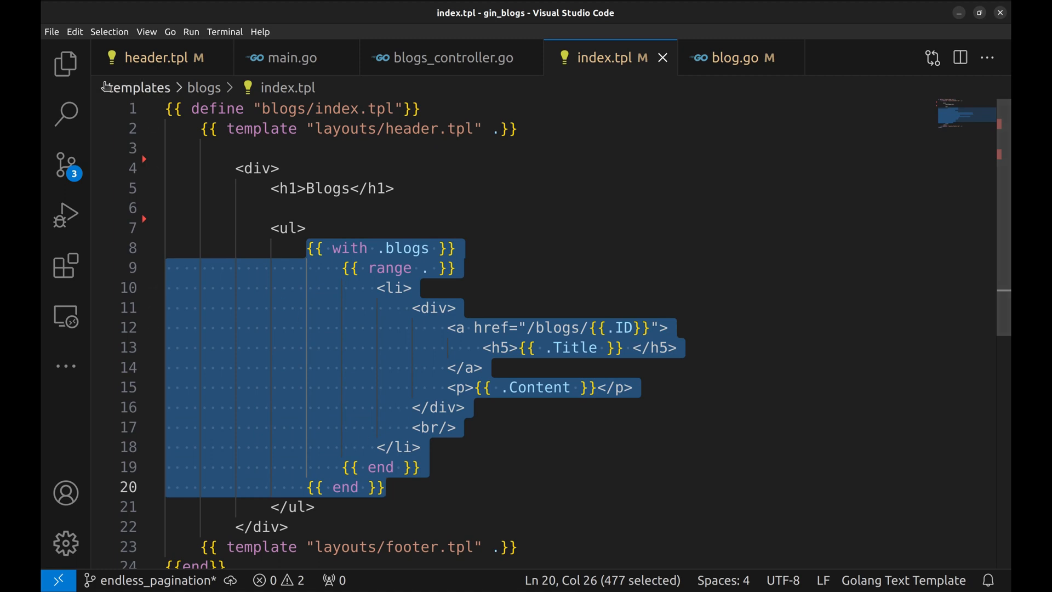
Step: Create blog_list.tpl under templates/blogs starting with a {{ define "blogs/index.tpl"}} line
click(64, 62)
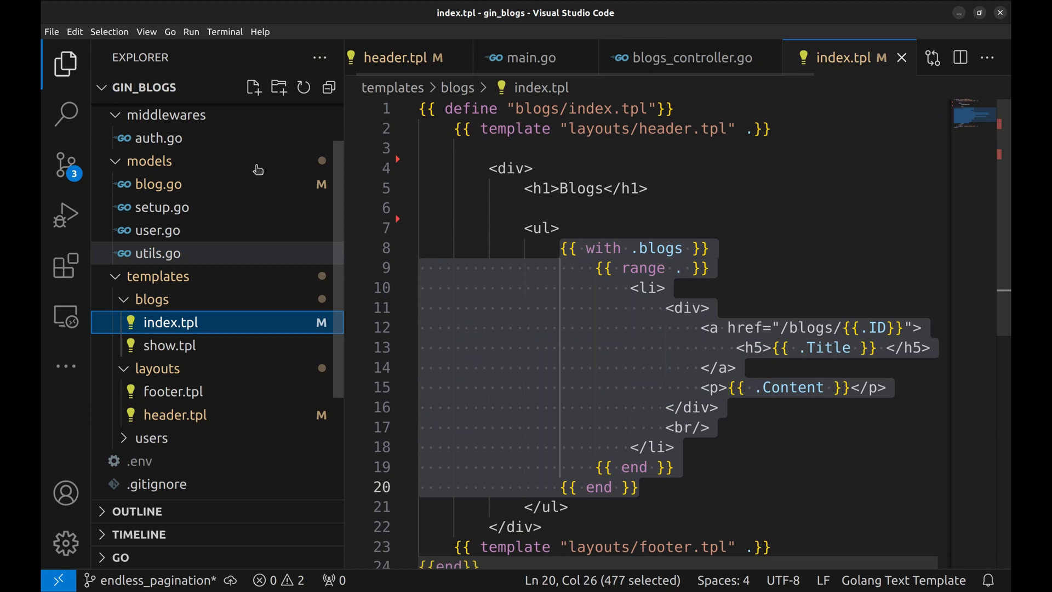
click(253, 88)
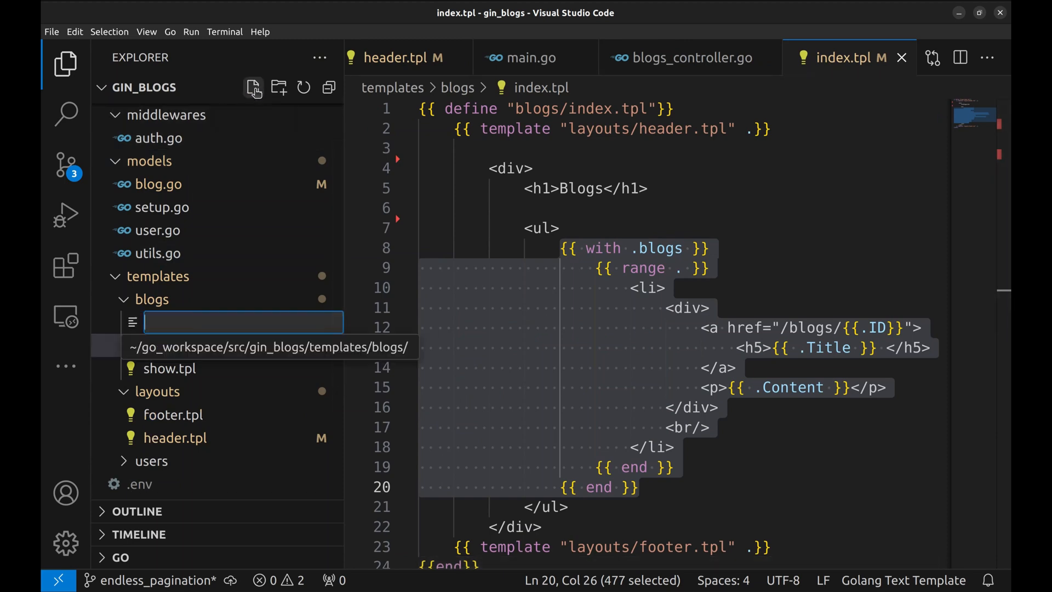
text(blog_list.tpl)
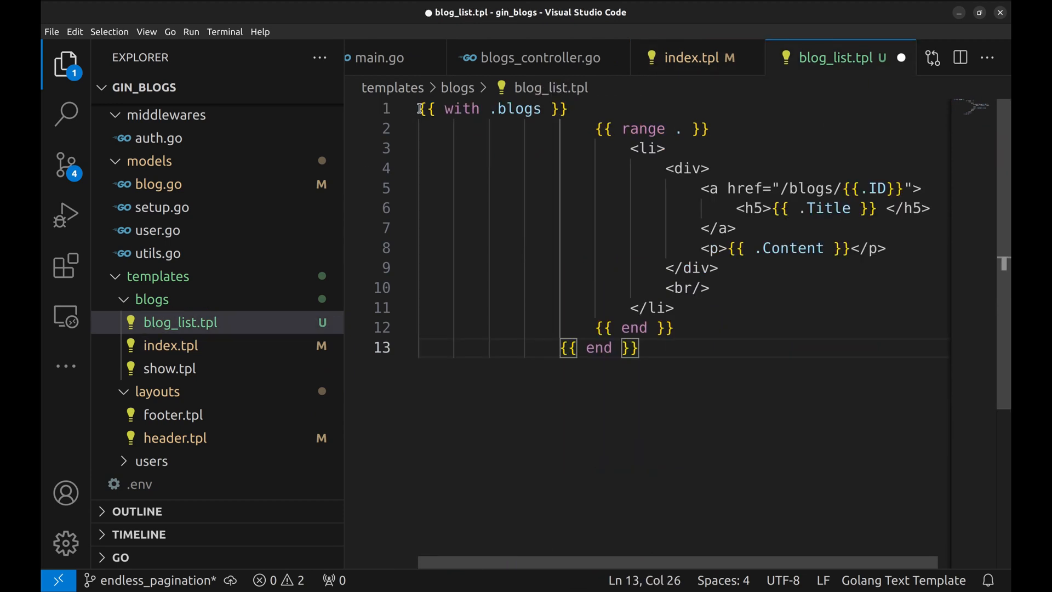
text({{ define "blogs/index.tpl"}})
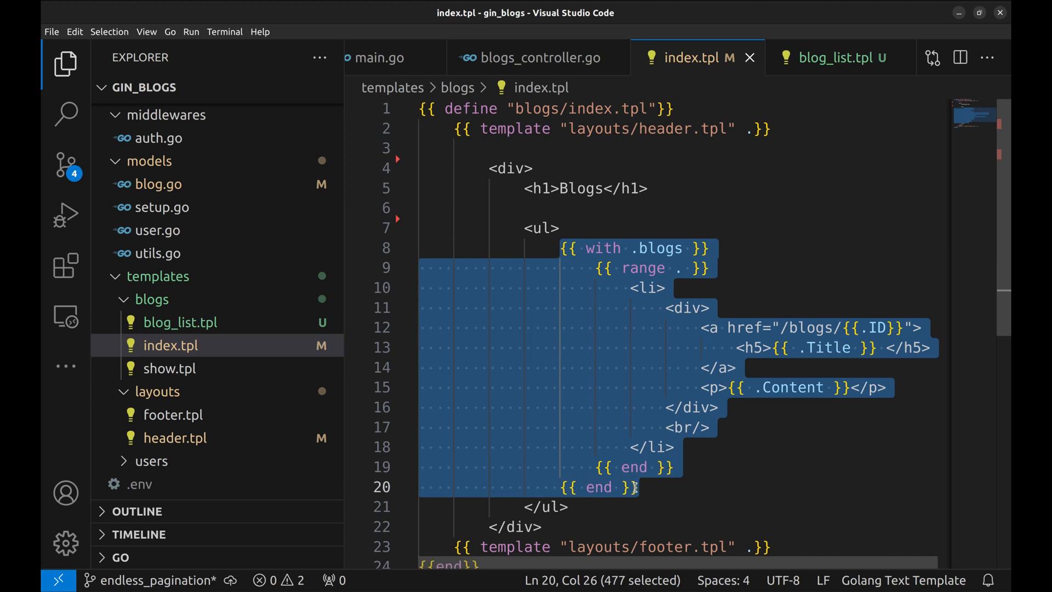
Step: Replace index.tpl's with .blogs block with {{ template "blogs/blog_list.tpl" }}
key(Delete)
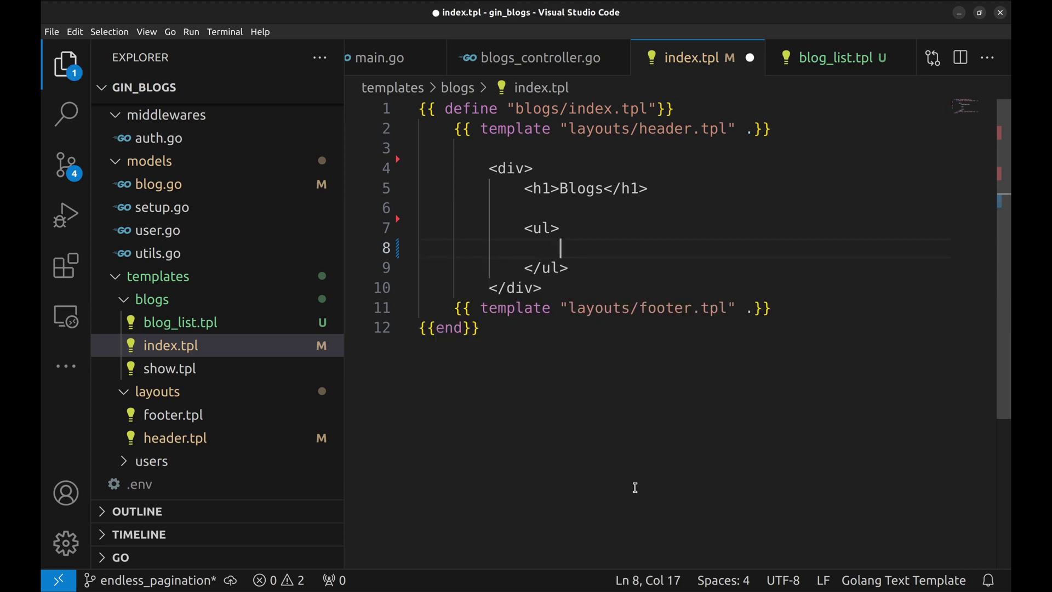
text({{ template }})
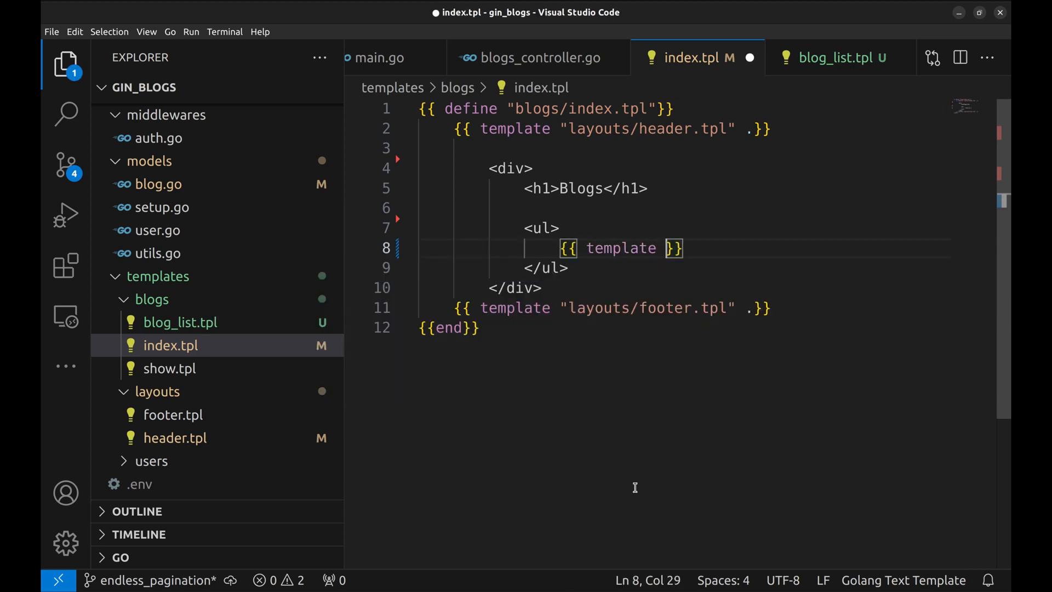
text("blogs")
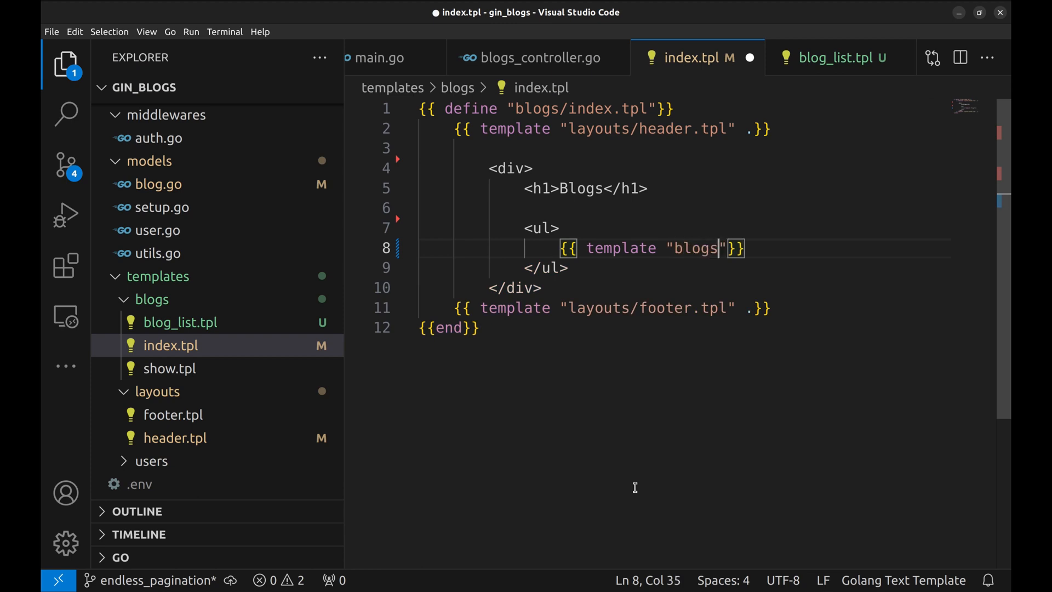
text(/blog_list.tpl)
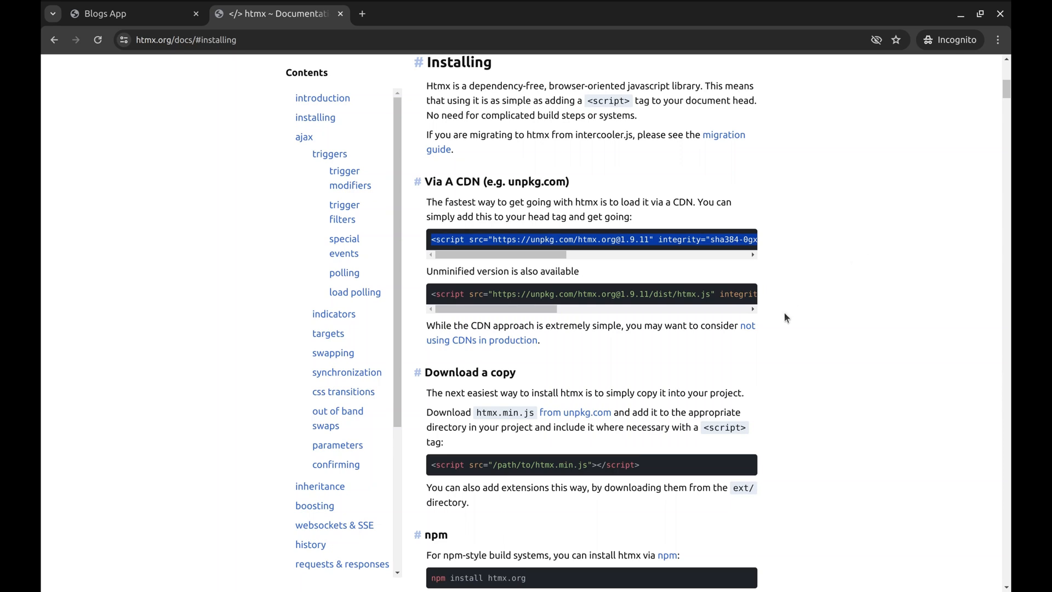
mouse_move(337, 206)
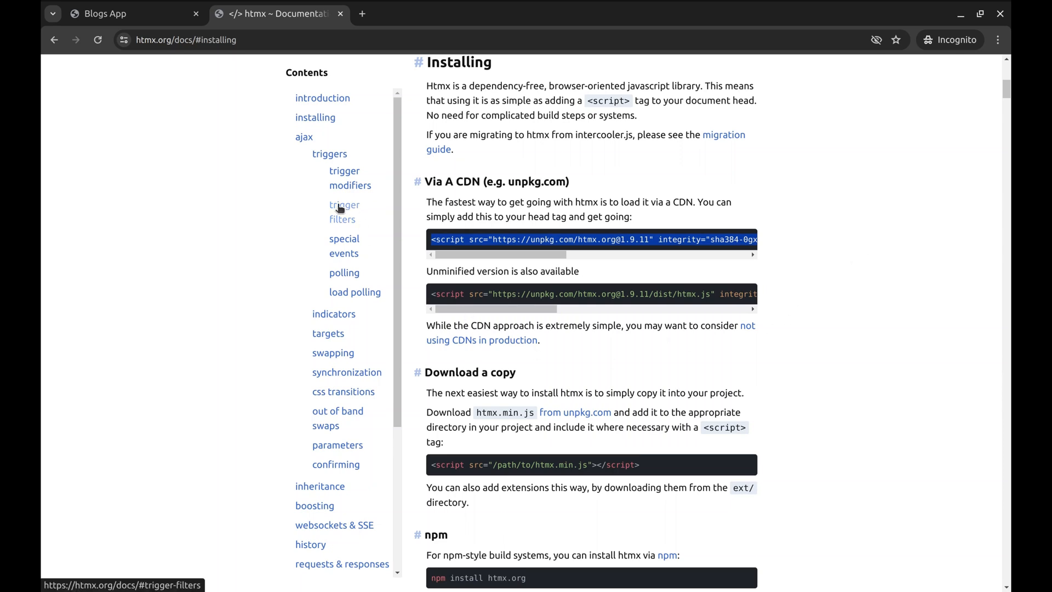
Step: After checking htmx trigger docs, add new lines after the with block's end in blog_list.tpl
click(344, 205)
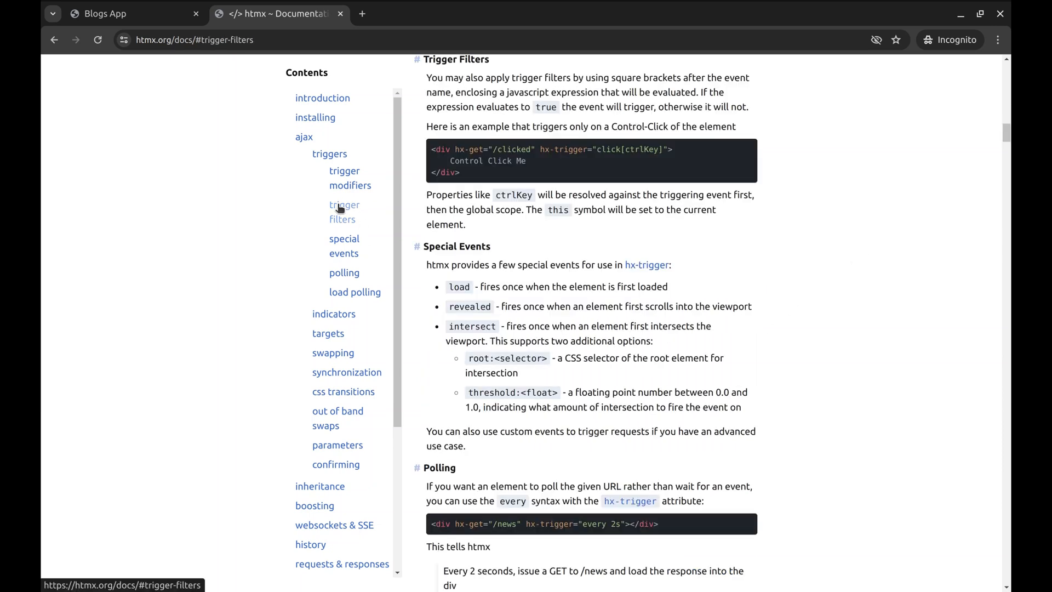
mouse_move(478, 283)
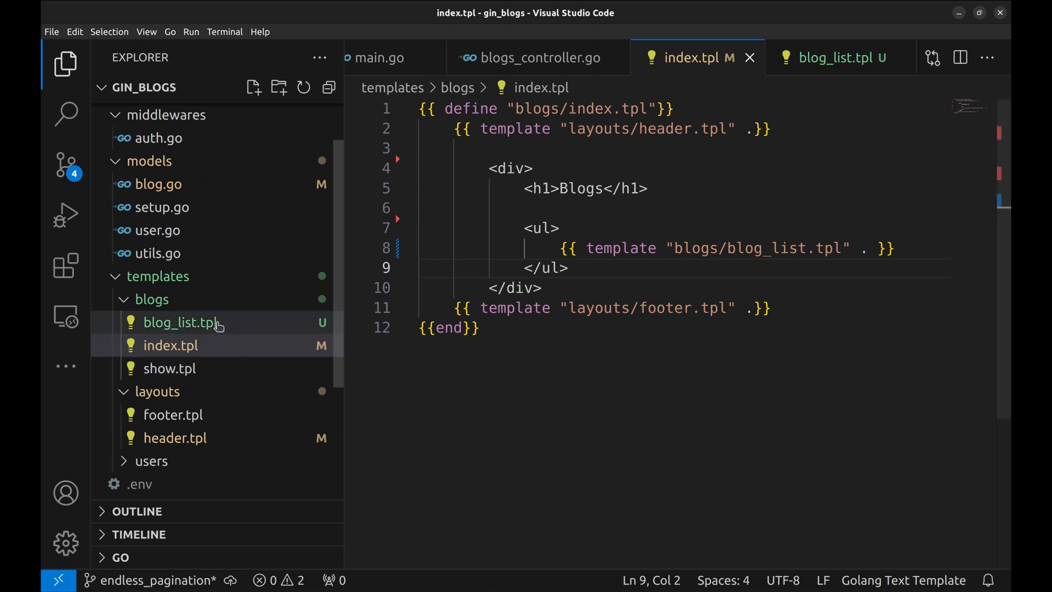
click(179, 322)
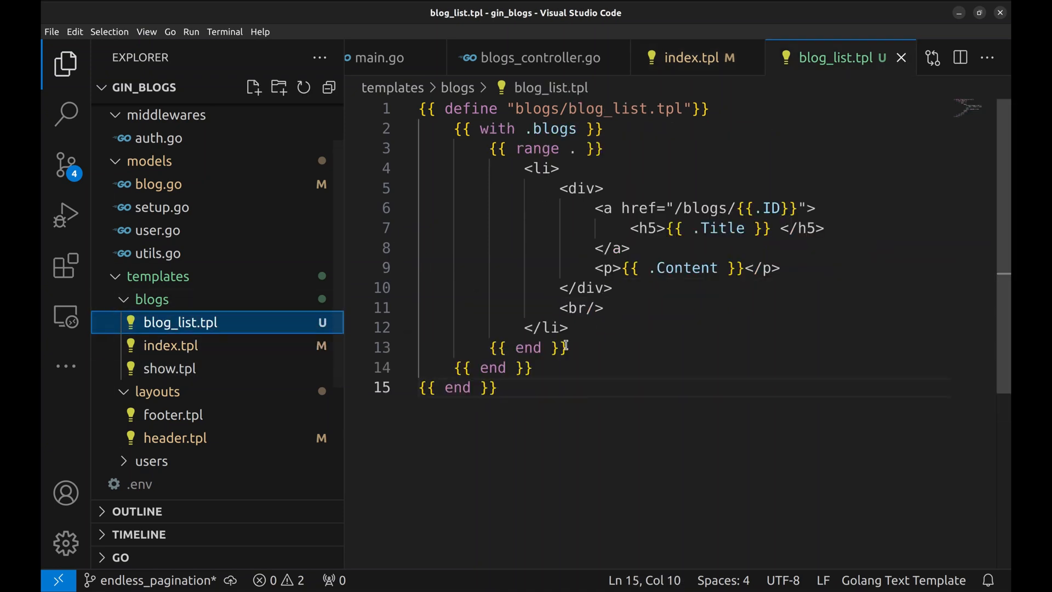
click(533, 369)
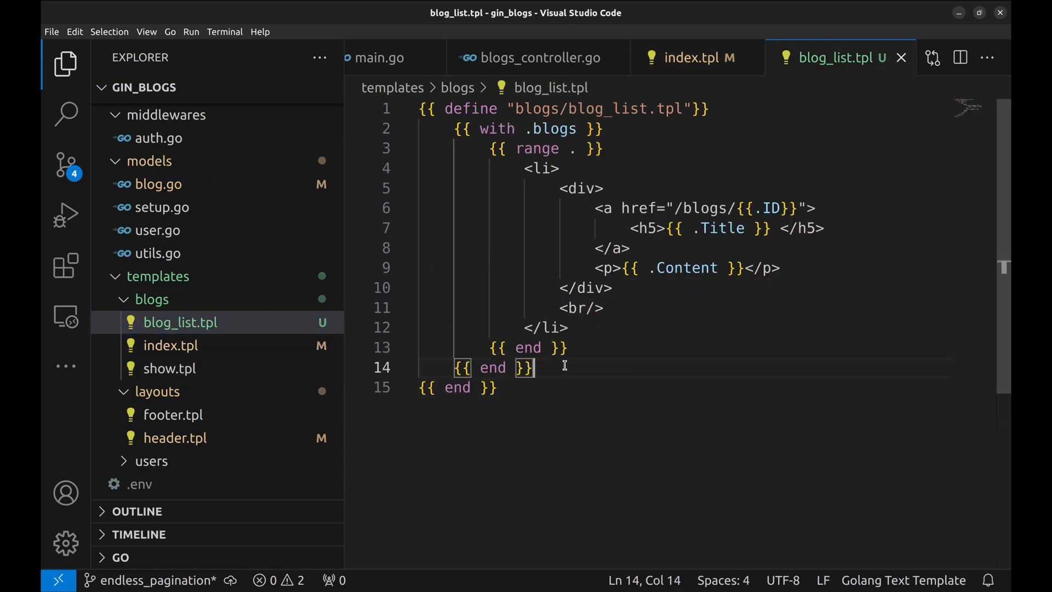
key(Enter)
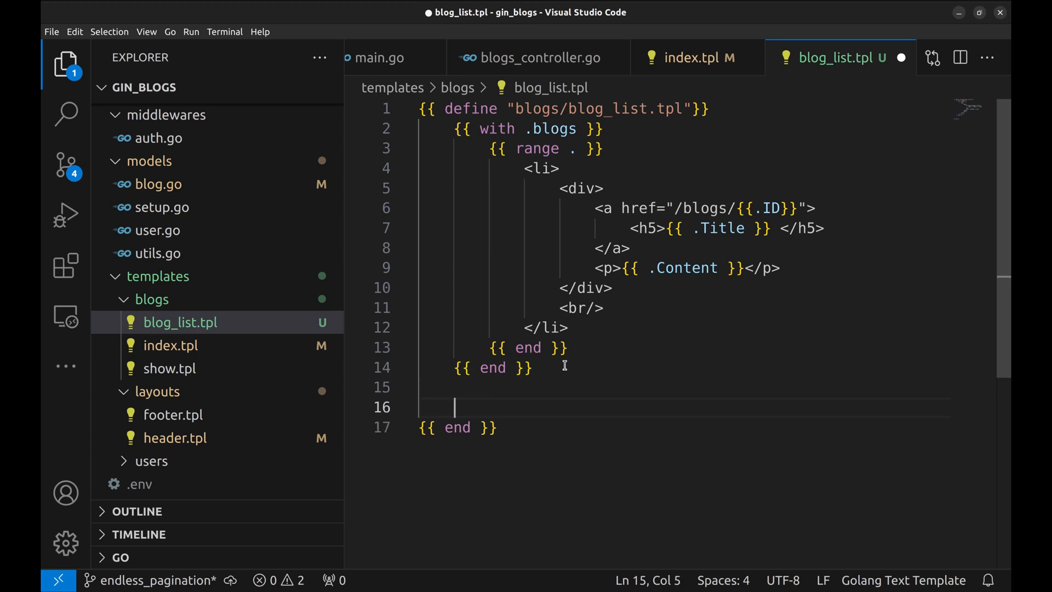
Step: Start a div in blog_list.tpl with hx-trigger="revealed" and hx-target="this"
text(<di)
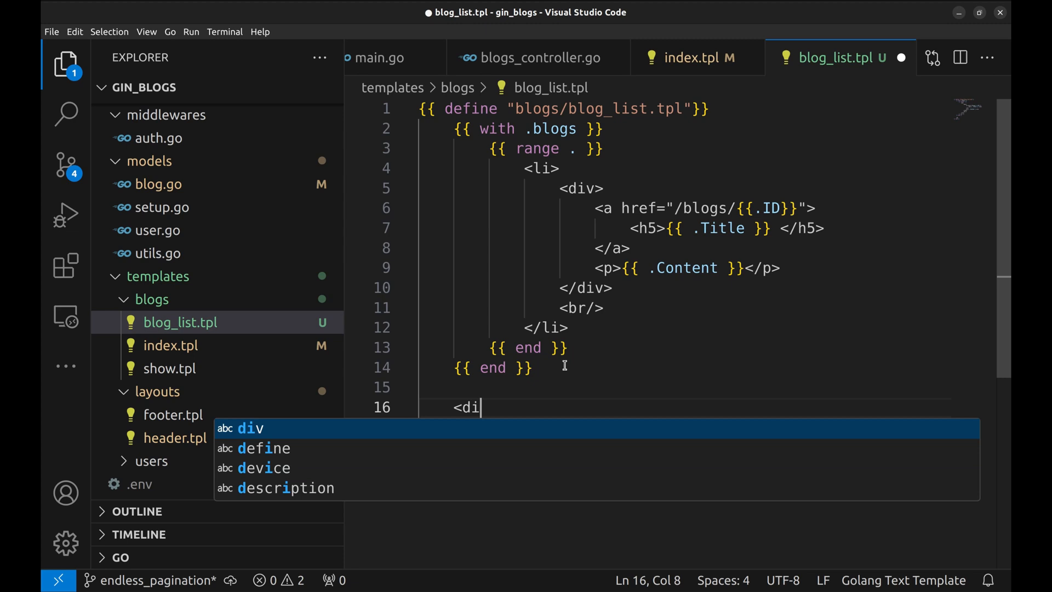
text(v h)
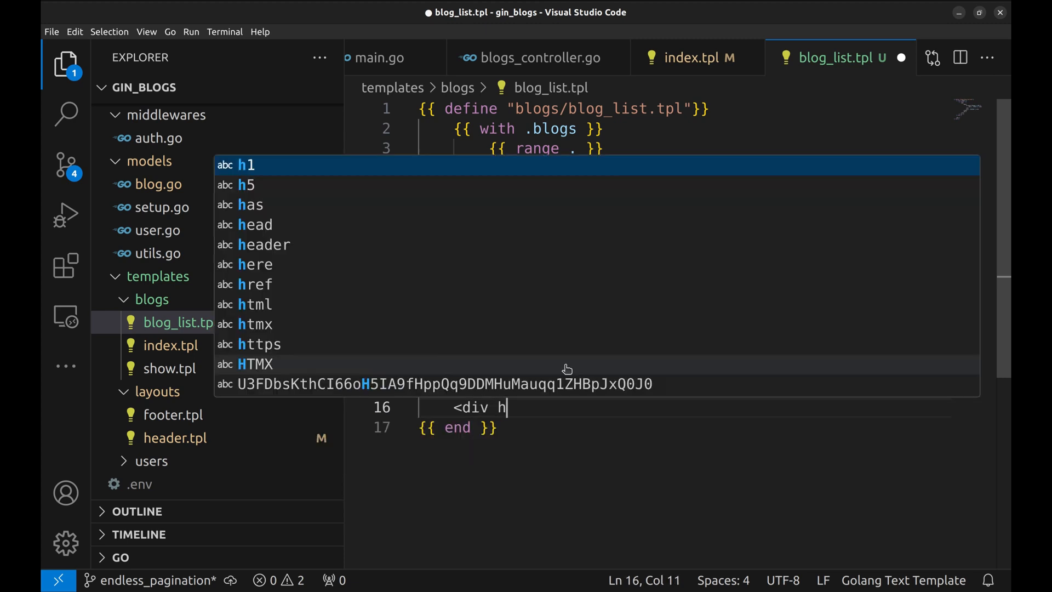
text(x-trig)
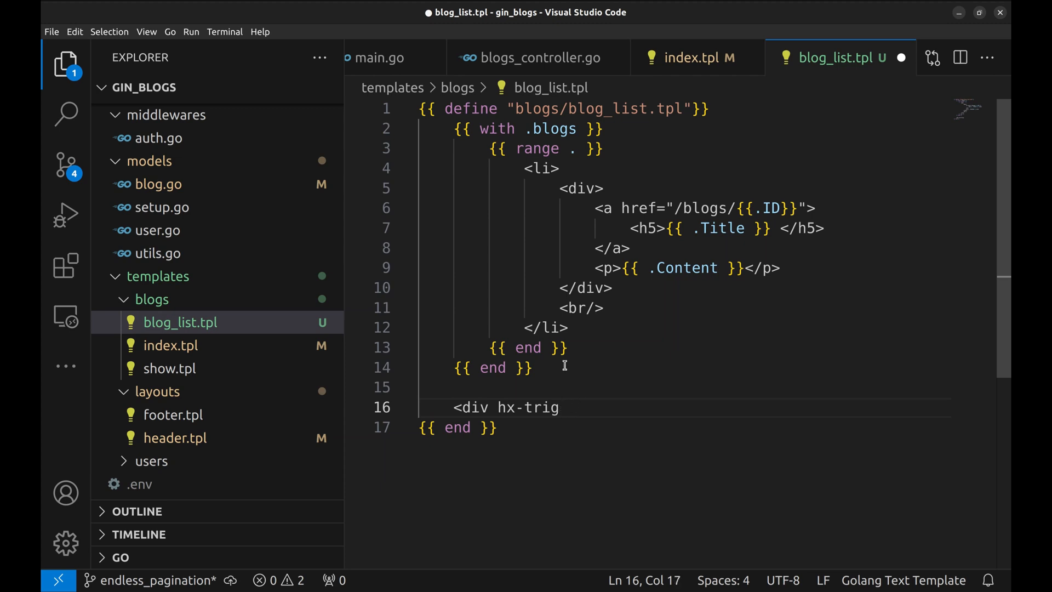
text(ger="")
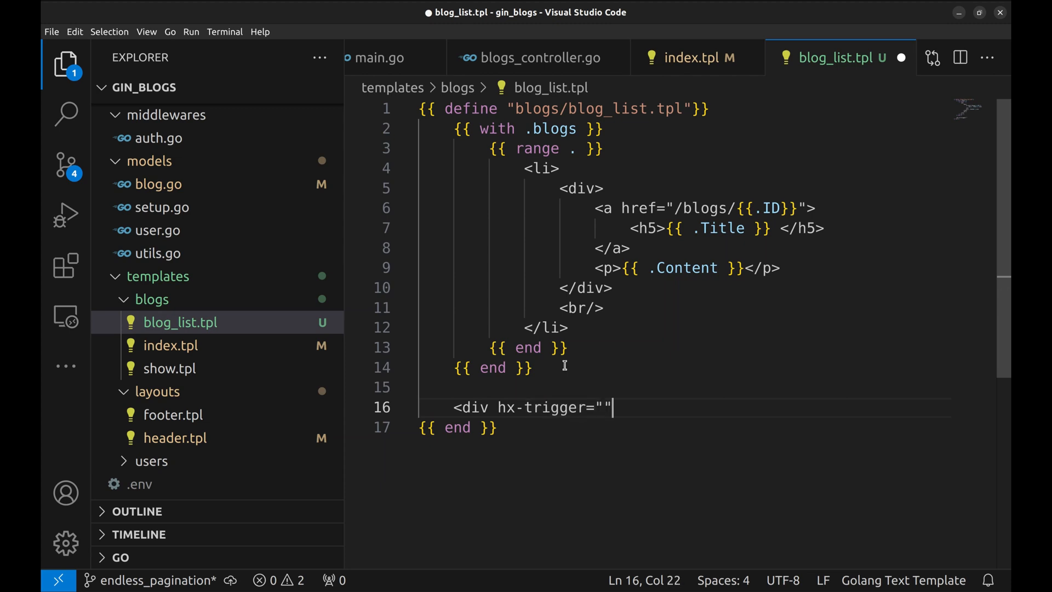
text(re)
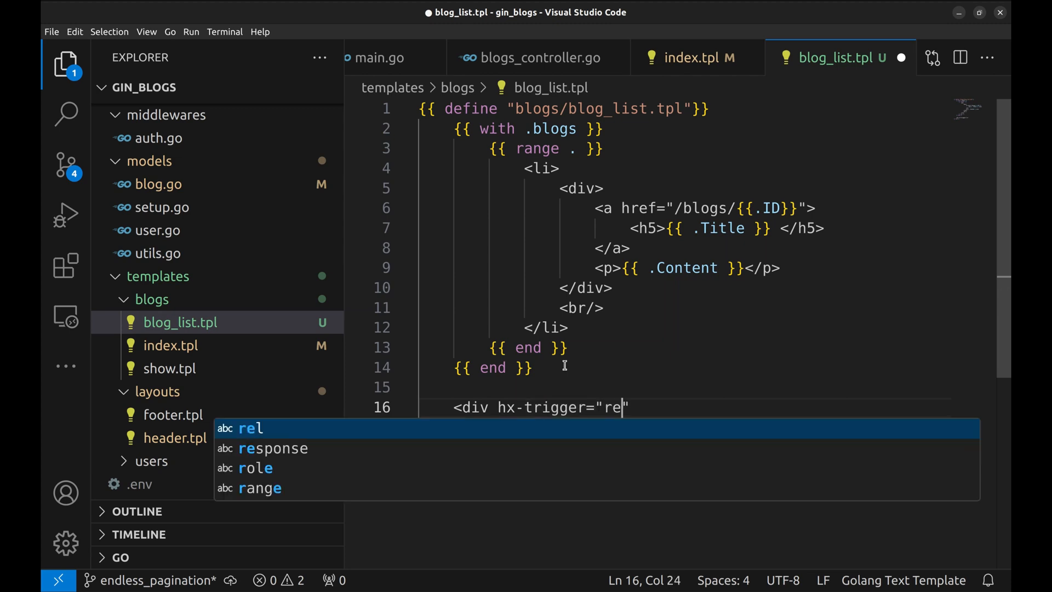
text(vealed)
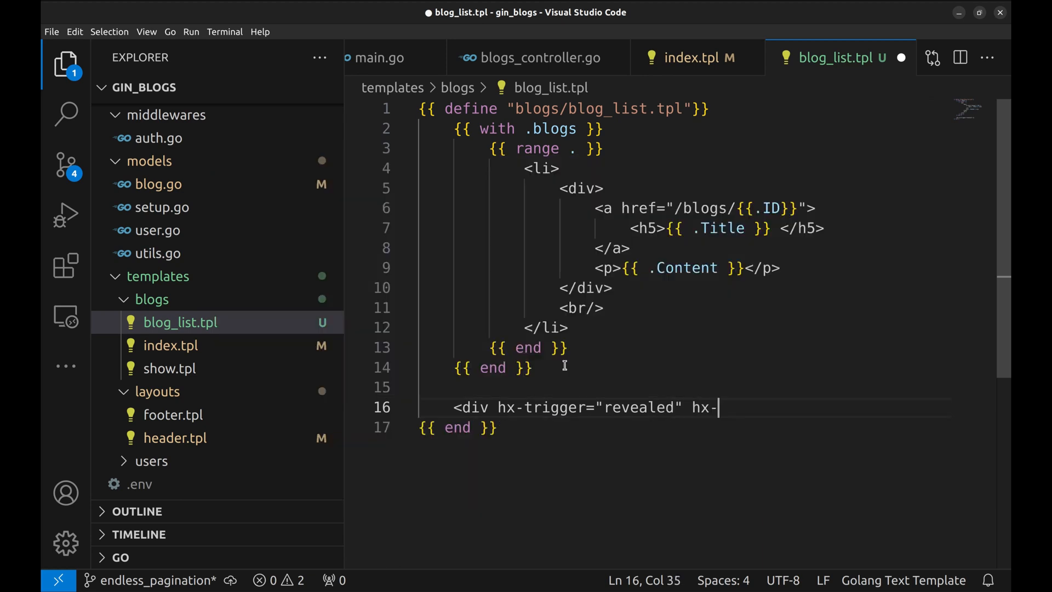
text(target=)
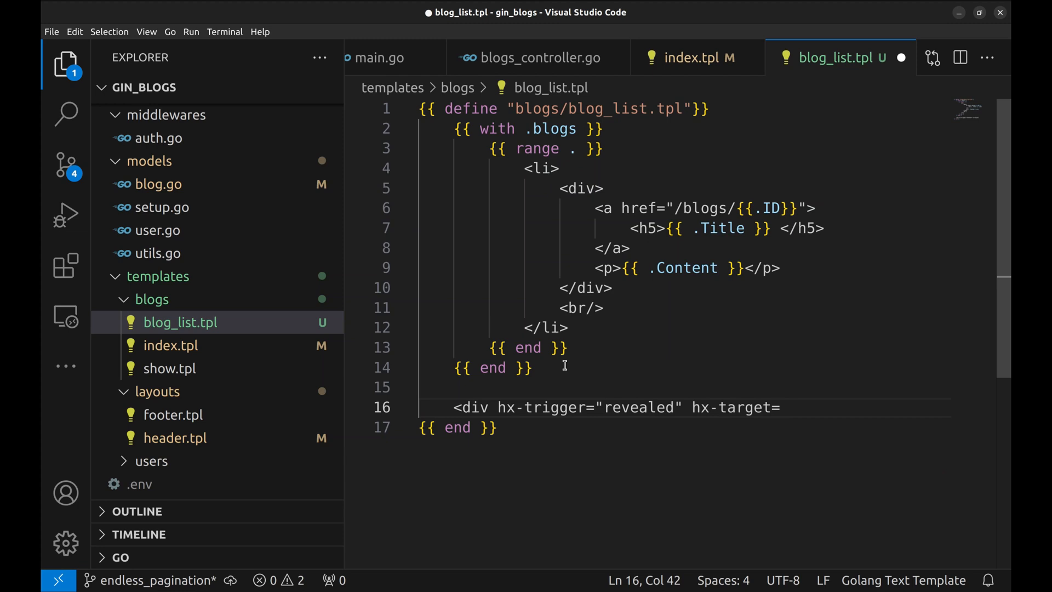
text("")
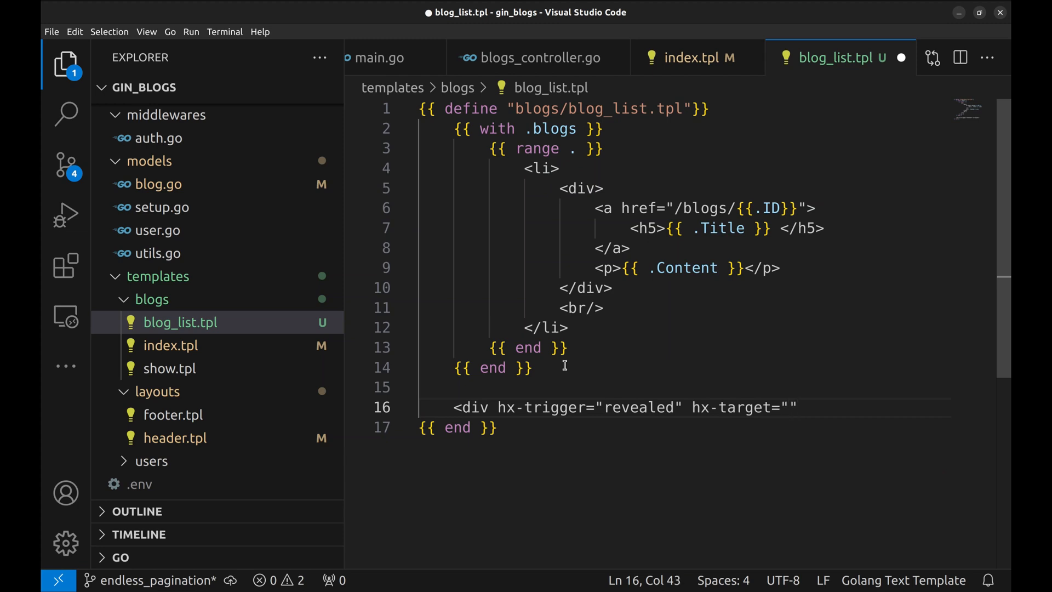
text(this)
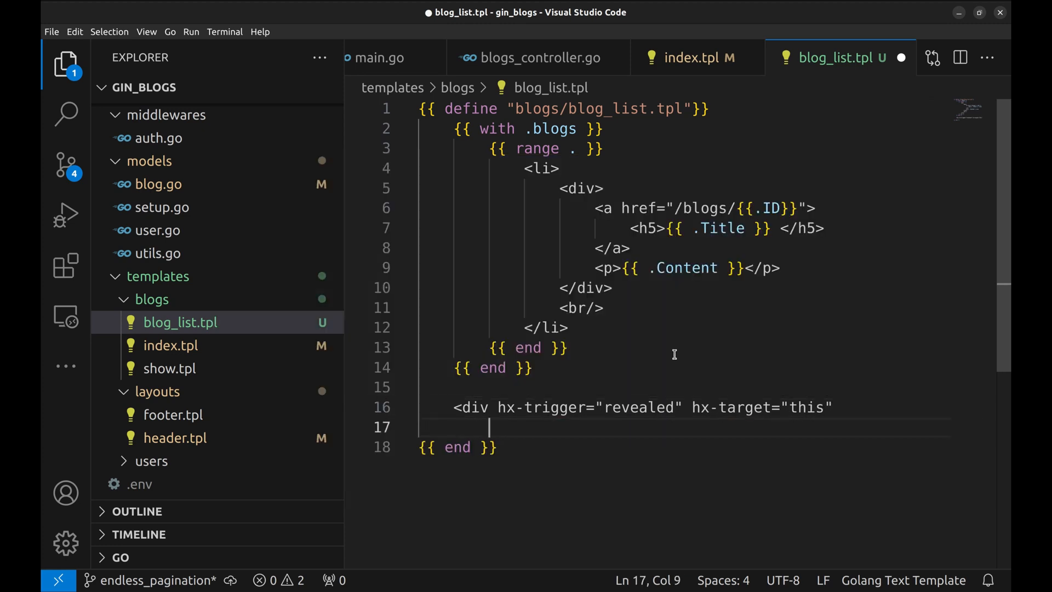
Step: Complete the div with hx-get="/blogs?page={{ .nextPage }}"
text(hx-)
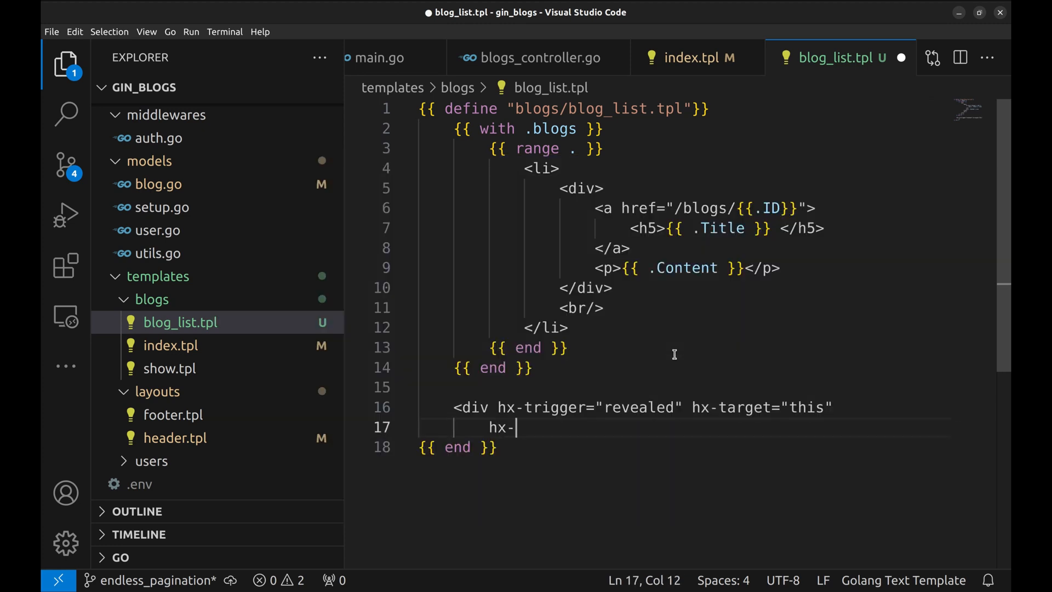
text(get=)
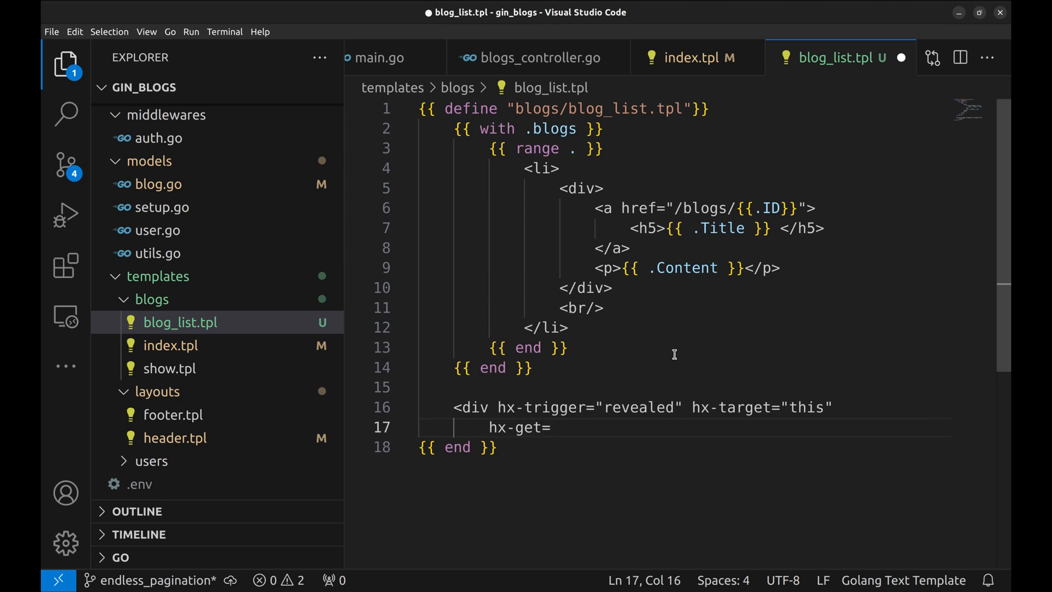
text(")
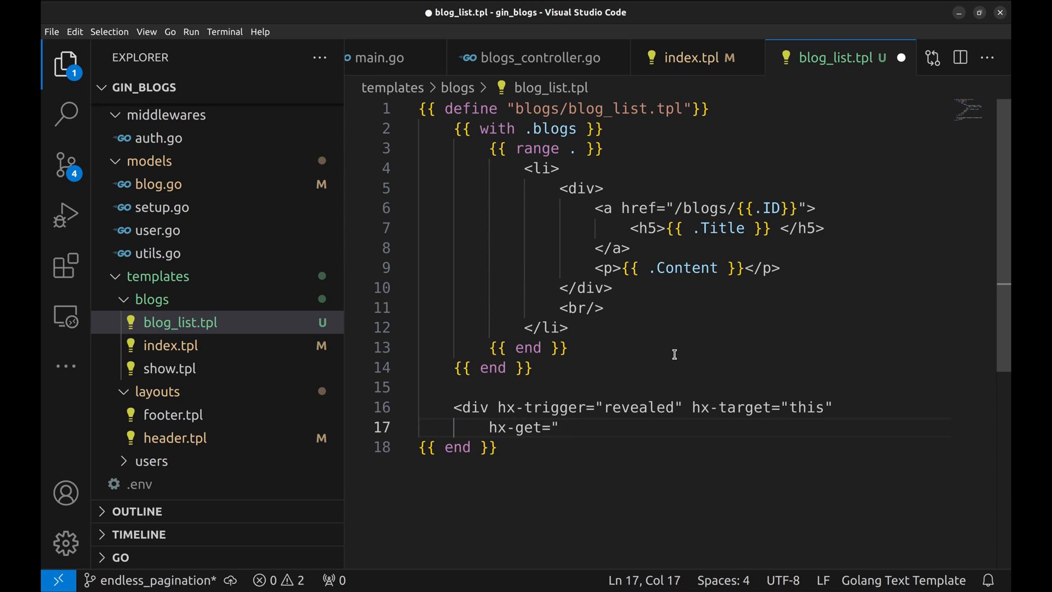
text(/)
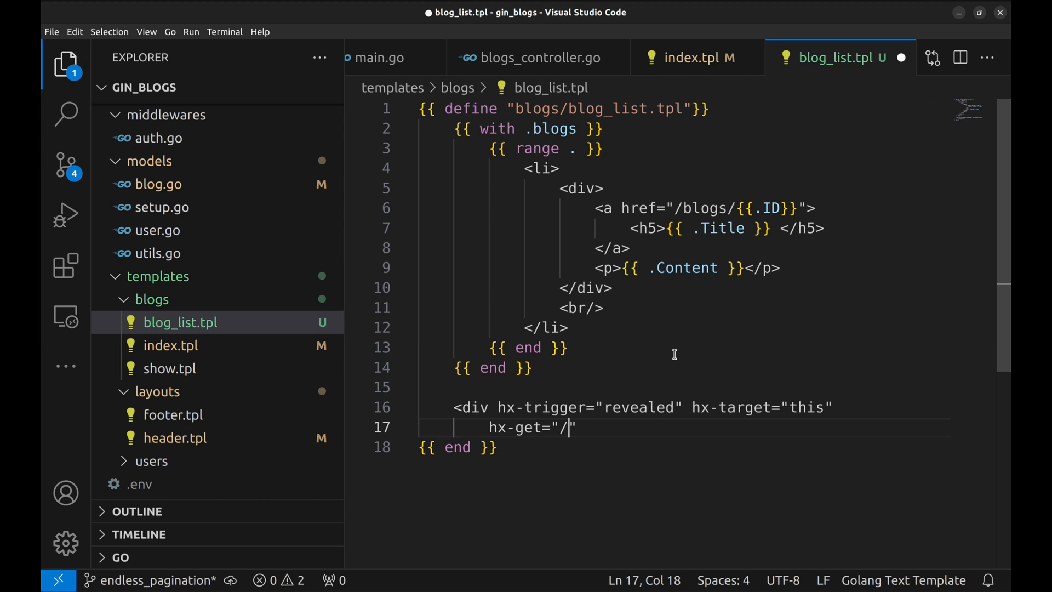
text(blog)
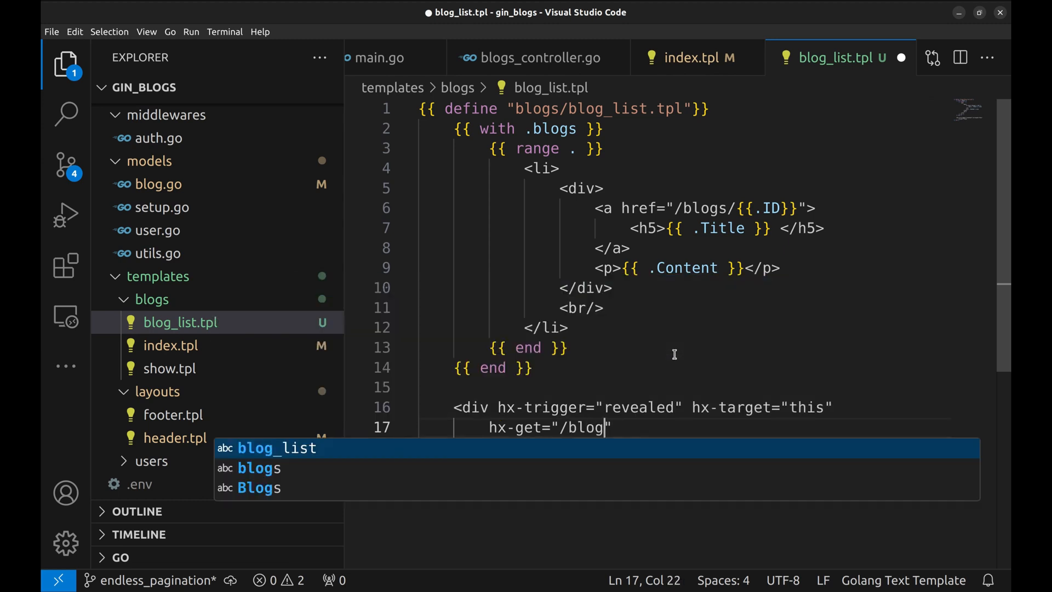
text(s?)
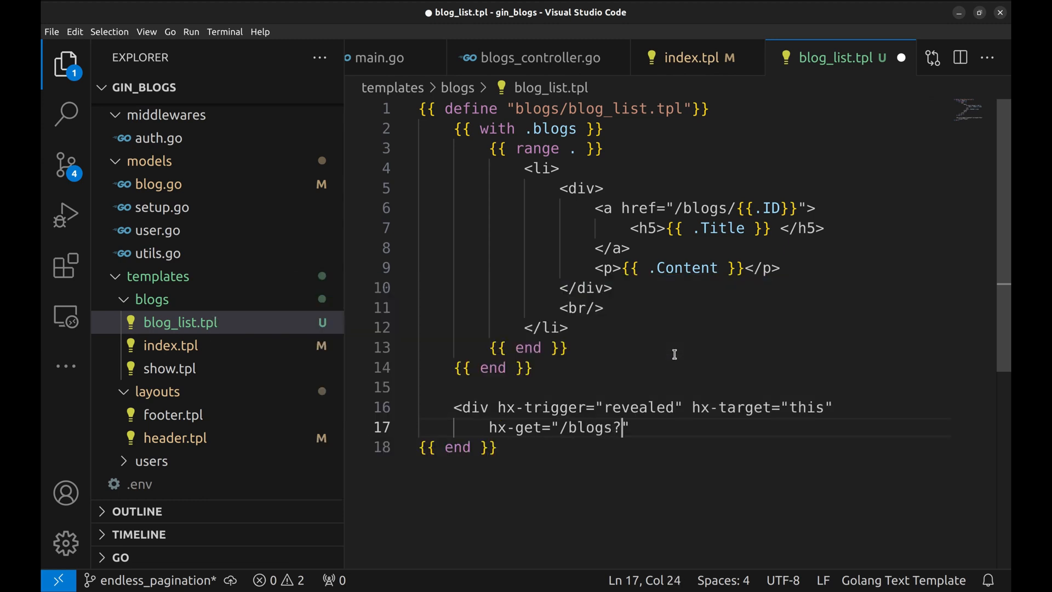
text(page=)
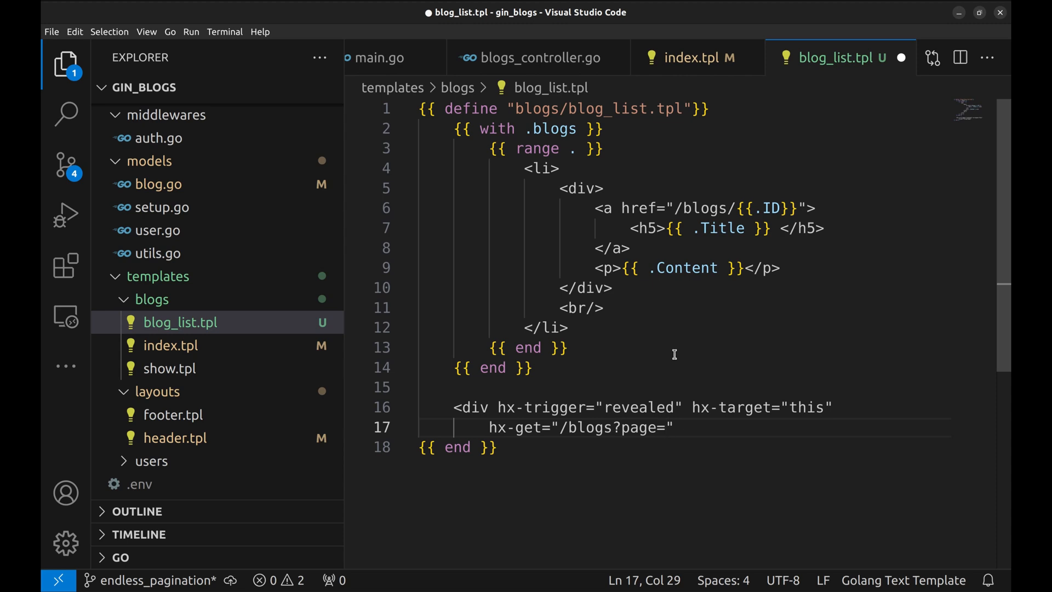
text({{ }})
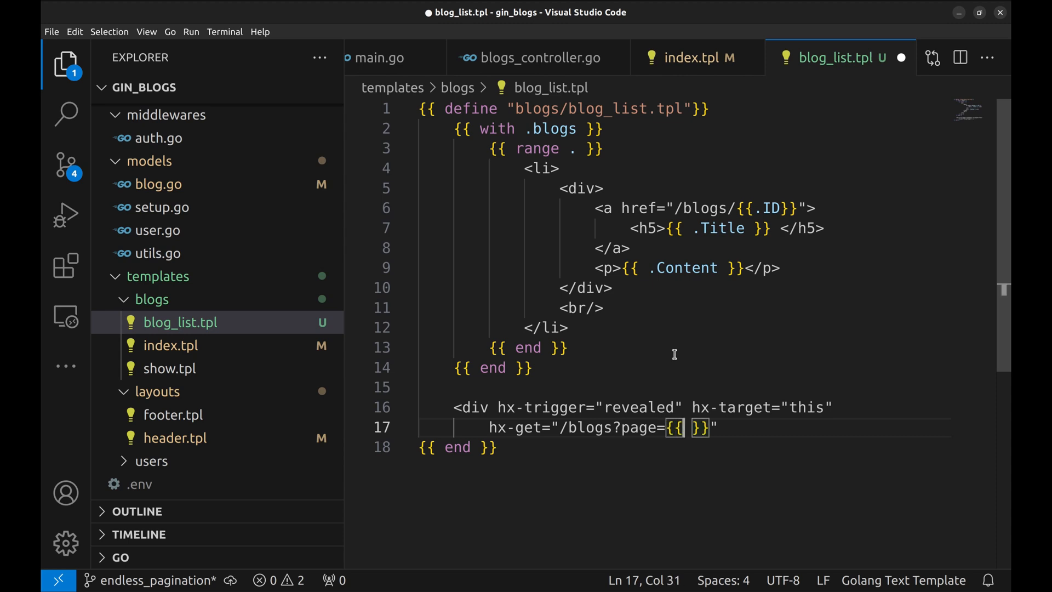
text(nextPage)
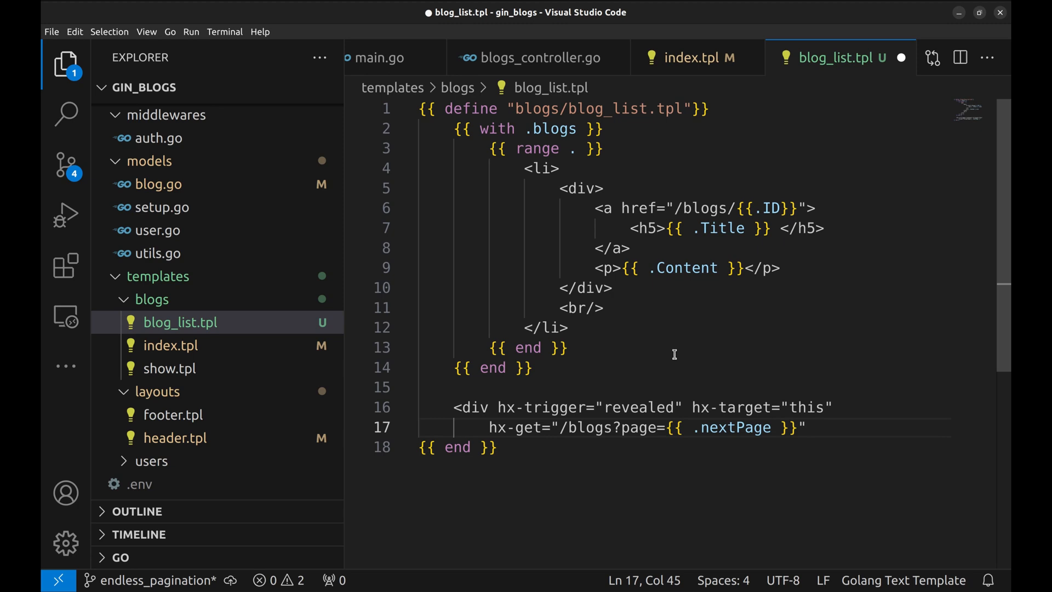
text(">)
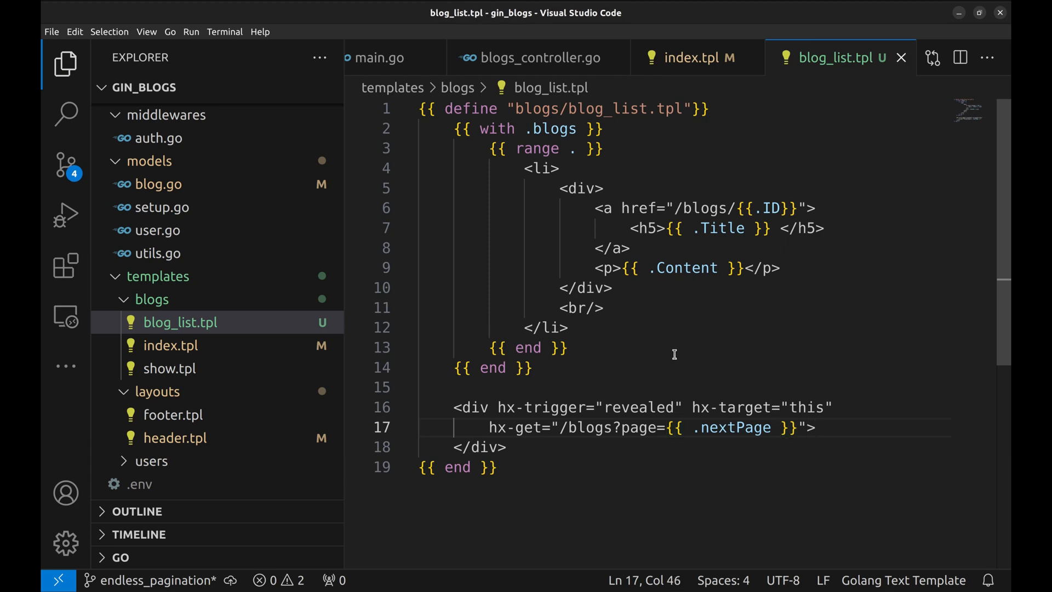
mouse_move(670, 357)
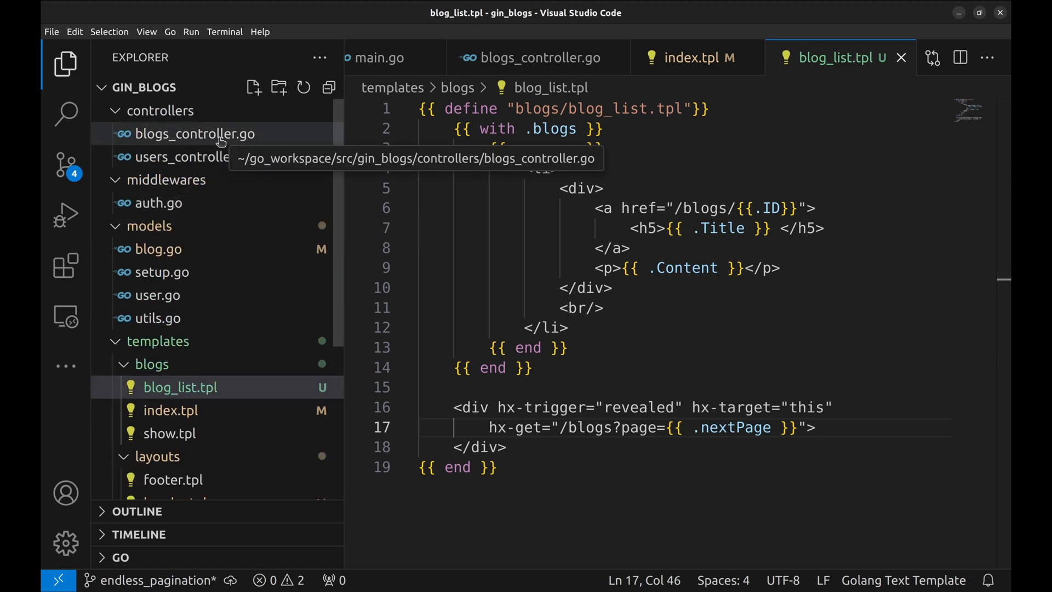
Step: Add a nextPage entry to BlogsIndex's template data using c.GetInt("page")
click(195, 134)
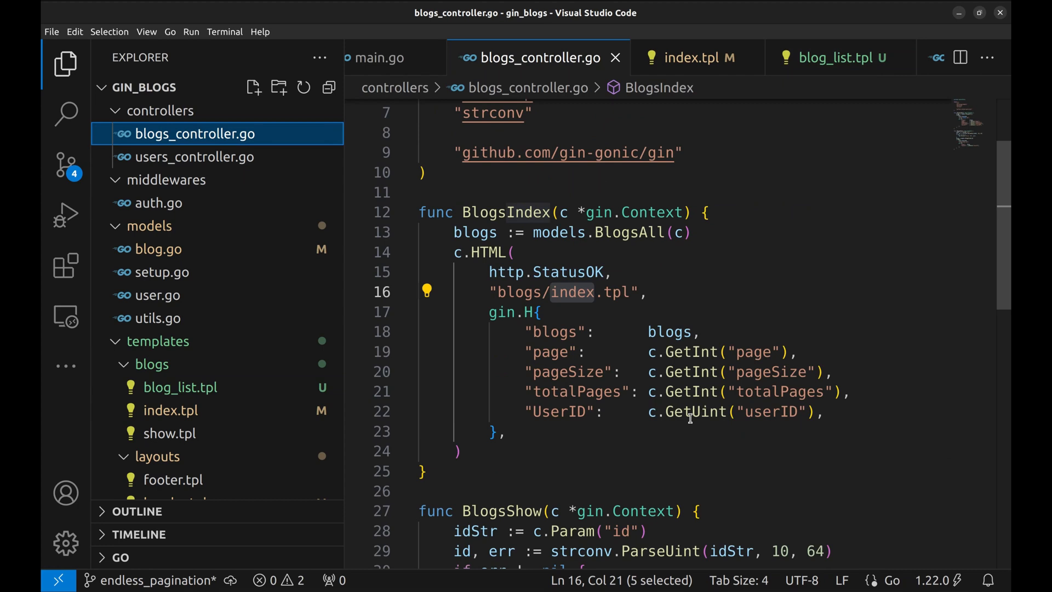
double_click(550, 351)
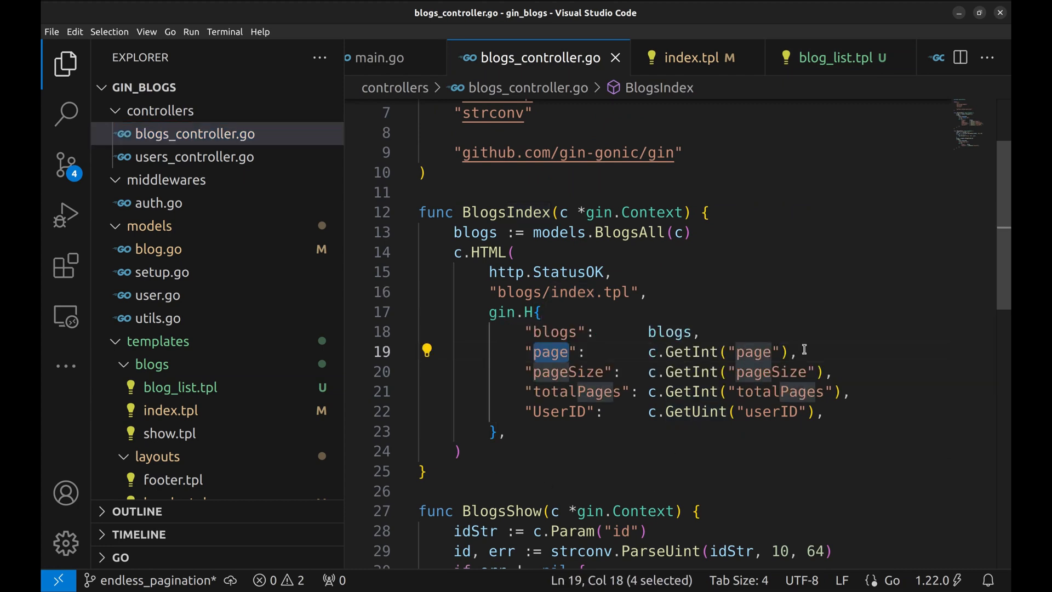
click(802, 350)
text("ne)
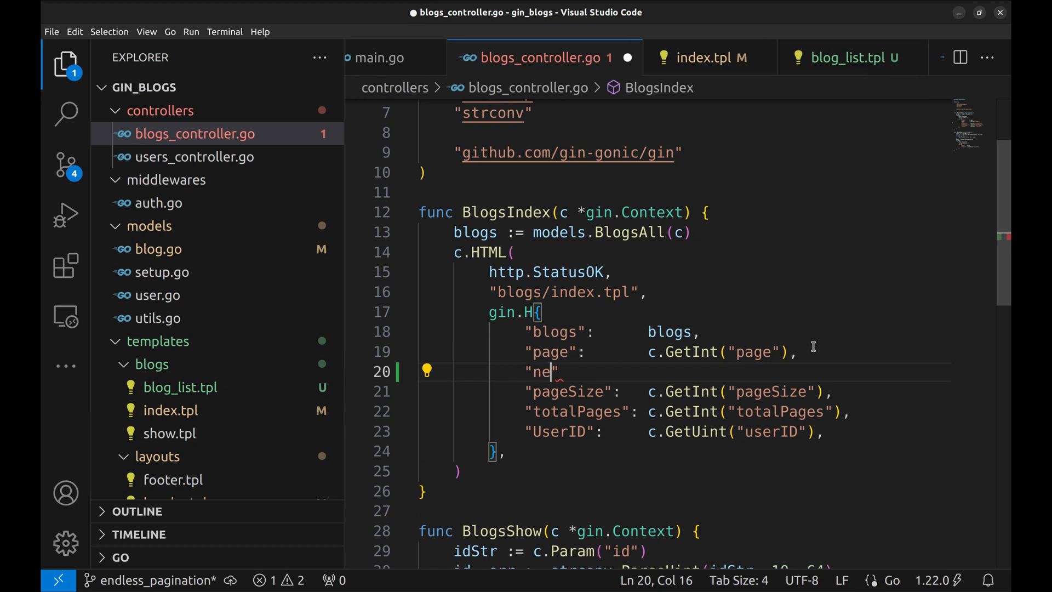
text(xtPage":)
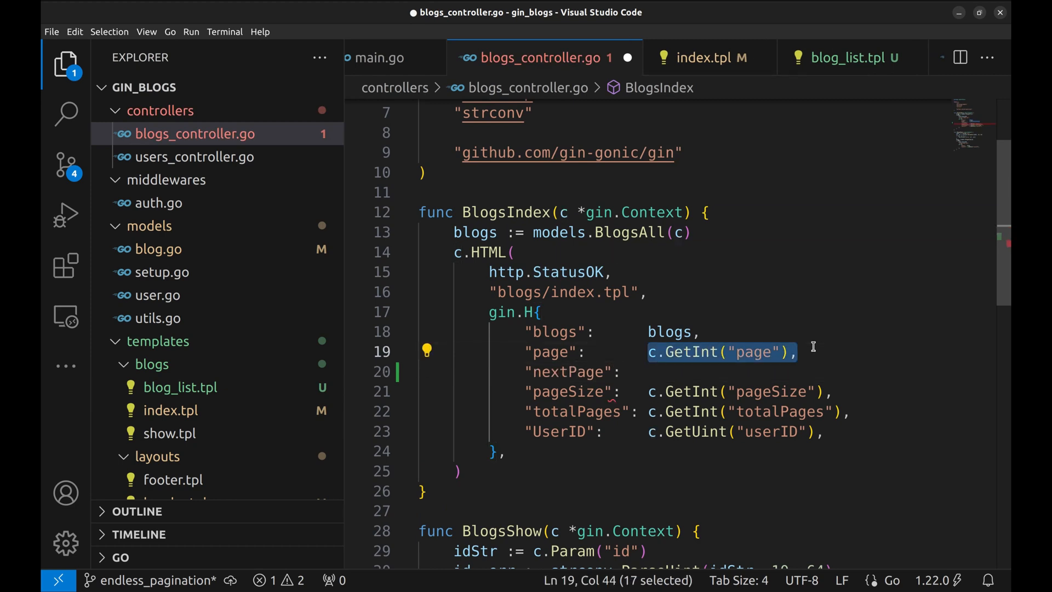
text(c.GetInt("page") + 1,)
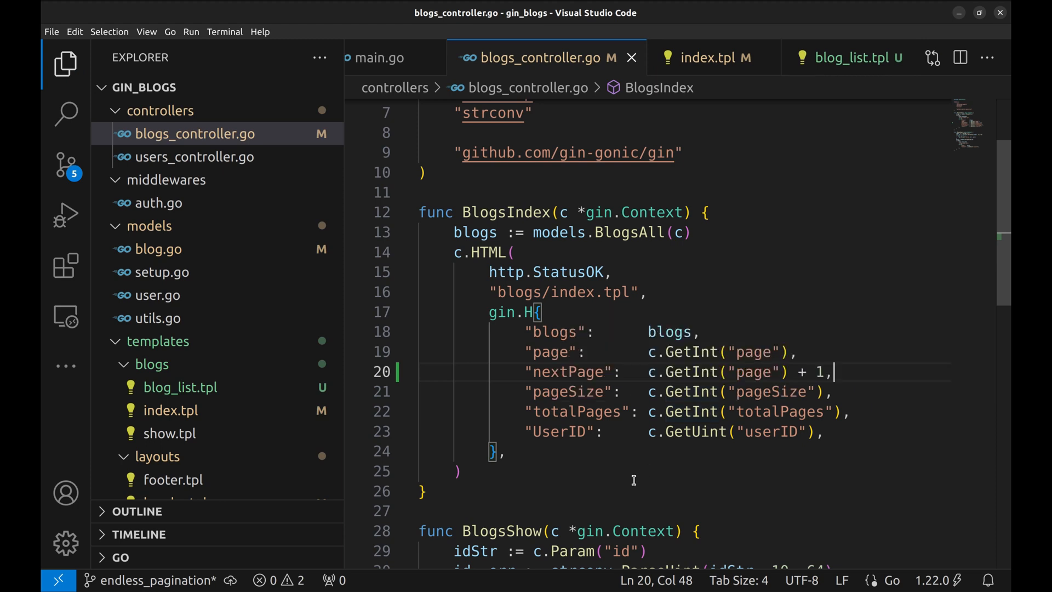
mouse_move(486, 292)
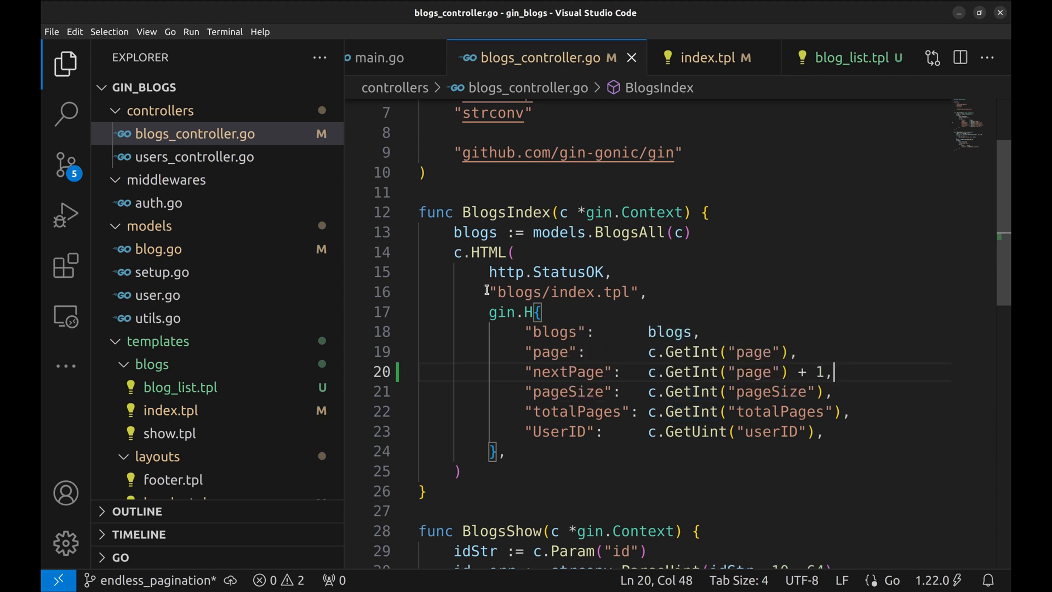
Step: Begin an hx-swap="a… attribute on a new line in blog_list.tpl's loading div
double_click(563, 292)
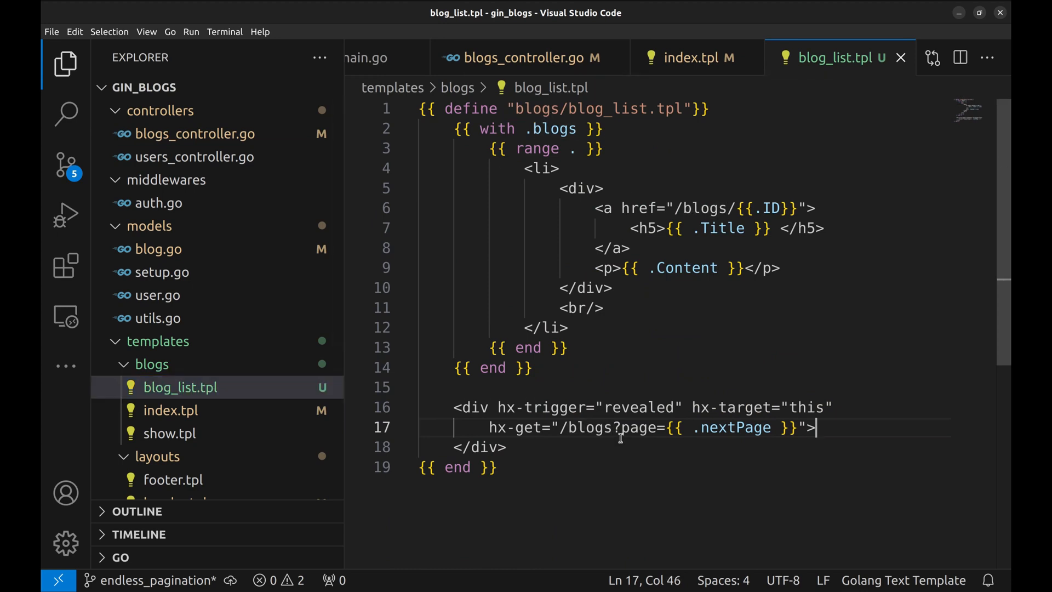
key(Enter)
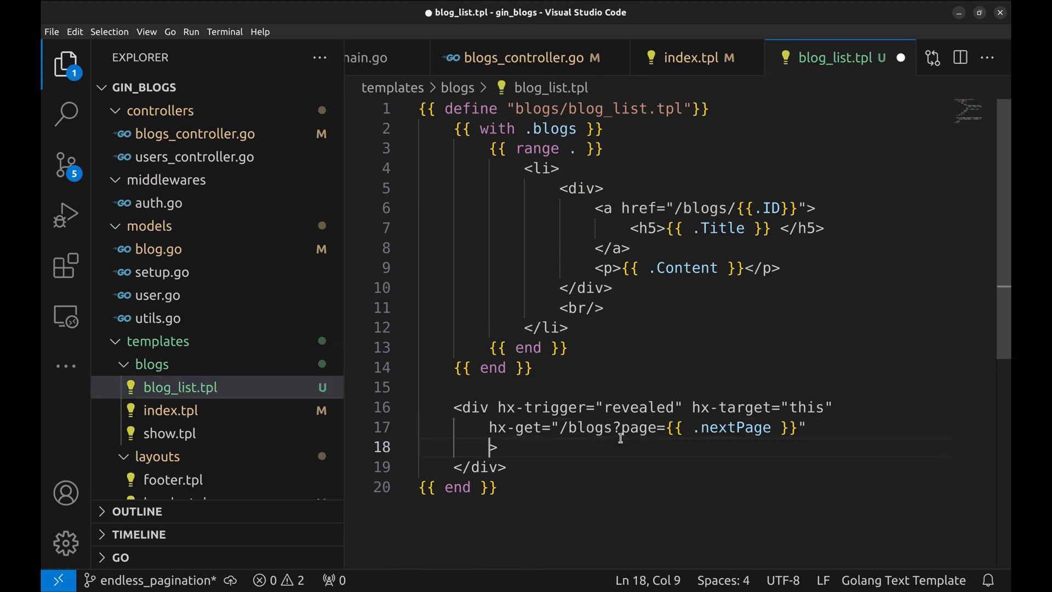
text(hx-swap)
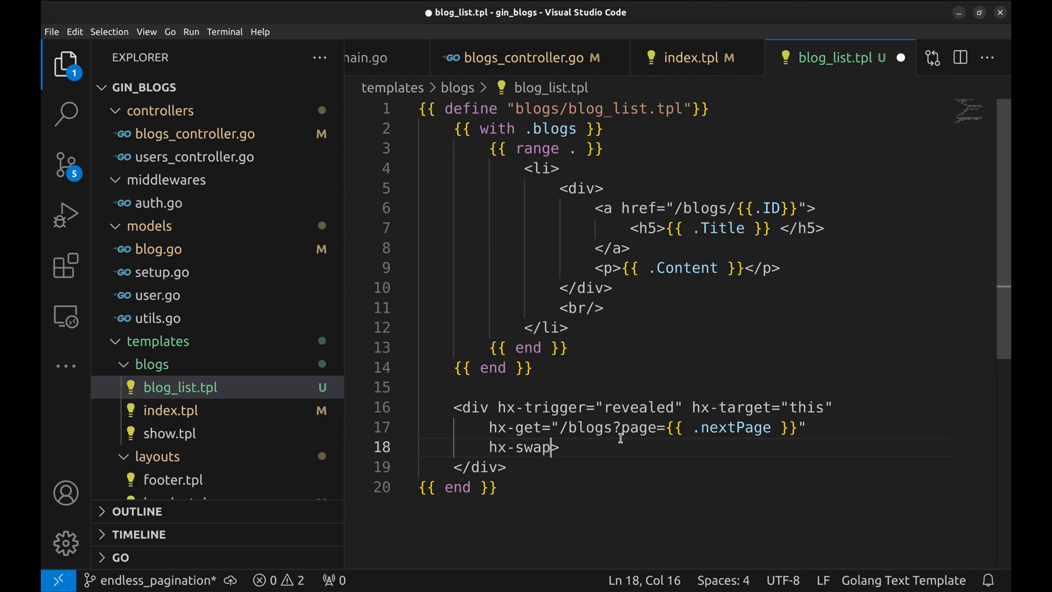
text(="a)
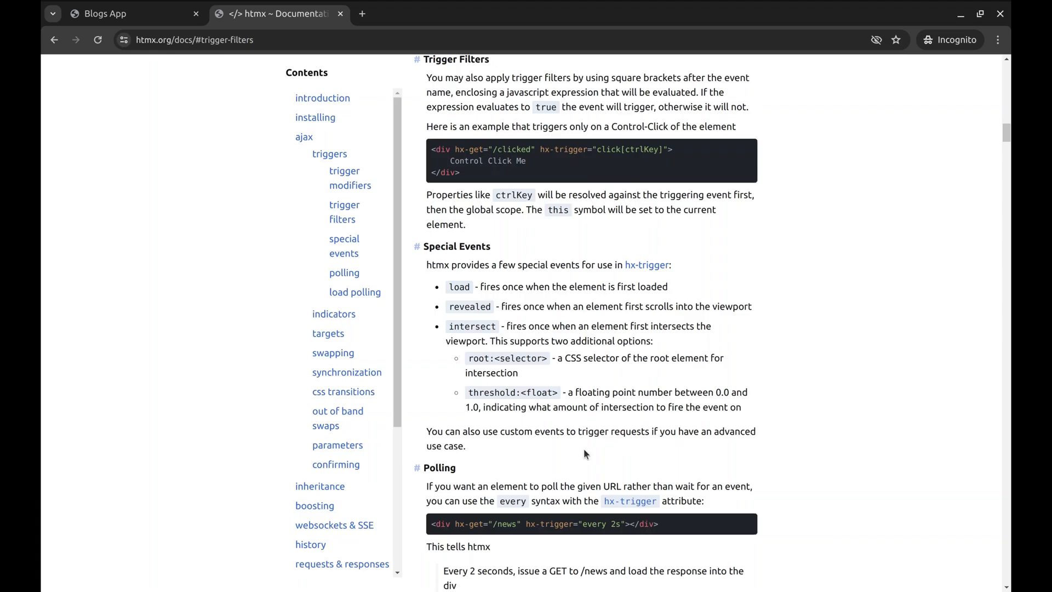
Step: Jump to the Swapping section listing the possible hx-swap values via the Contents sidebar
click(332, 353)
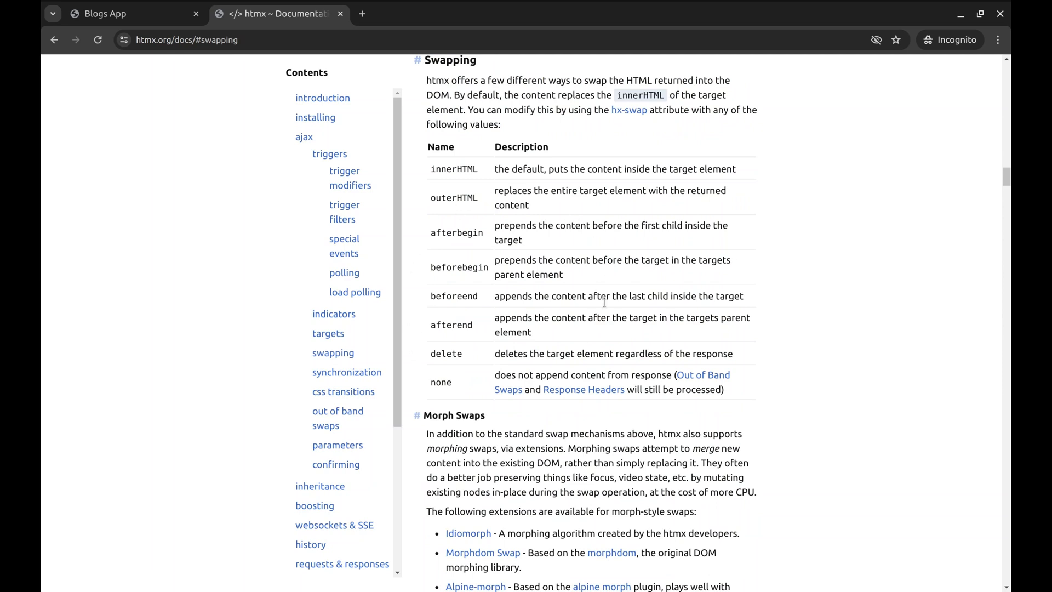
mouse_move(589, 372)
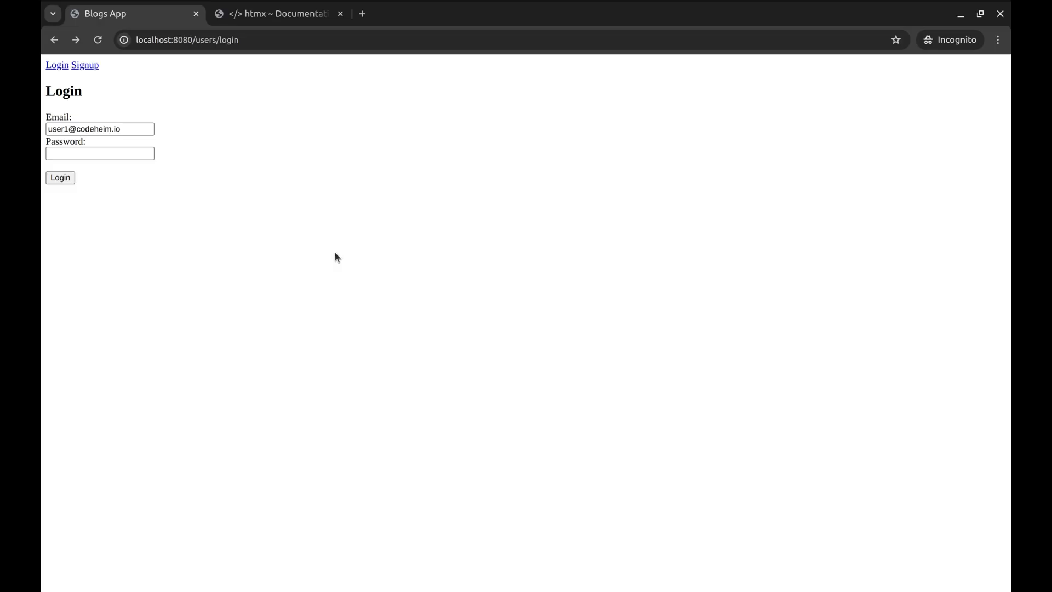
mouse_move(137, 218)
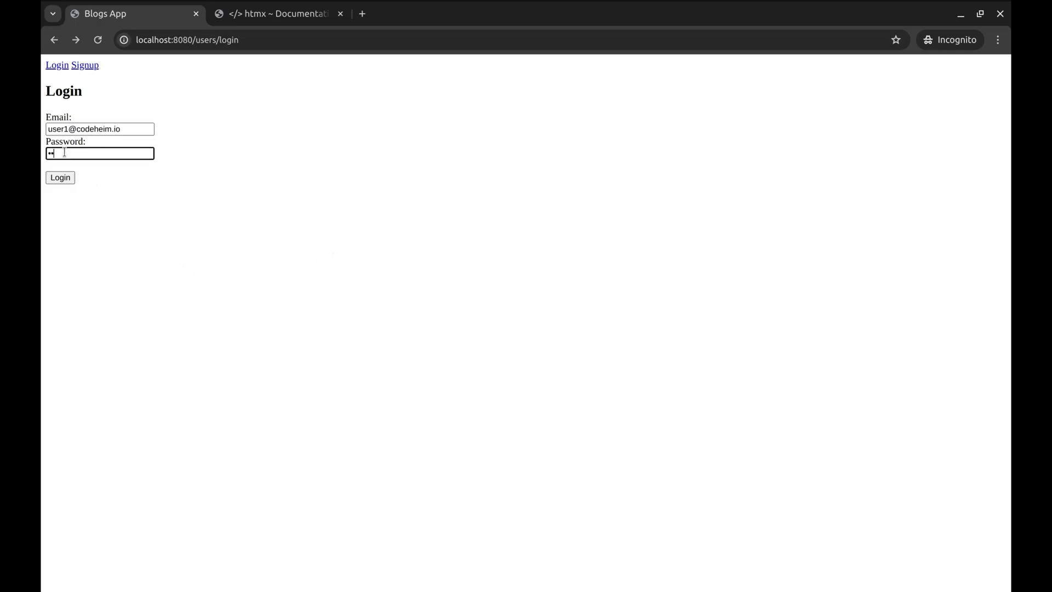
Step: Log in to Blogs App and scroll the blog list so later pages load with repeated layout
click(59, 177)
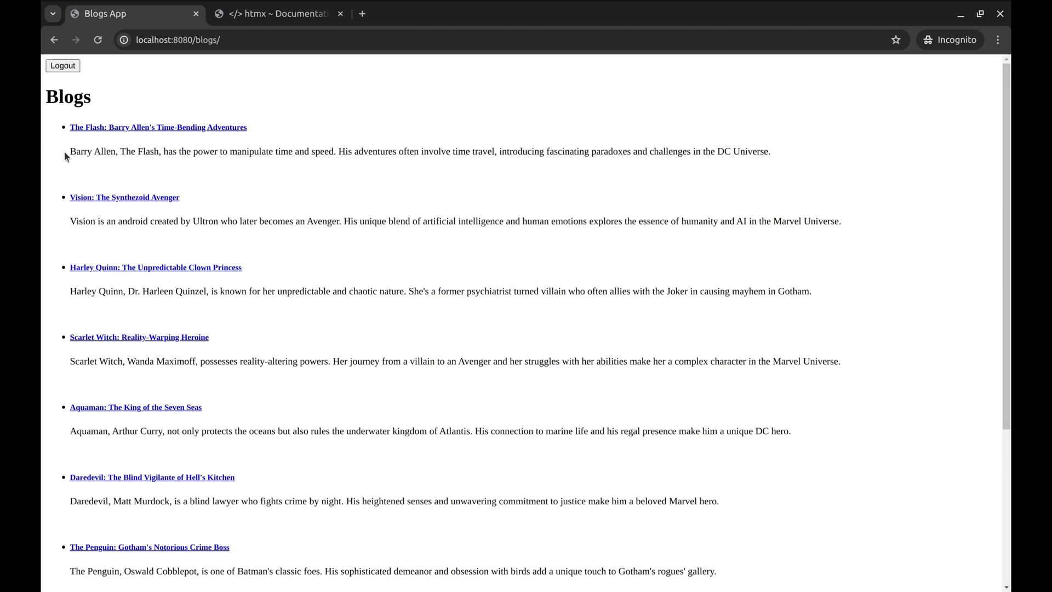
mouse_move(226, 287)
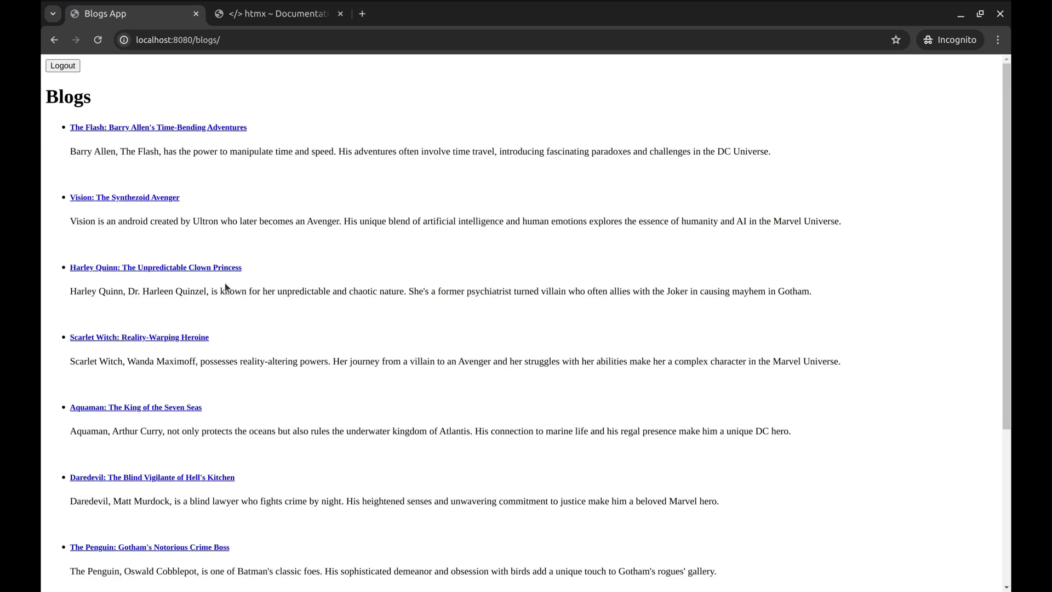
scroll(down, 3)
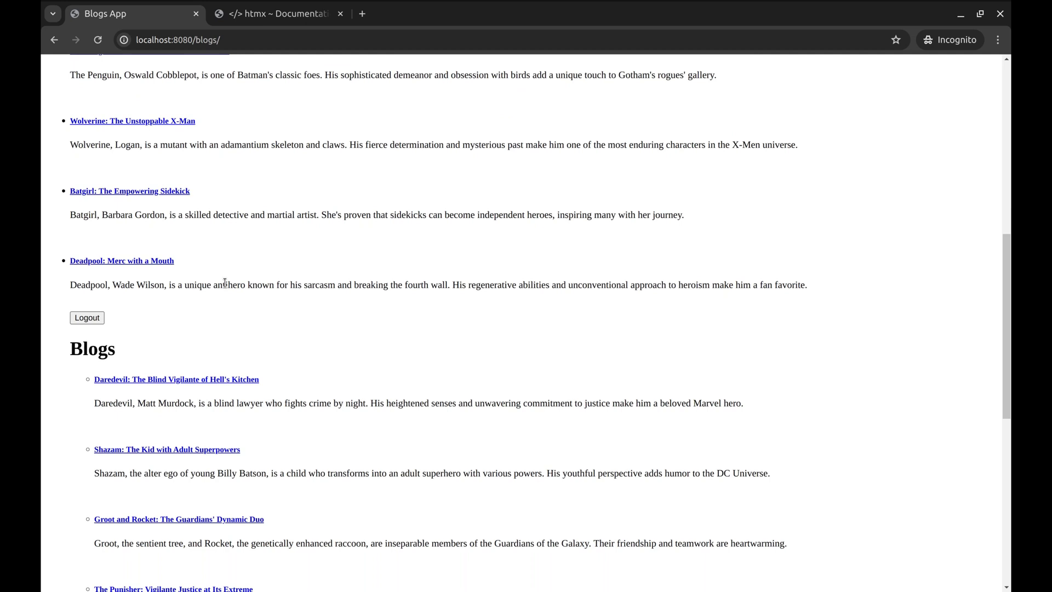
mouse_move(179, 409)
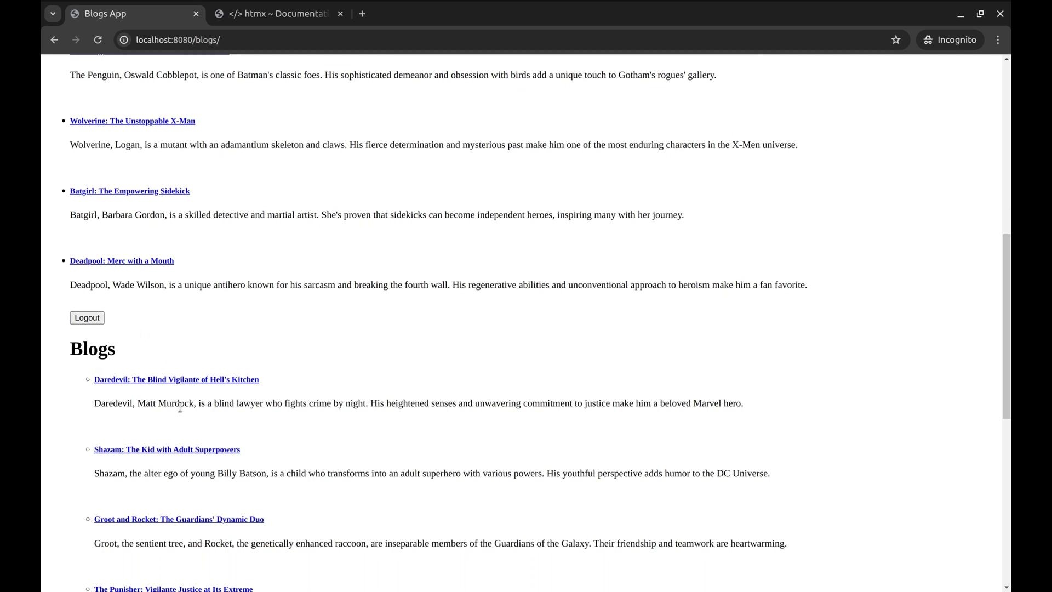
scroll(down, 3)
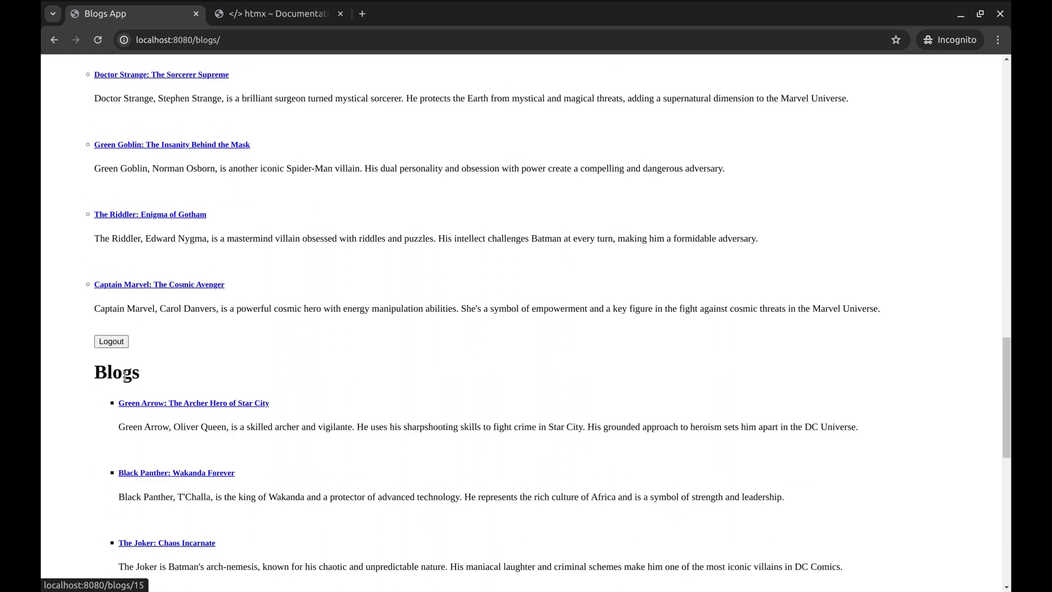
mouse_move(204, 388)
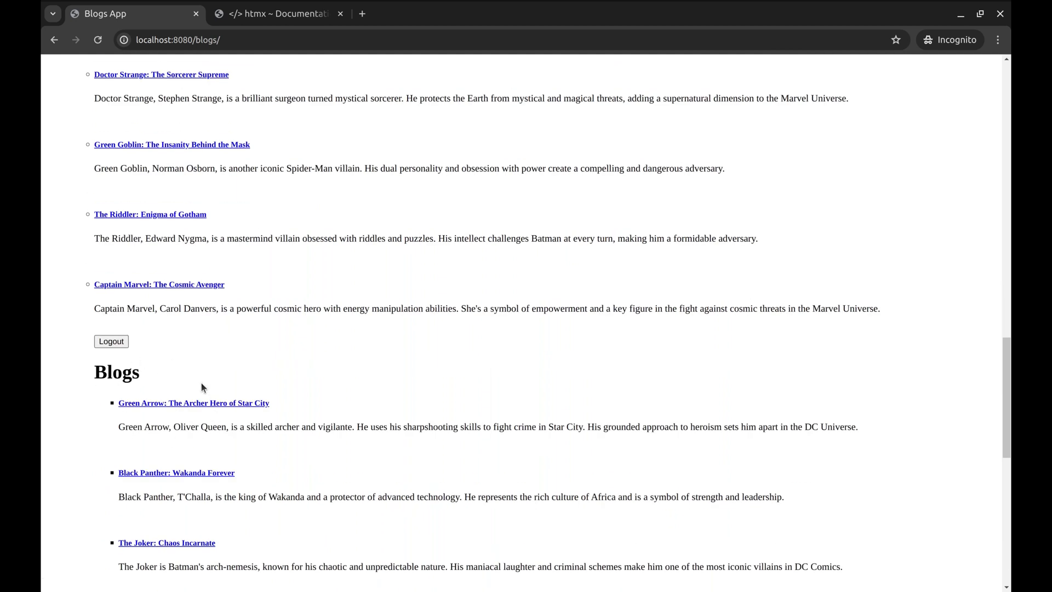
mouse_move(136, 447)
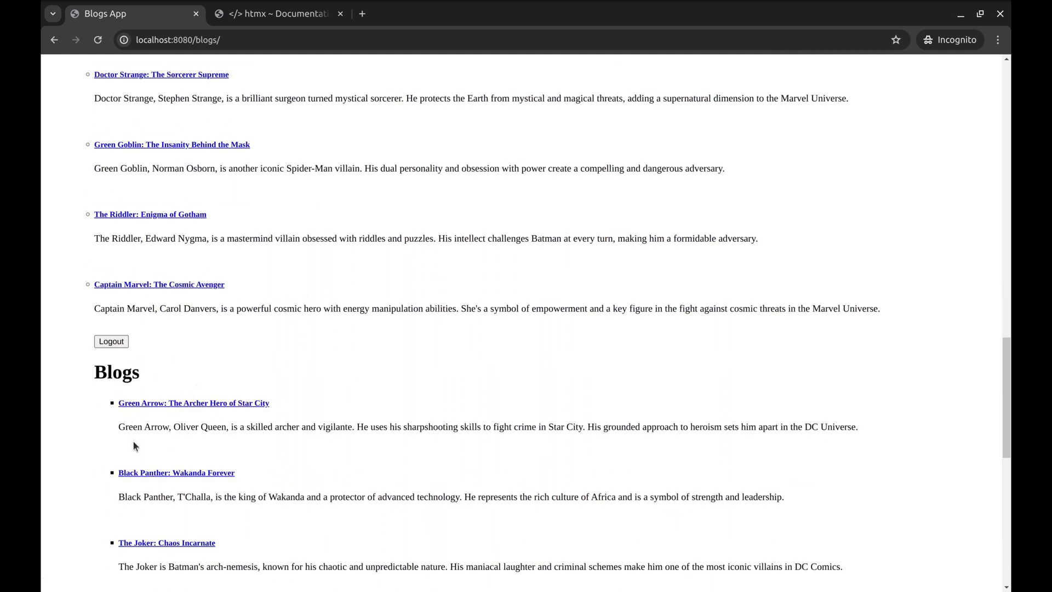
mouse_move(218, 557)
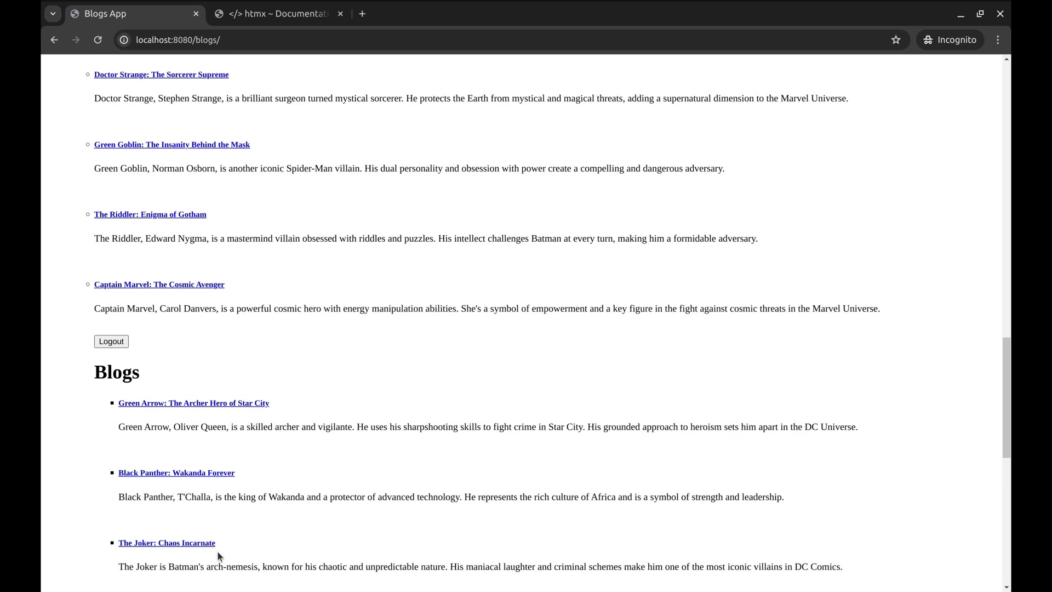
Step: Go to the htmx Reference page and scroll down to the Request Headers Reference
click(279, 14)
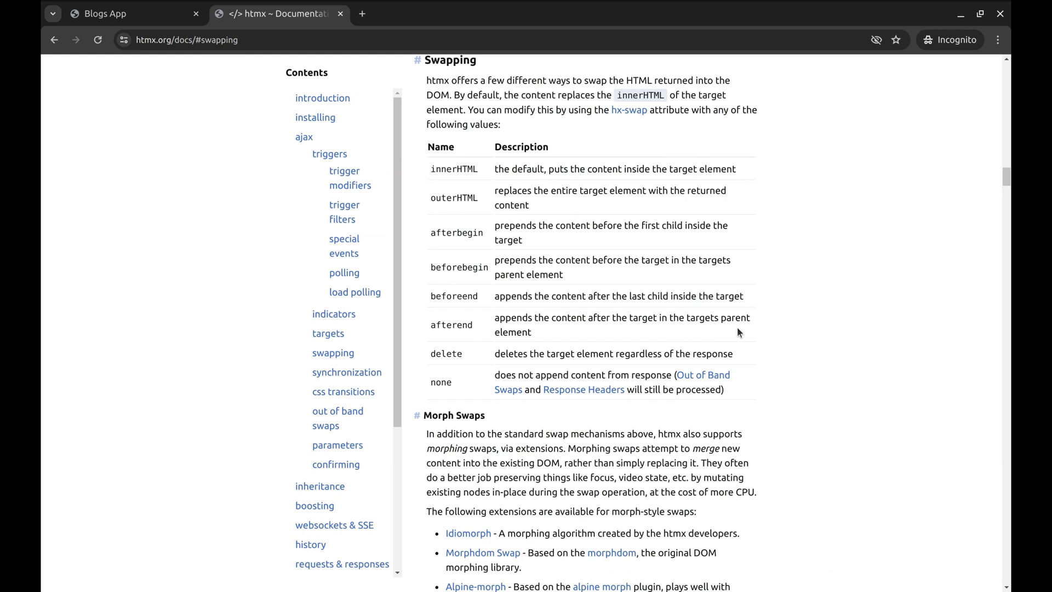
mouse_move(698, 350)
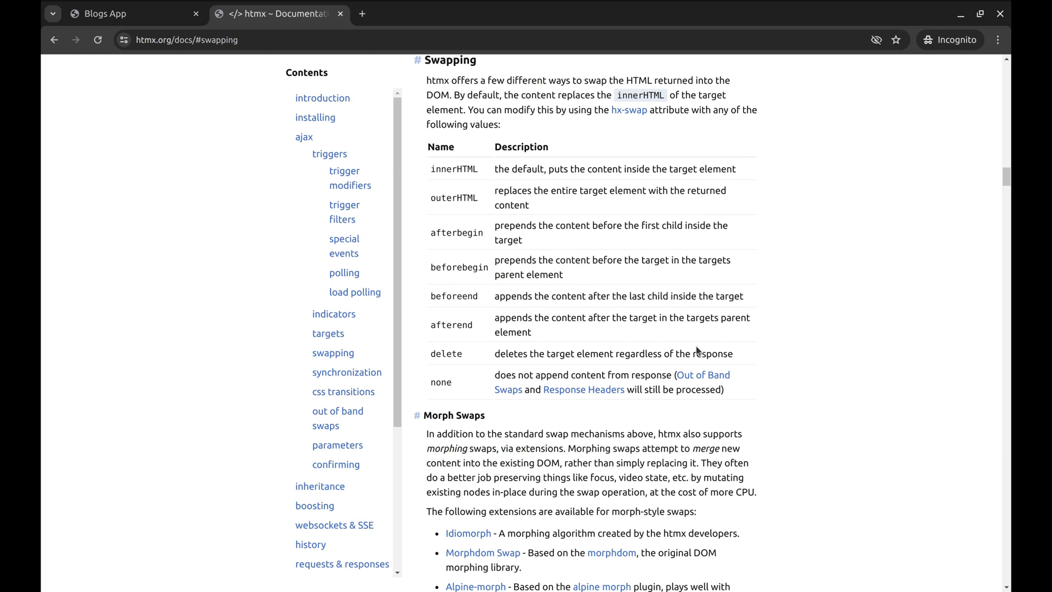
mouse_move(761, 385)
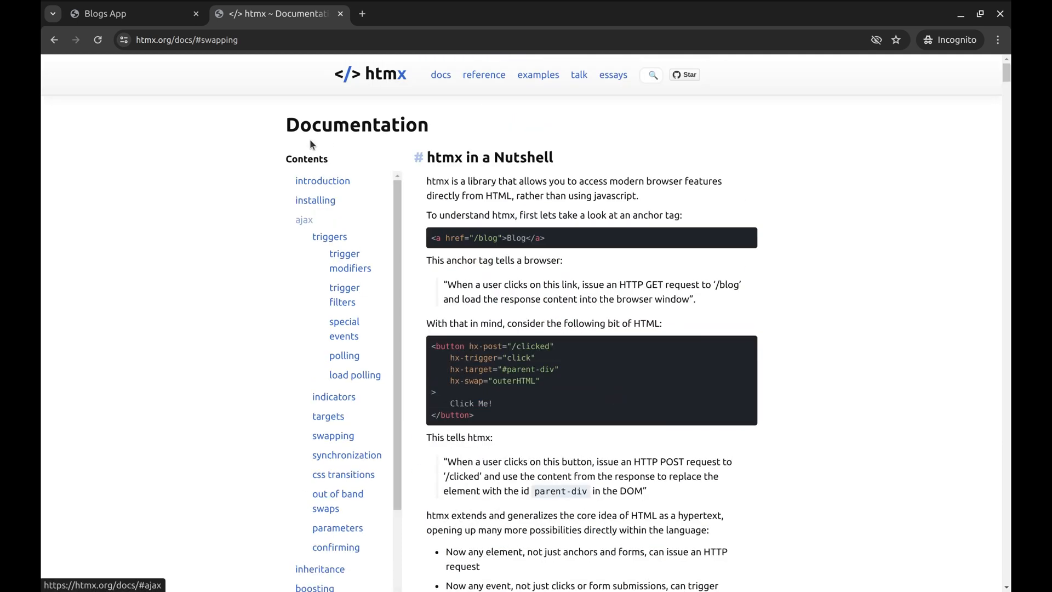
click(485, 74)
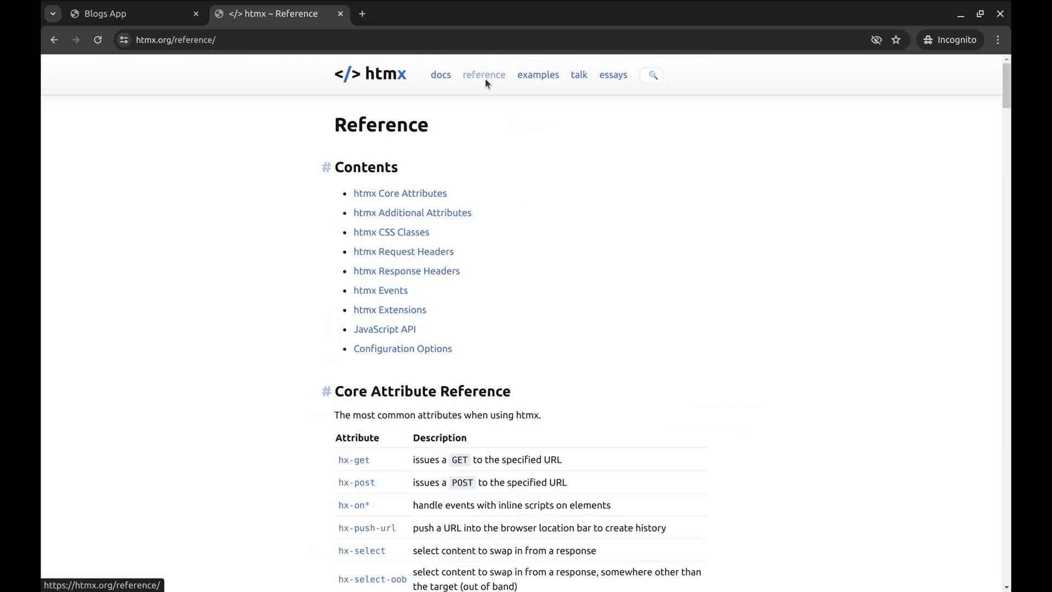
scroll(down, 3)
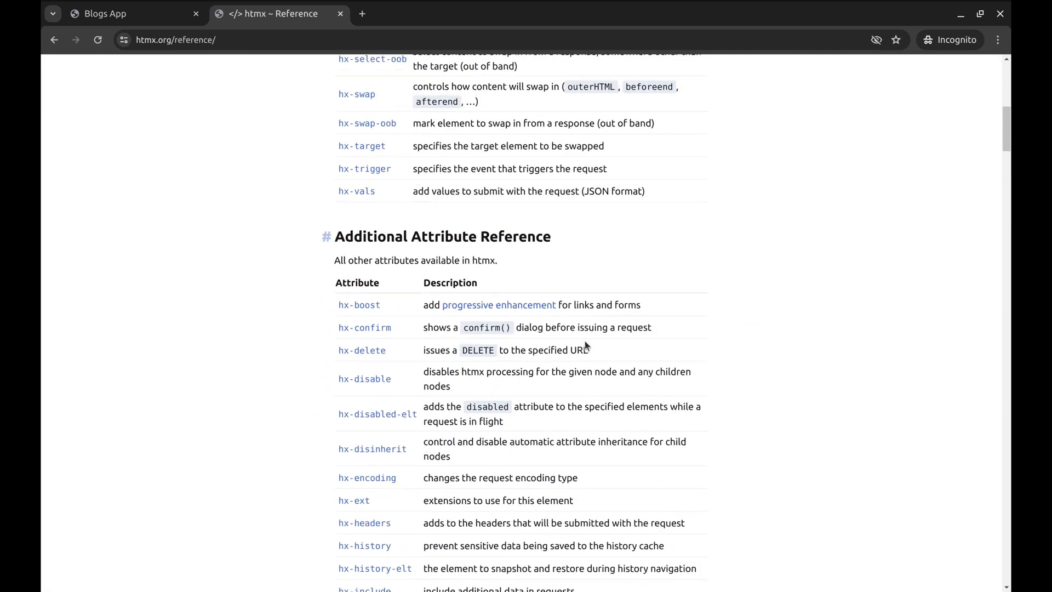
scroll(down, 3)
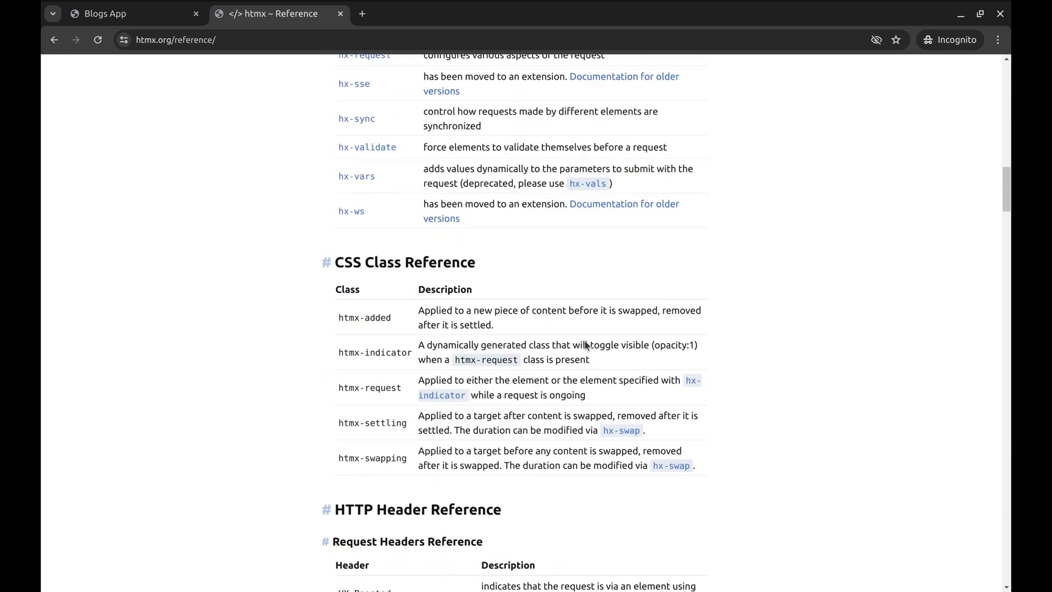
scroll(down, 3)
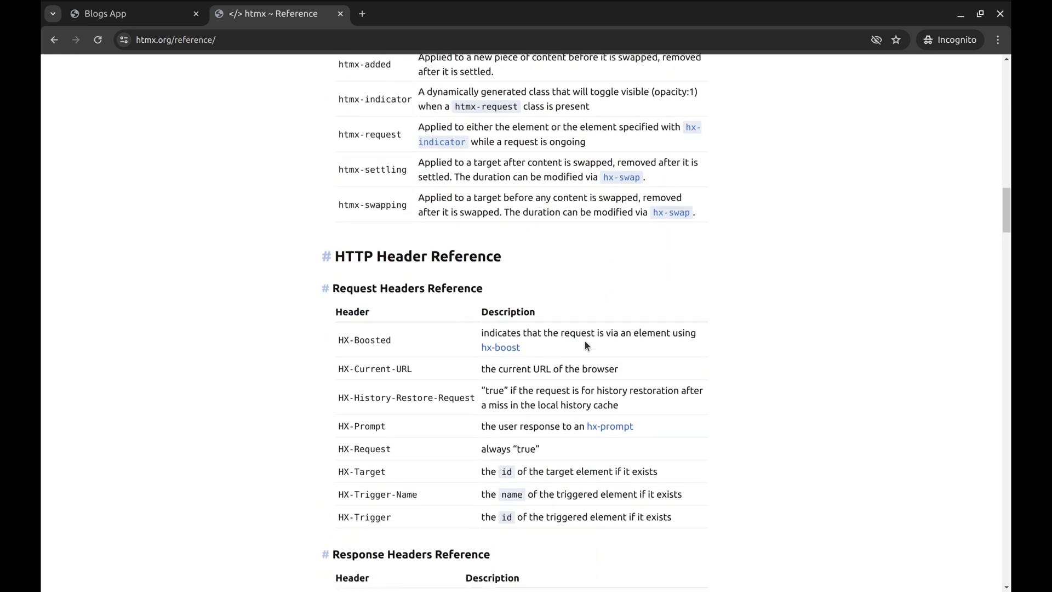
scroll(down, 3)
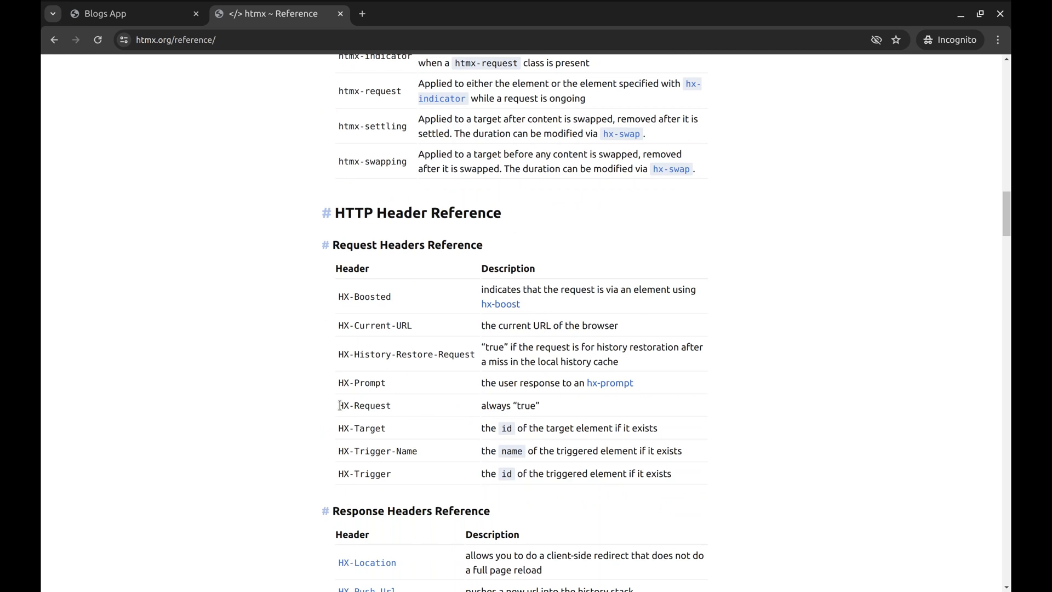
Step: Highlight the HX-Request header described as always true, then return to the code editor
drag(337, 405, 546, 405)
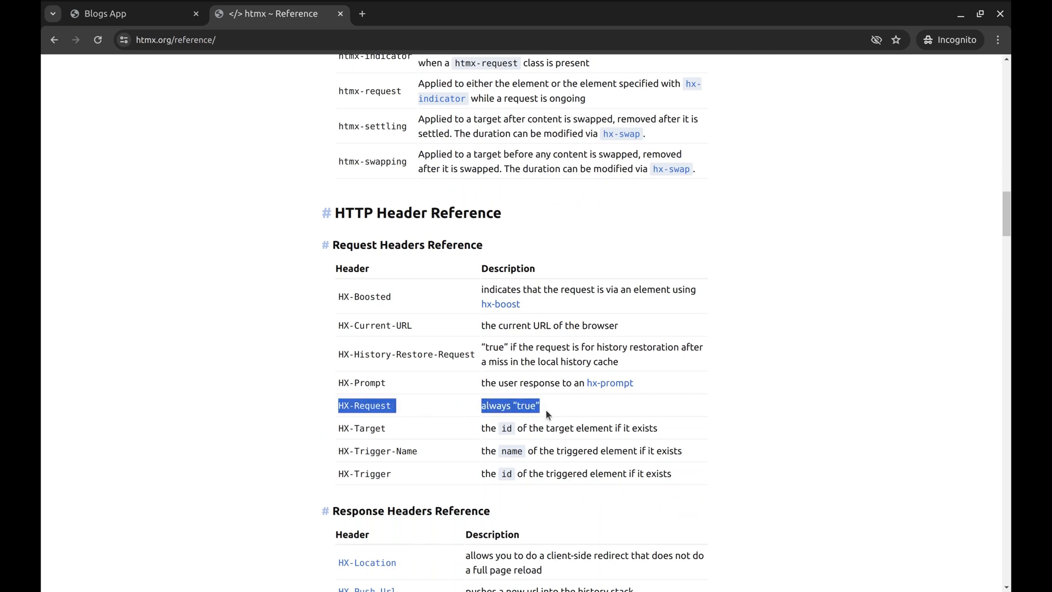
mouse_move(578, 406)
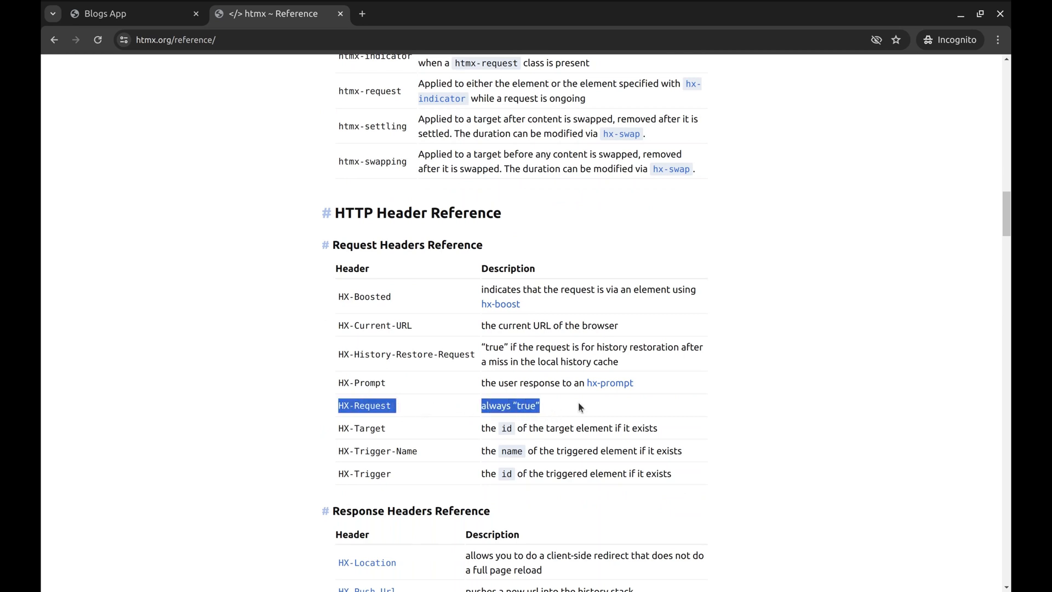
click(580, 407)
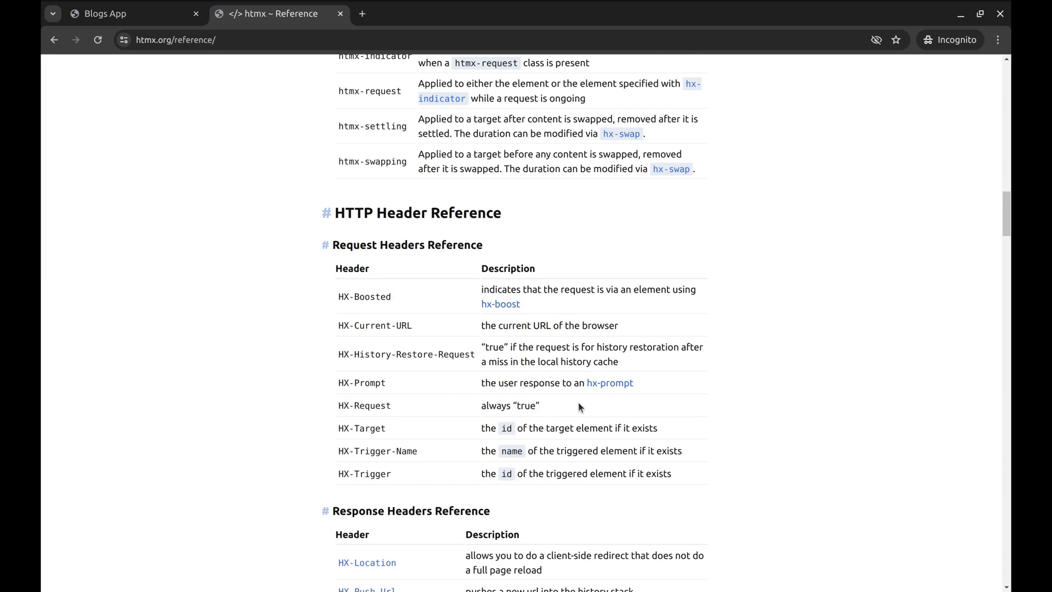
key(alt+tab)
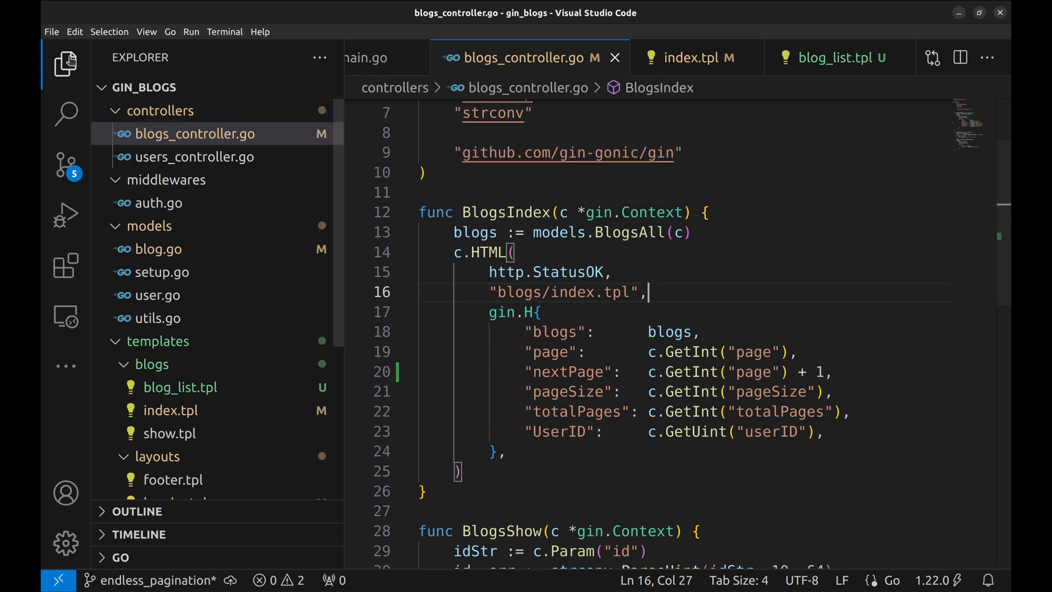
Step: In BlogsIndex, add htmxHeader := c.GetHeader("Hx-Request") after fetching the blogs
click(64, 59)
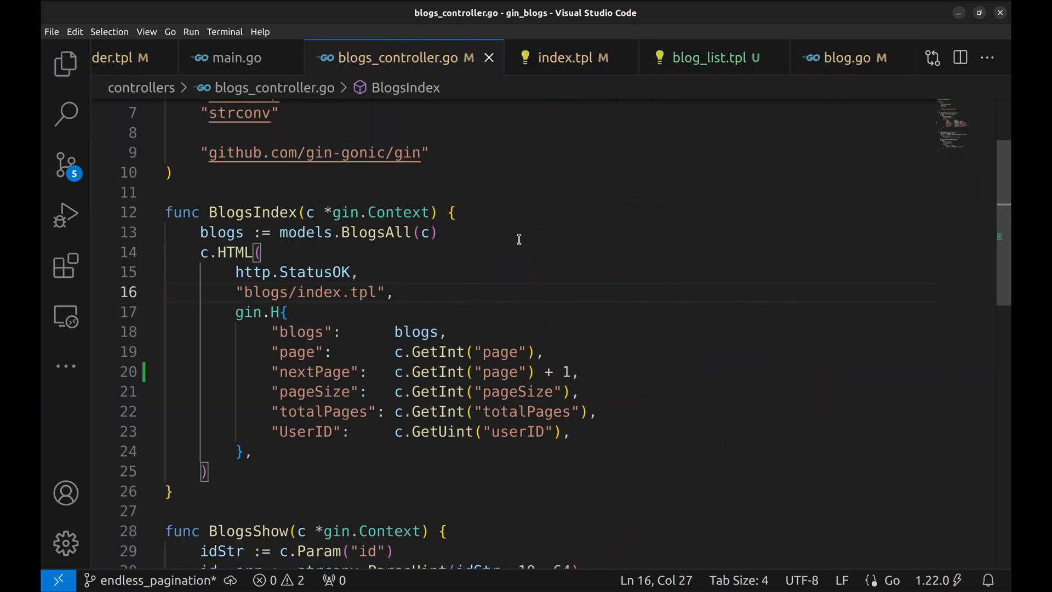
key(Enter)
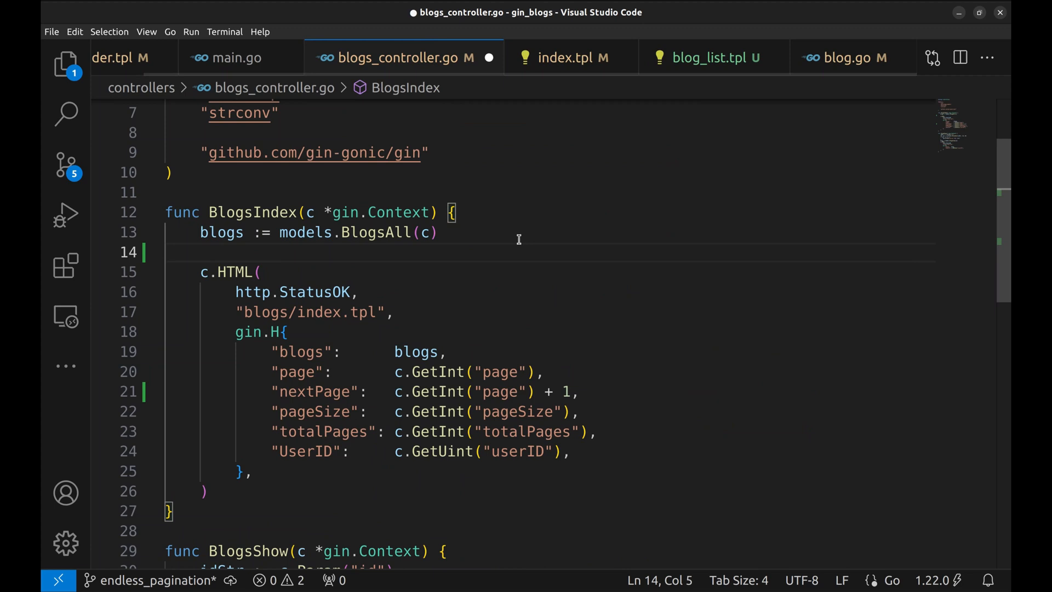
text(htmx)
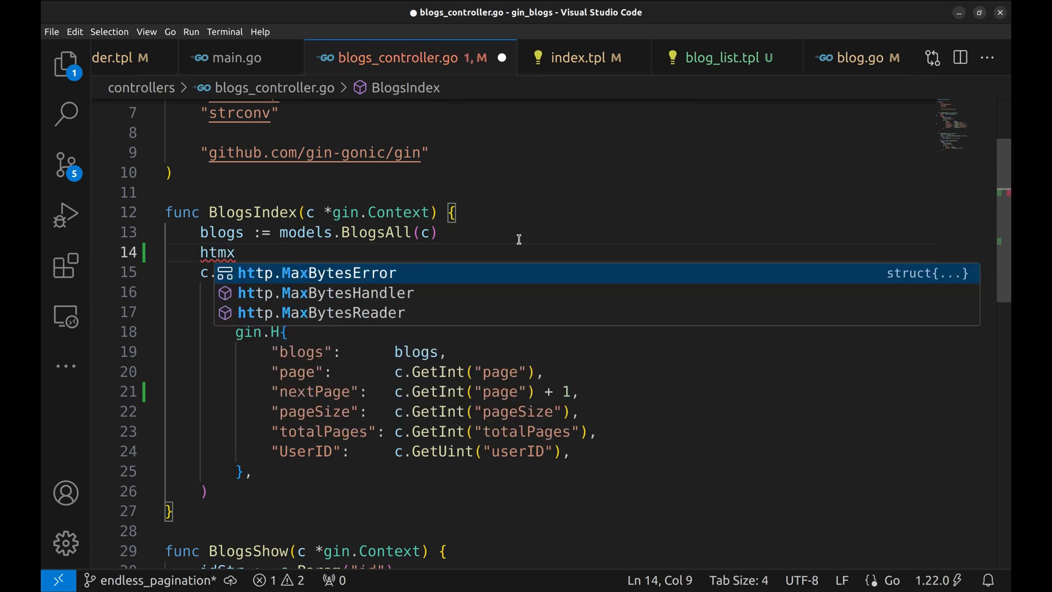
text(Header :=)
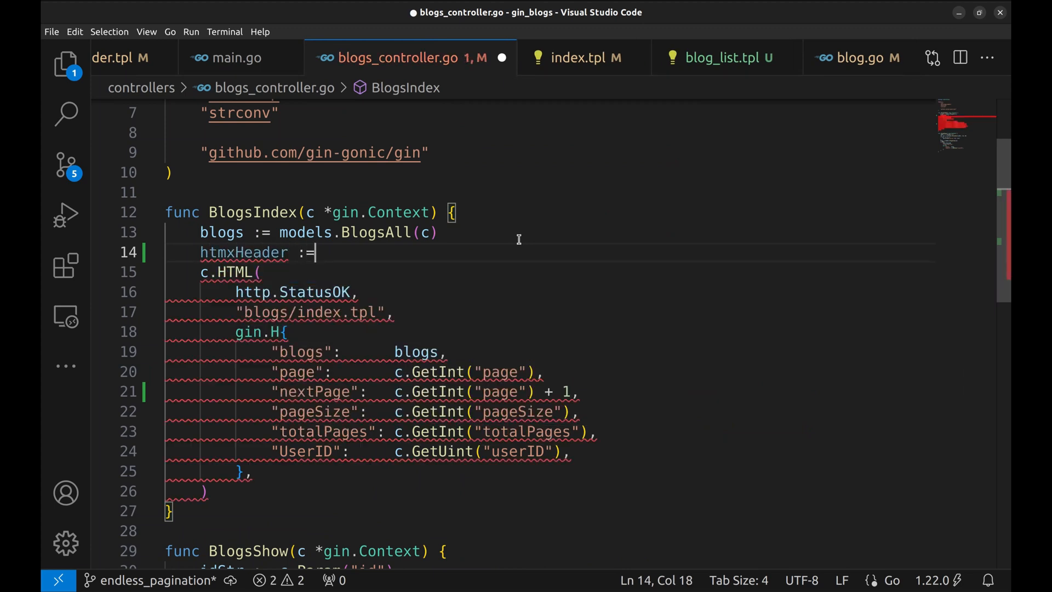
text(c.Get)
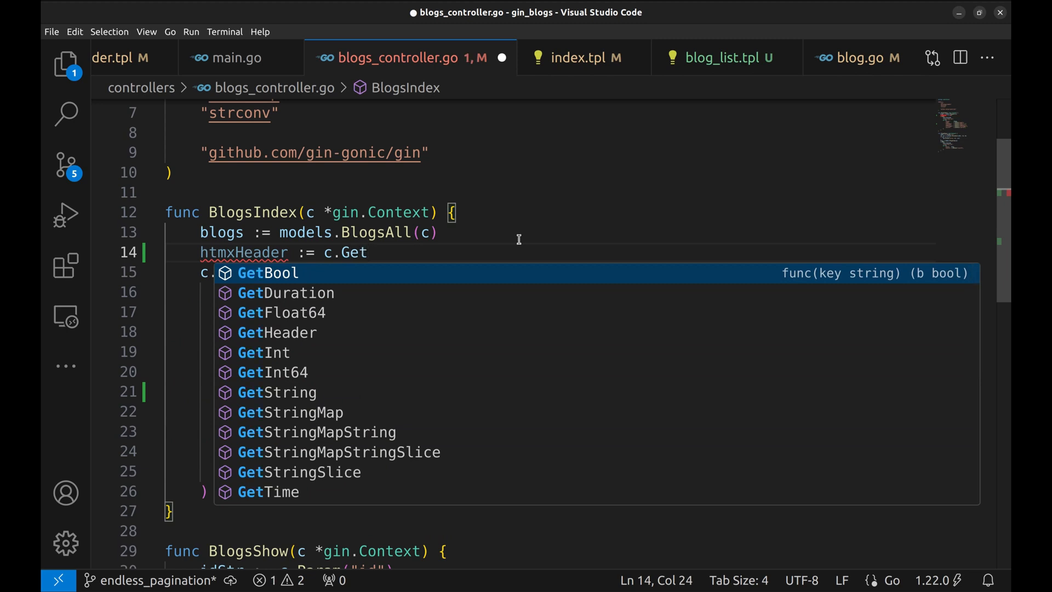
click(276, 333)
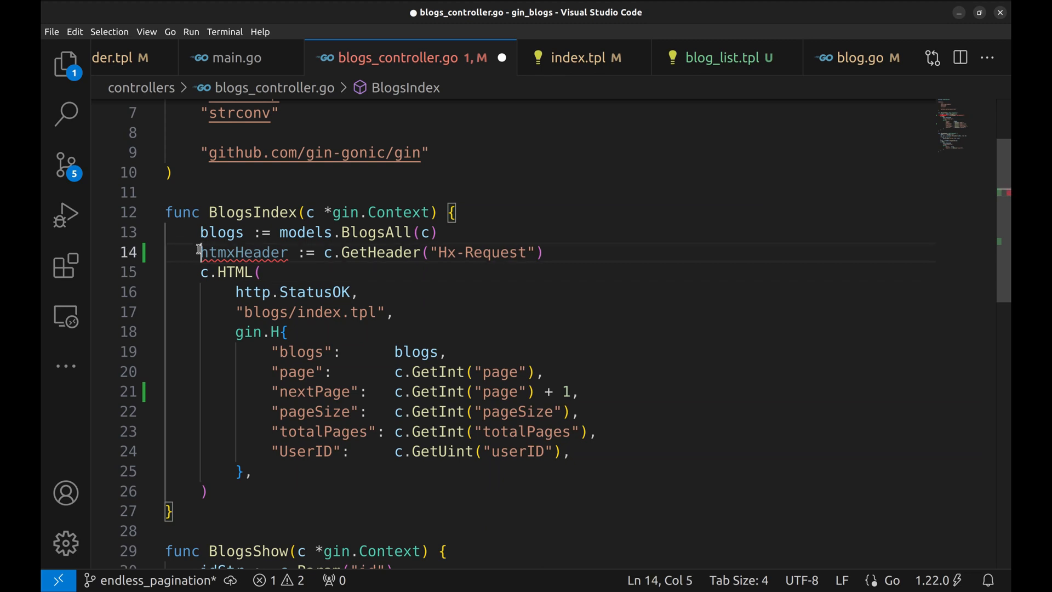
Step: Turn it into `if ...; len(htmxHeader) > 0 {` with a 'This is HTMX' comment around a copied c.HTML call
text(if)
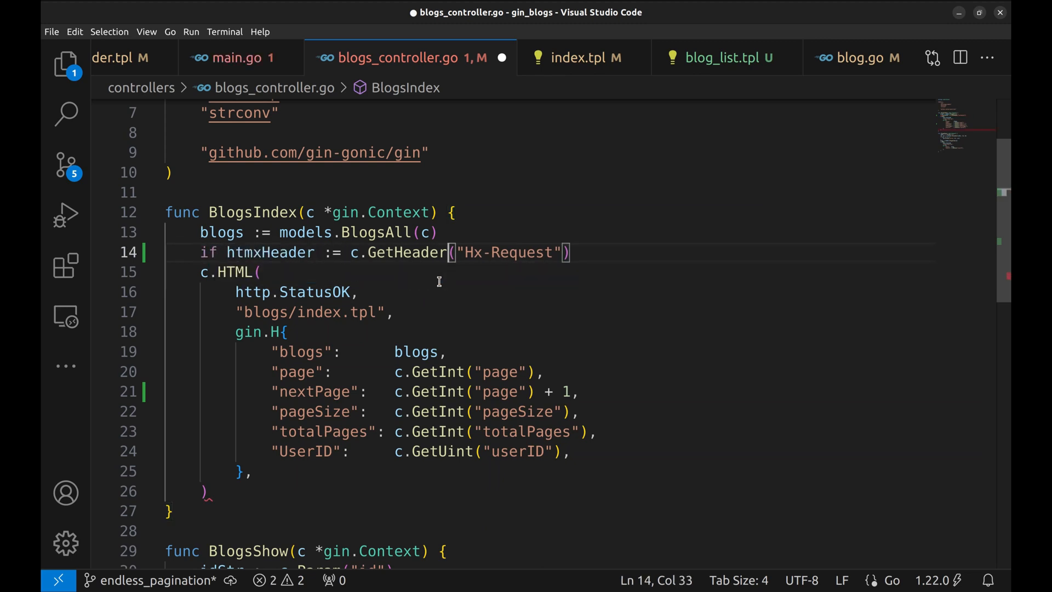
text("; len")
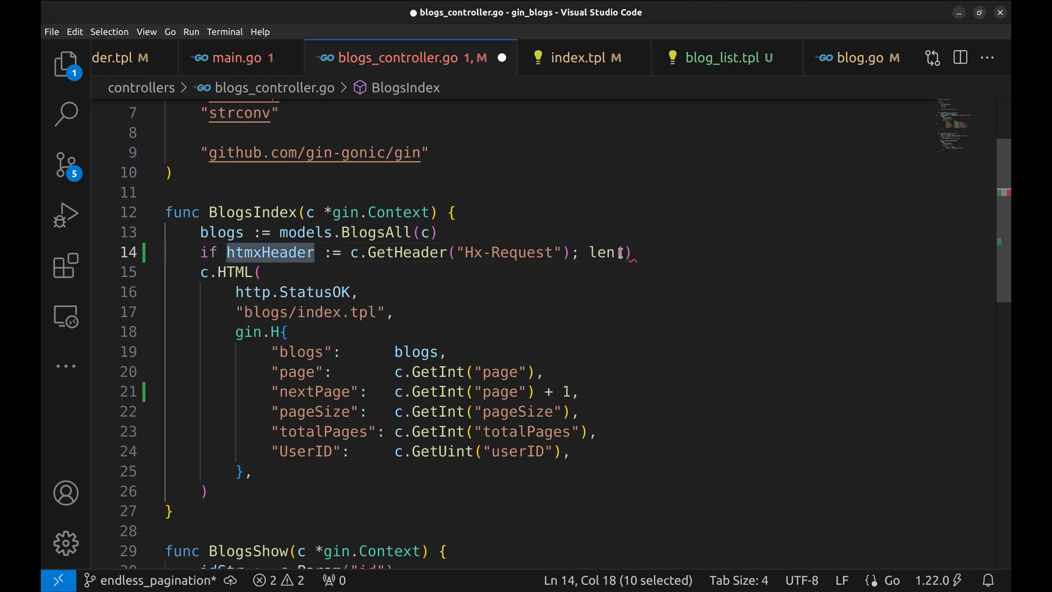
text((htmxHeader) > 0 {)
text(//)
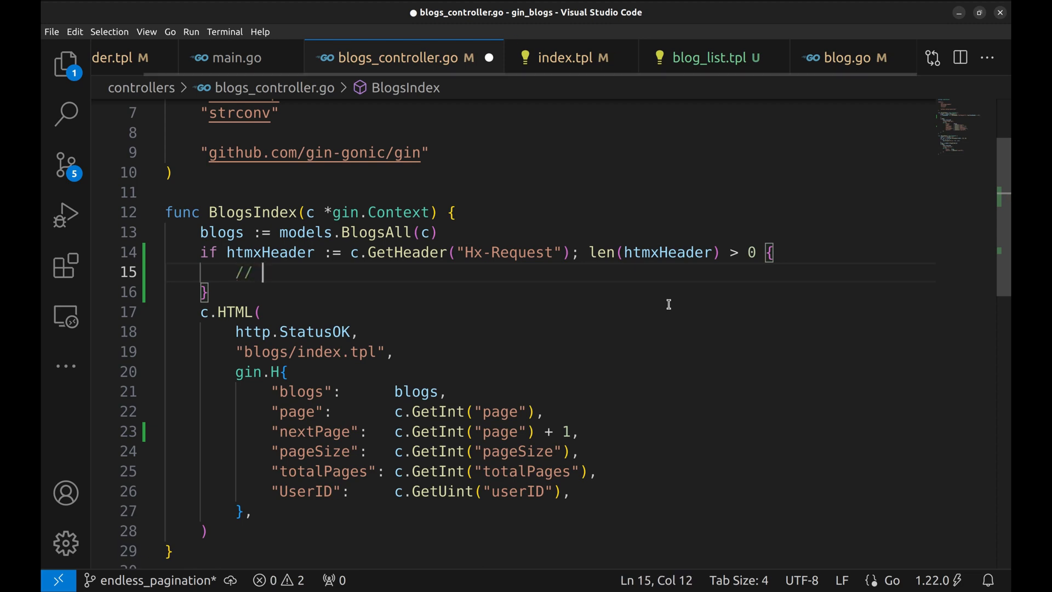
text(This is HTMX request)
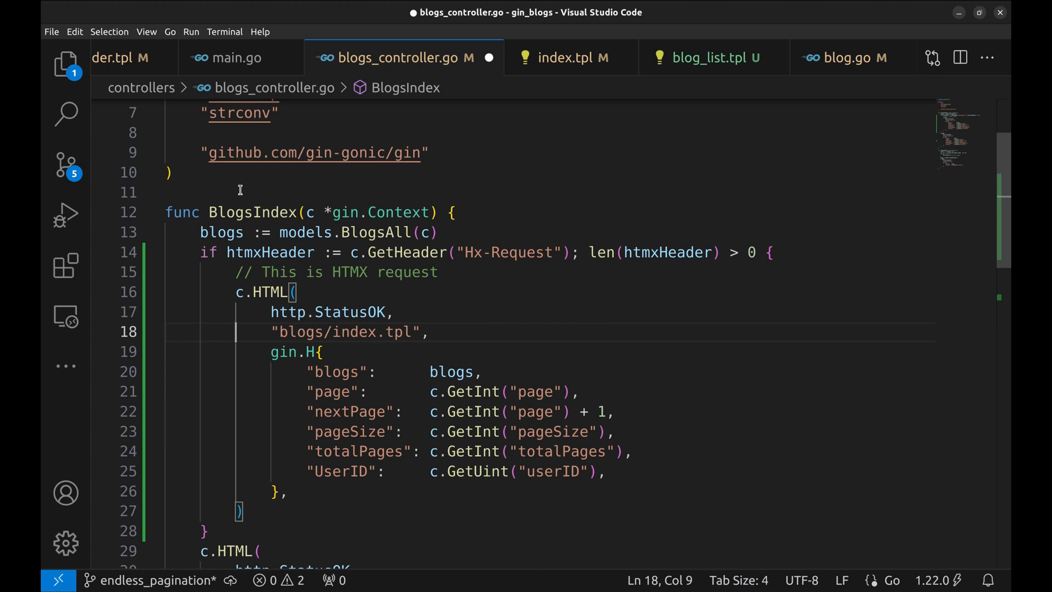
click(65, 63)
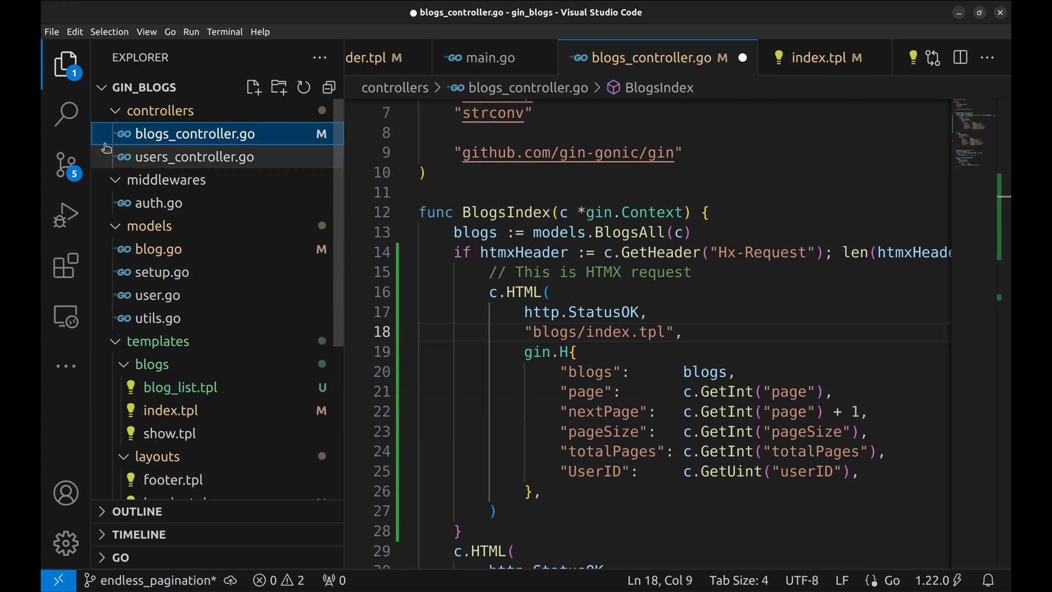
Step: Render blogs/blog_list.tpl in the HTMX branch and move the original index.tpl render into an else block
click(64, 66)
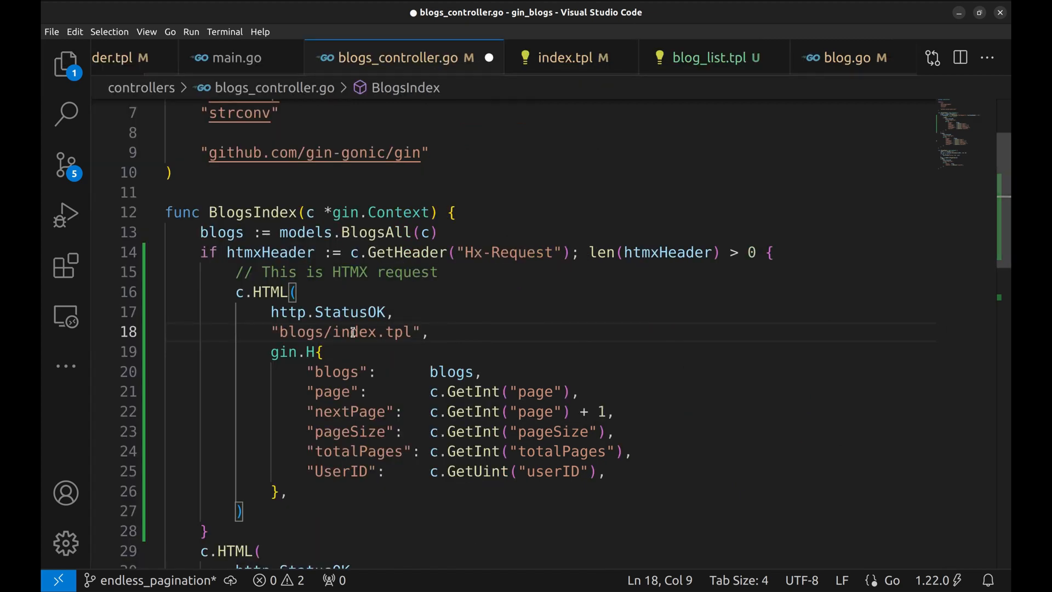
mouse_move(340, 331)
text(blo)
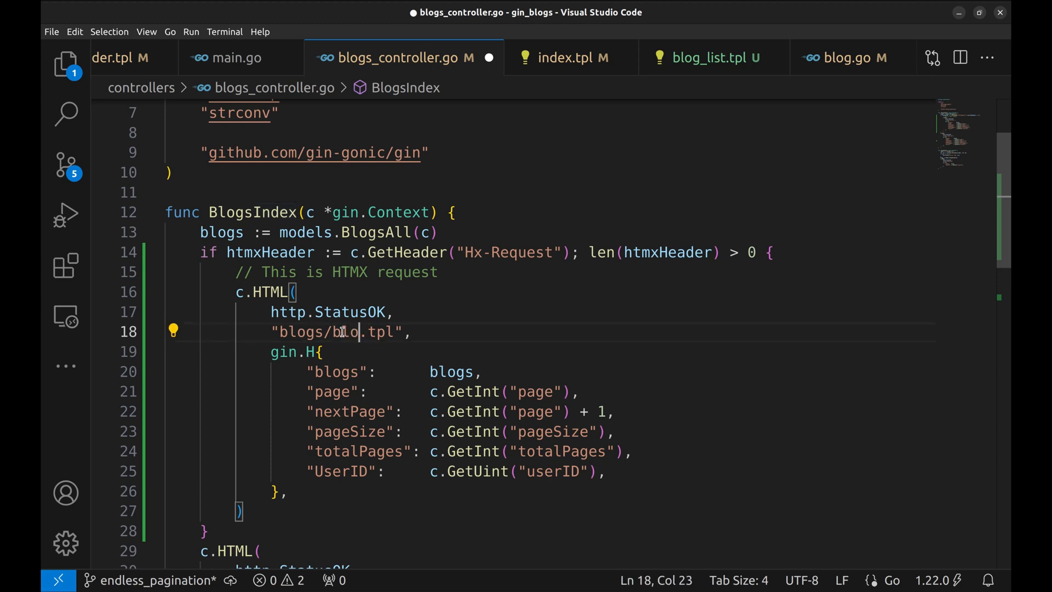
text(_)
click(566, 532)
text( else {)
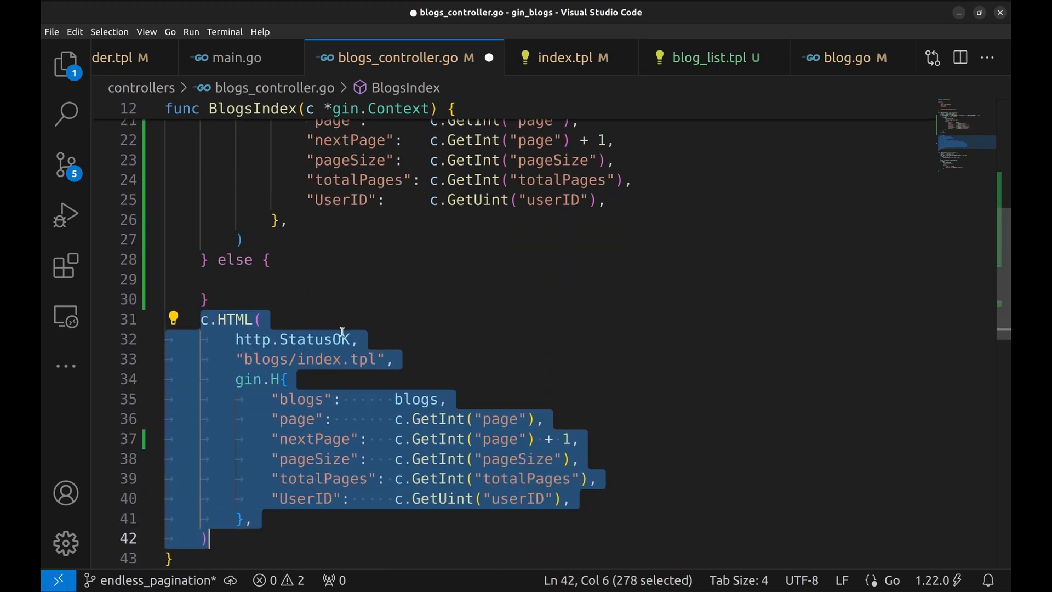
key(Delete)
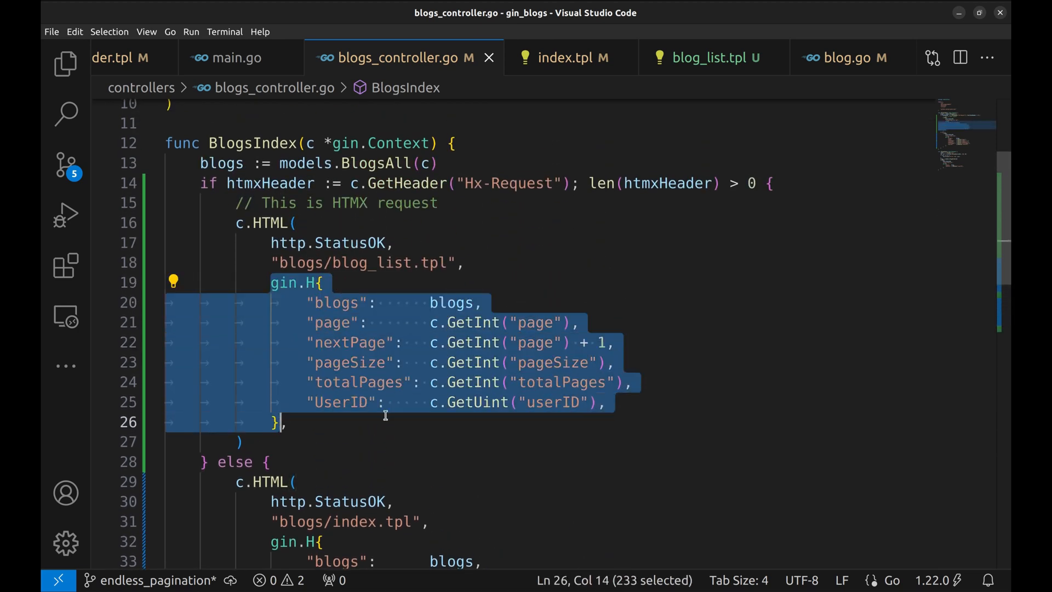
Step: Extract gin.H into a shared content variable used by both renders, with a '// Regular' comment on the else
text(content := gin.H{)
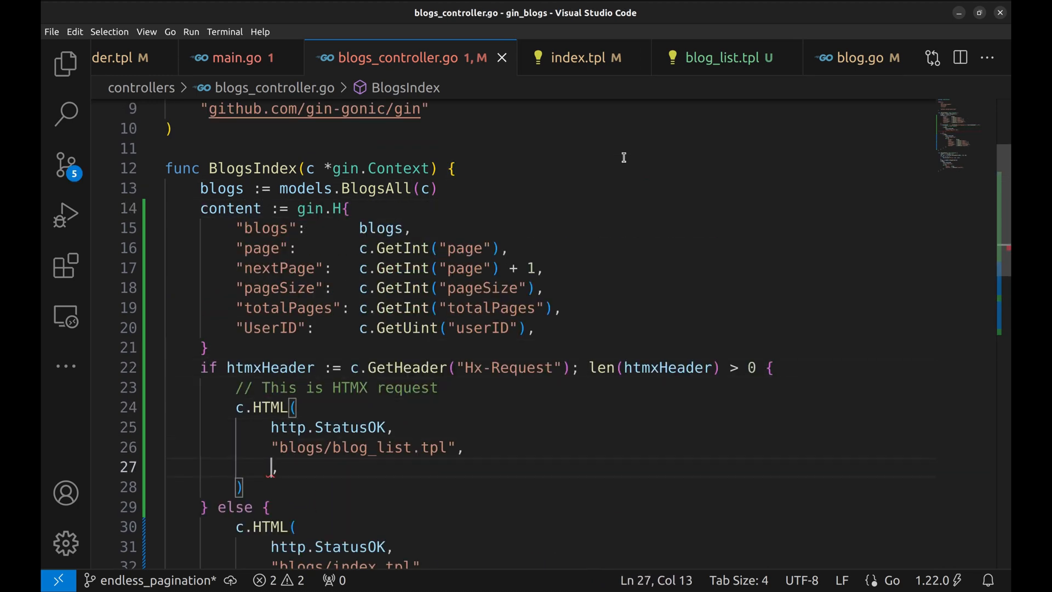
text(content,)
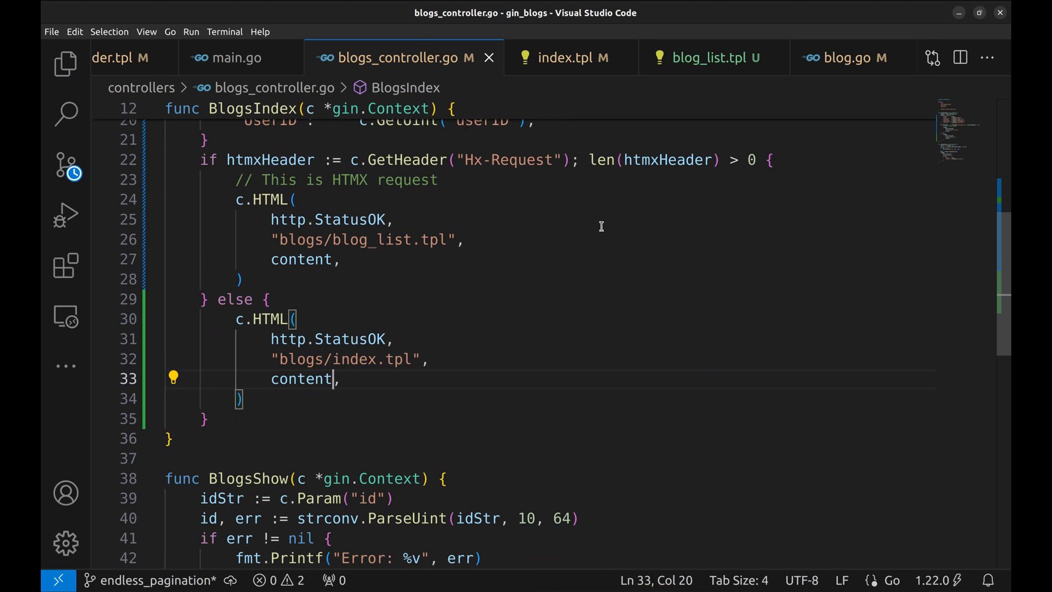
text(// Regula)
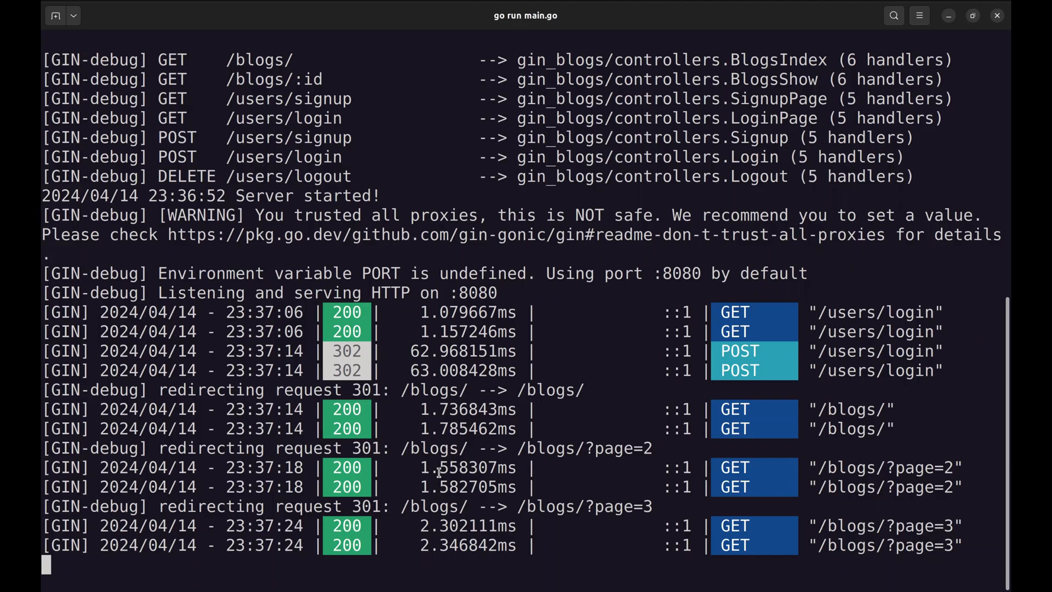
Step: Stop the Gin server with Ctrl+C and restart it with go run main.go
key(ctrl+c)
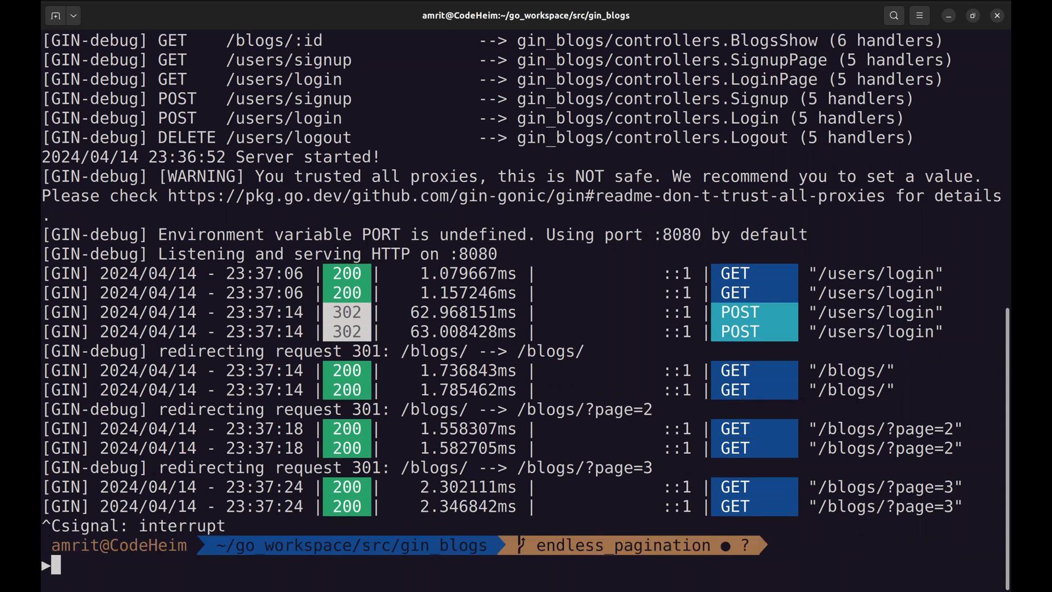
text(go run main.go)
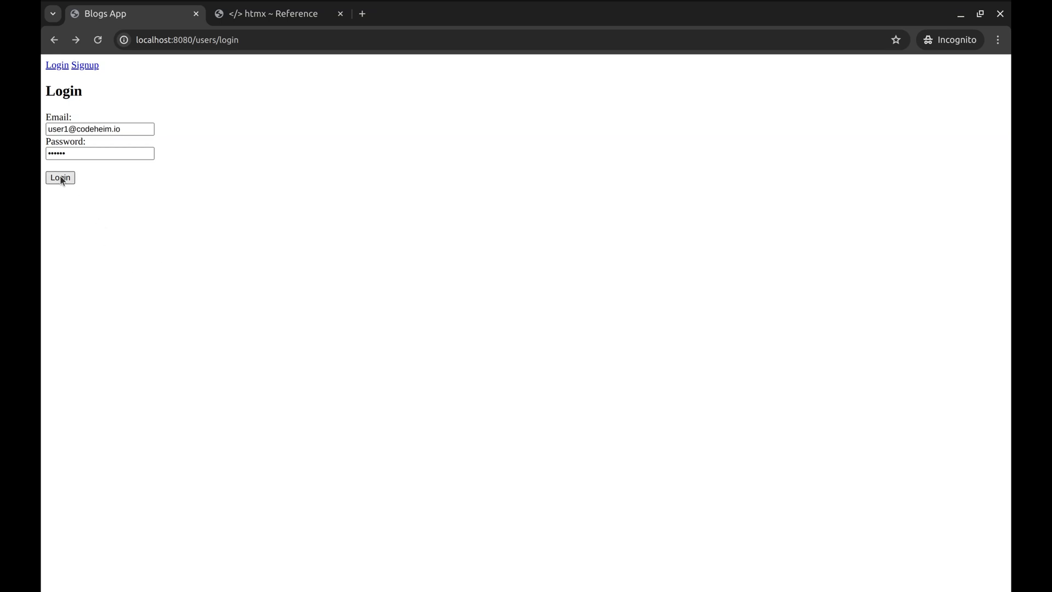
Step: Log in and scroll the blog list to the bottom, entries now appending without repeated layout
click(60, 177)
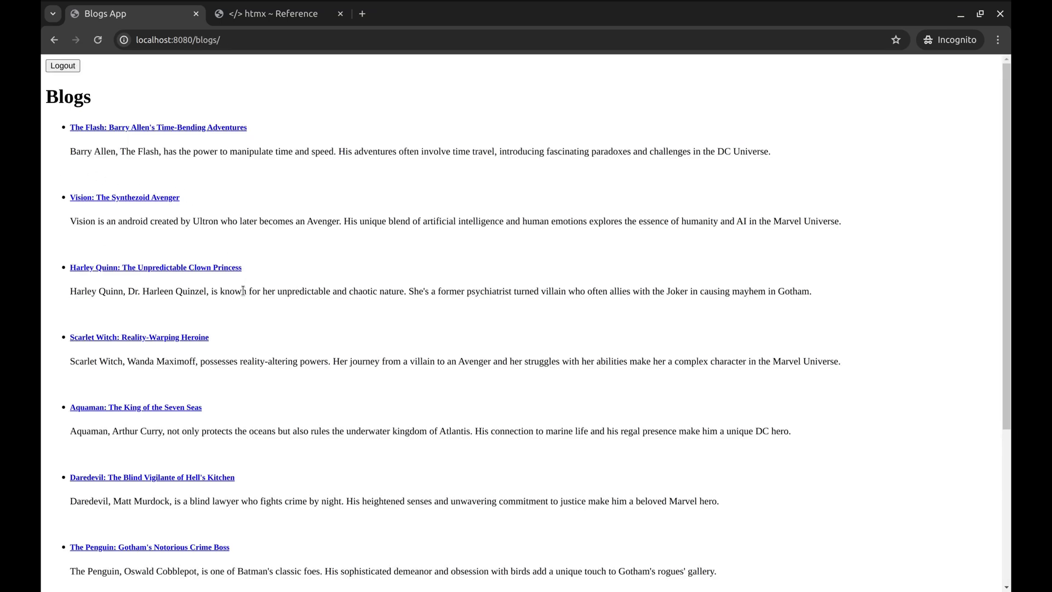
scroll(down, 3)
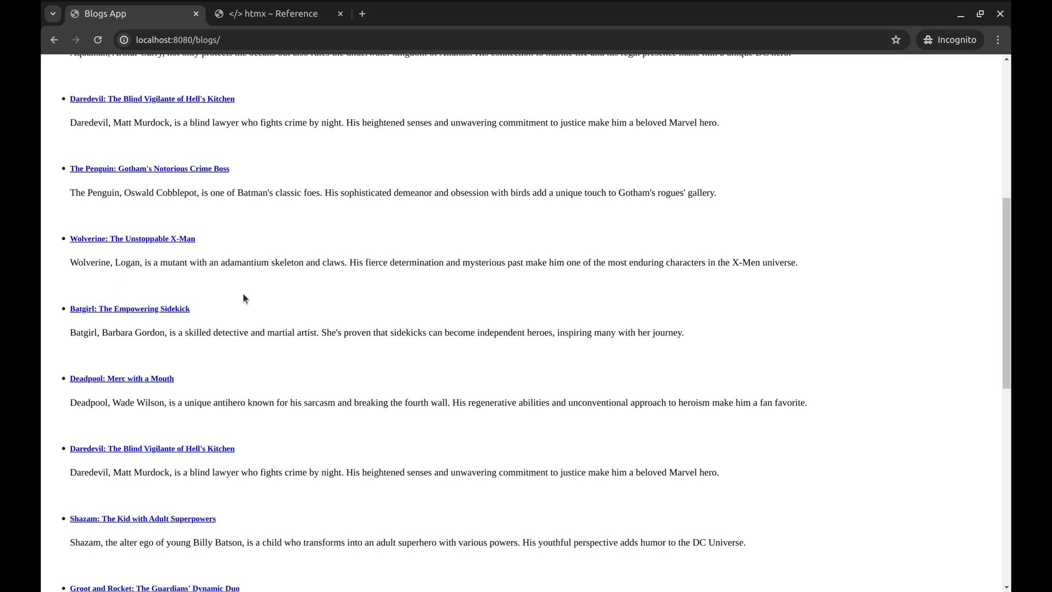
scroll(down, 3)
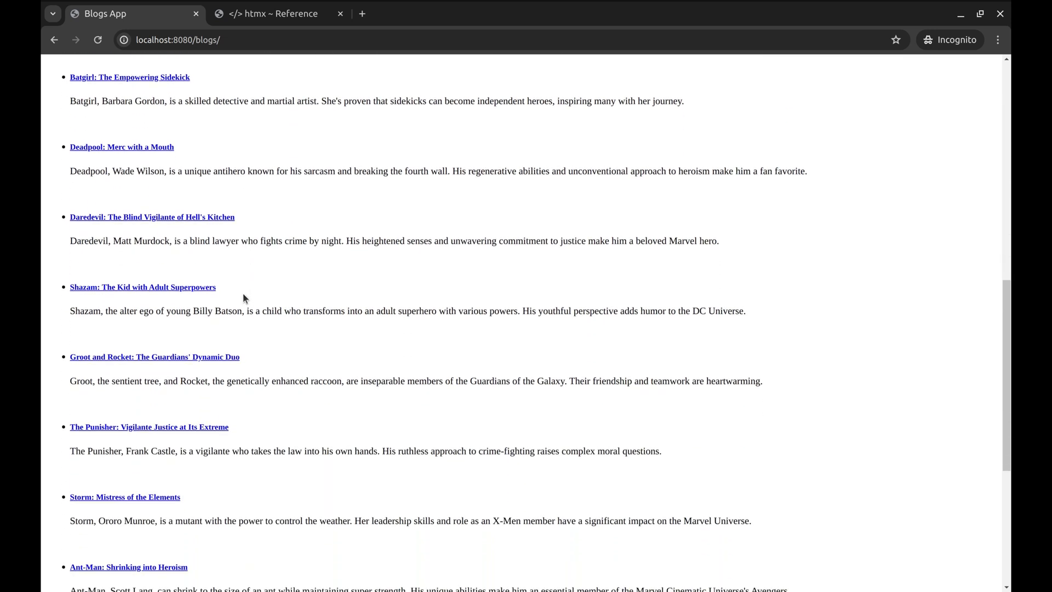
scroll(down, 3)
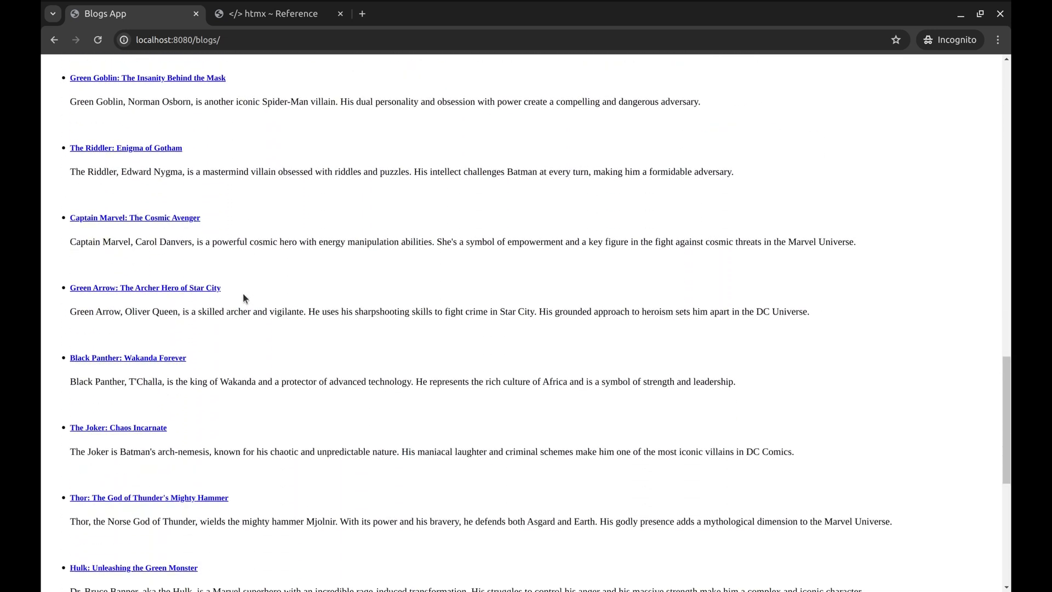
scroll(down, 3)
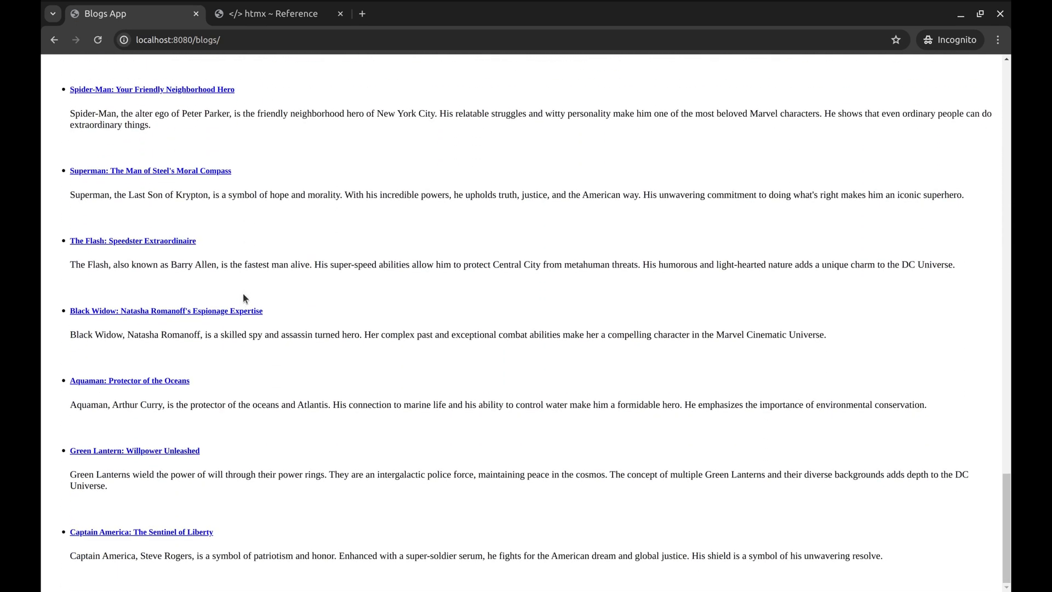
Step: Inspect the blogs page, switch DevTools to the Network panel and reload to record requests
right_click(243, 293)
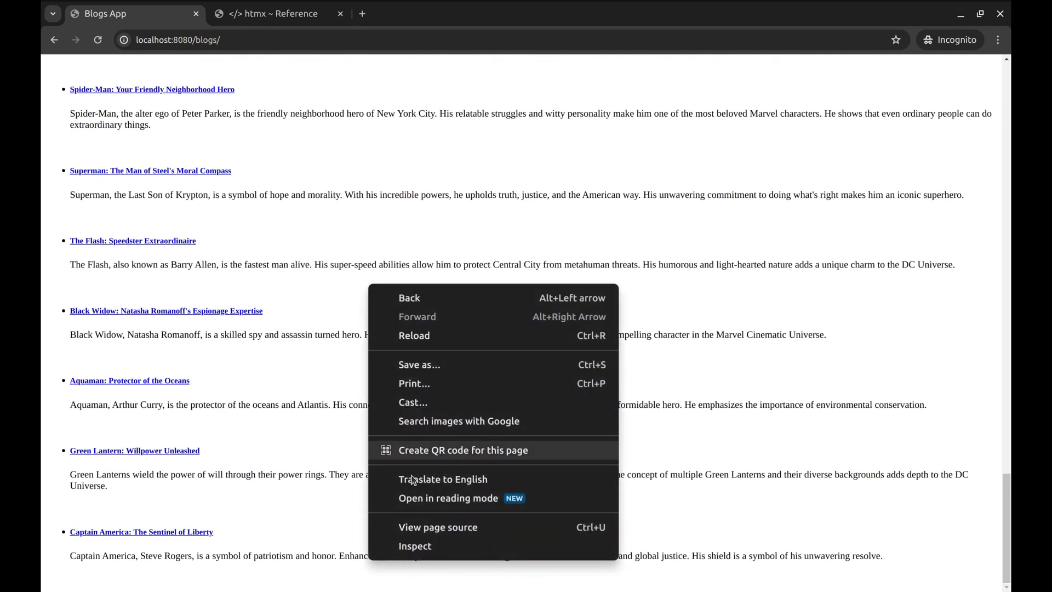
click(414, 545)
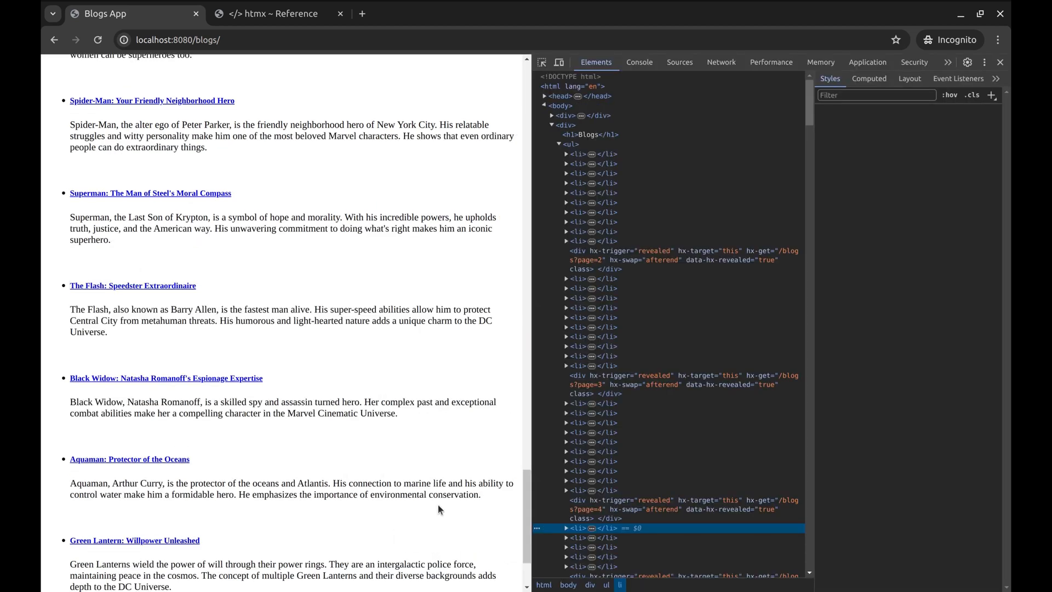
click(720, 61)
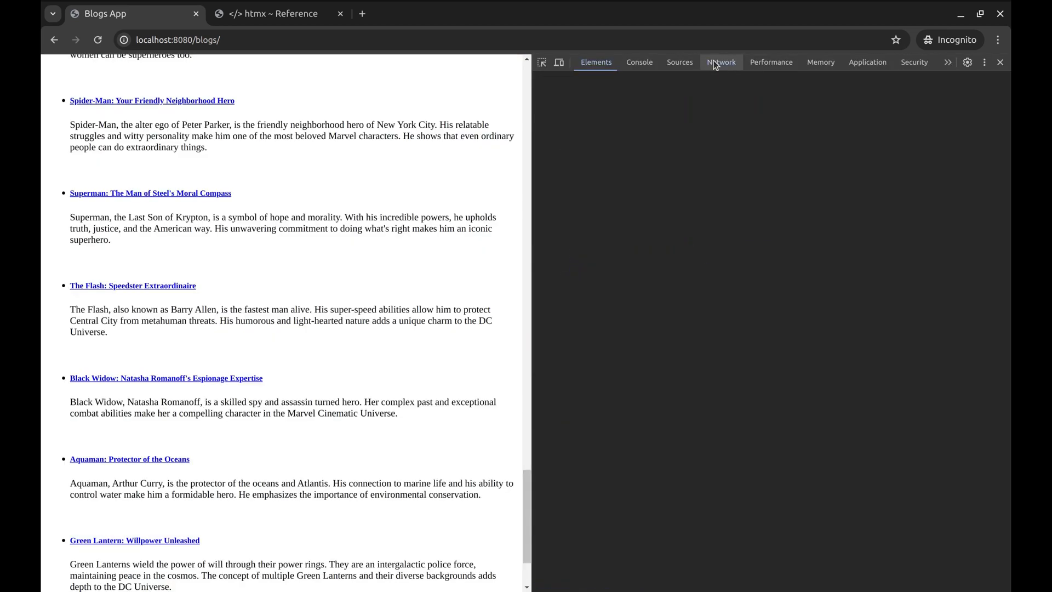
click(720, 61)
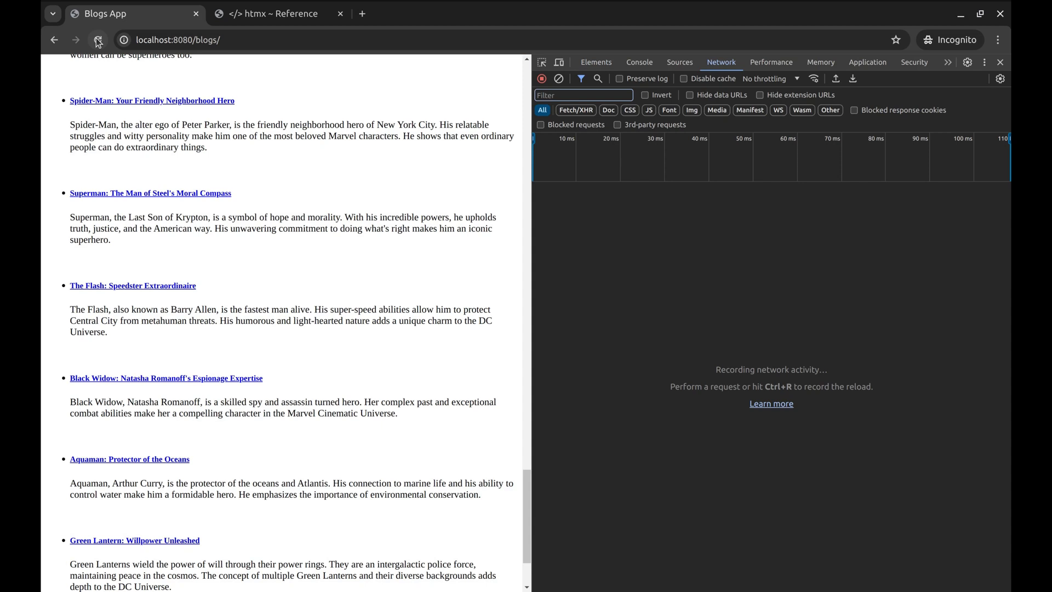
click(99, 40)
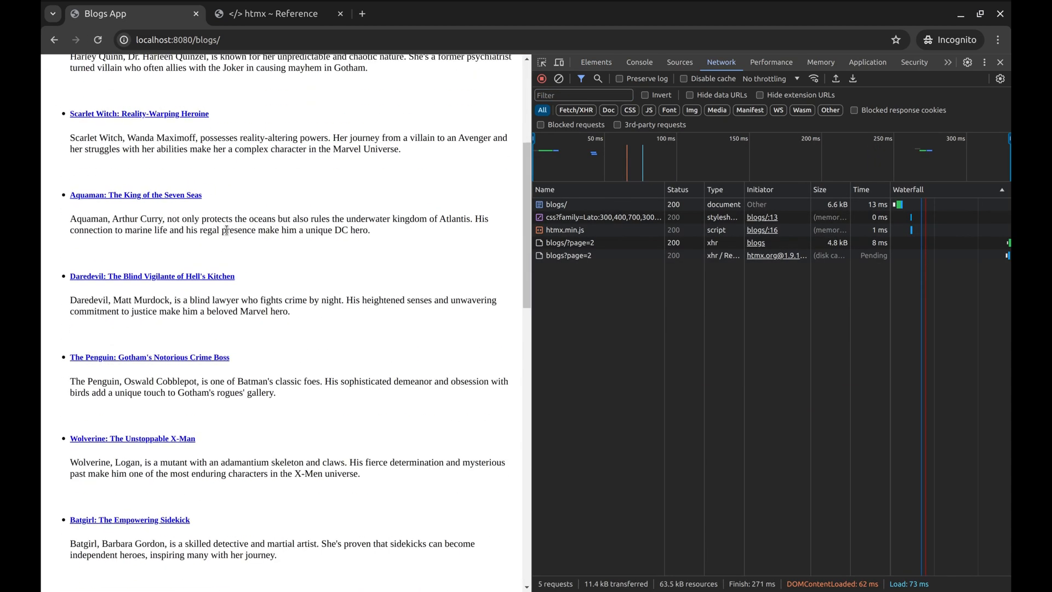
Step: Scroll the blogs list while blogs?page=N requests keep firing past the last page toward page 70
scroll(down, 3)
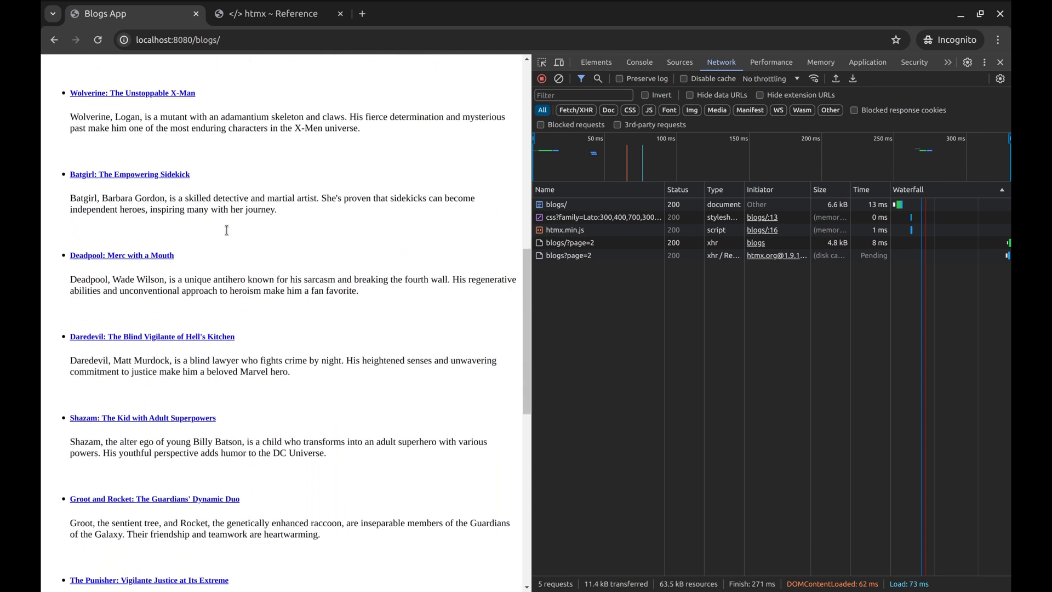
scroll(down, 3)
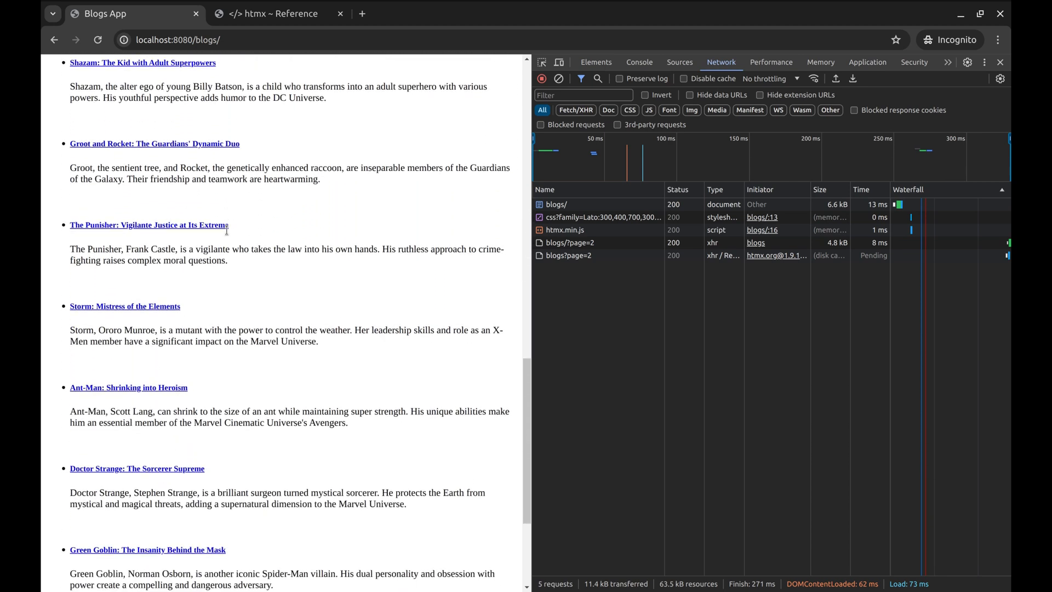
scroll(down, 3)
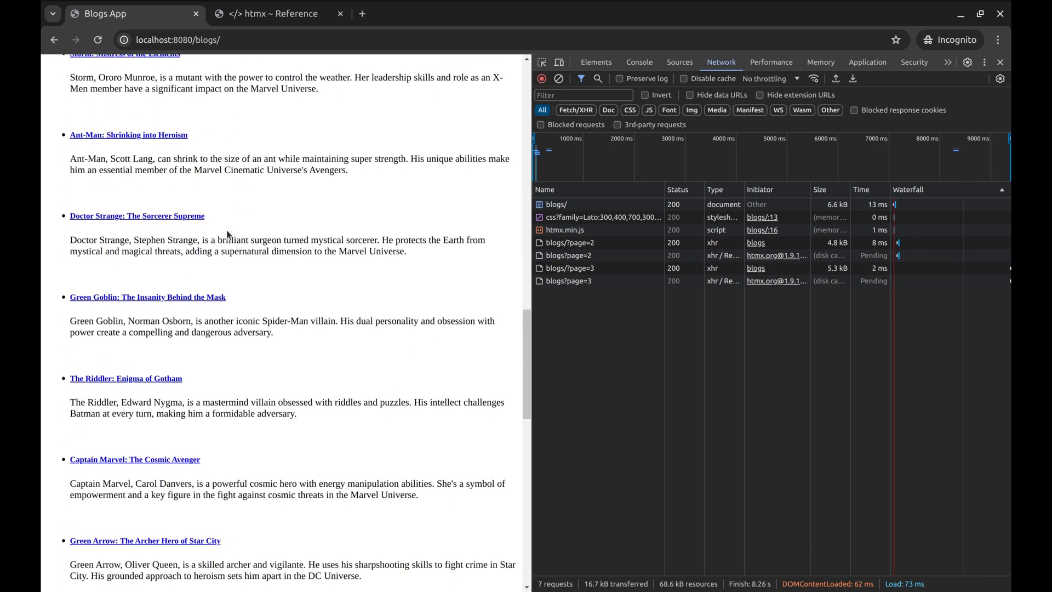
scroll(down, 3)
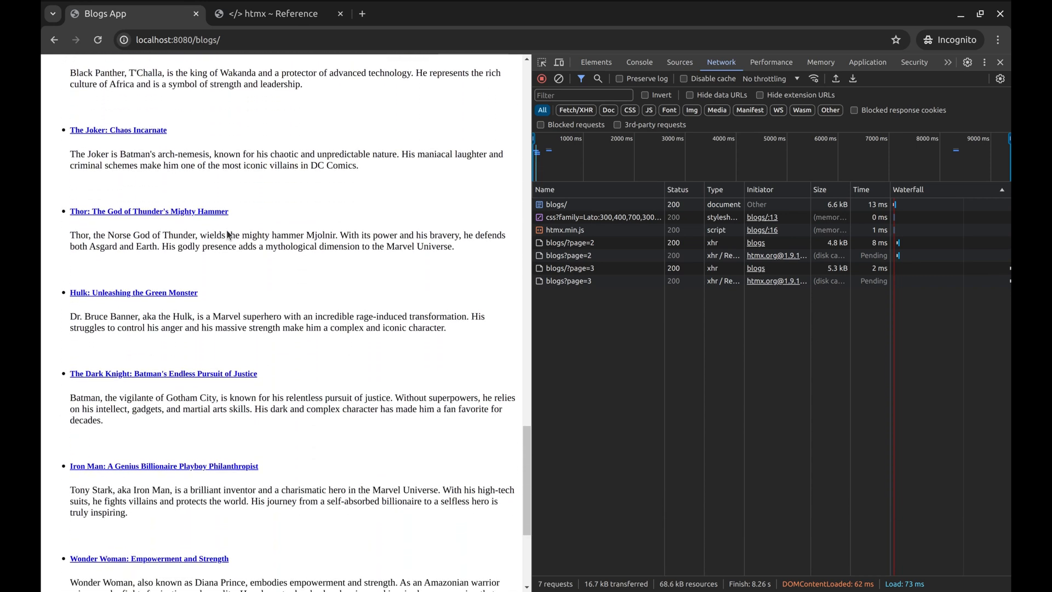
scroll(down, 3)
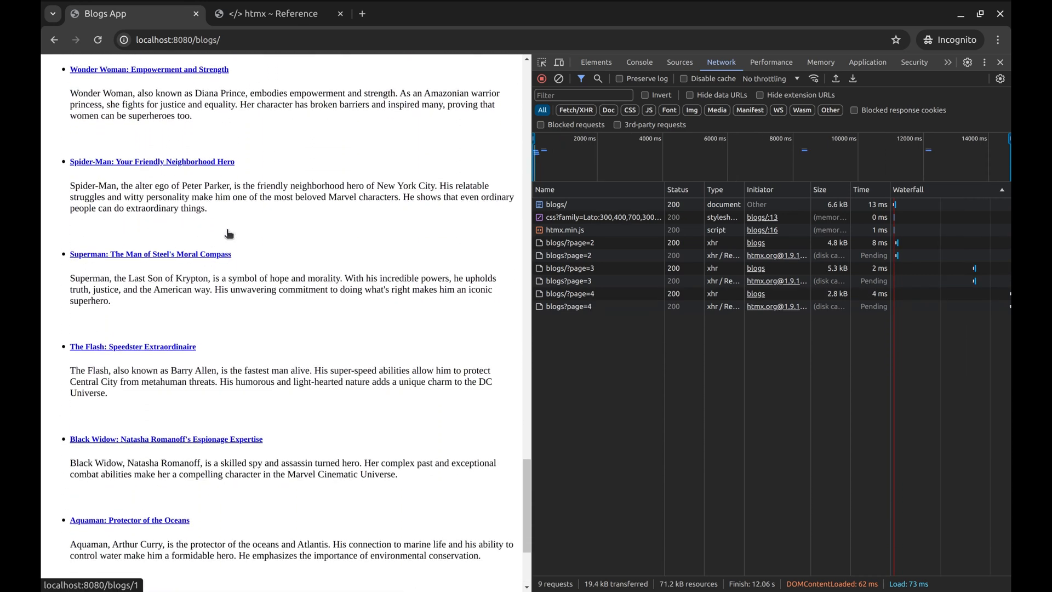
scroll(down, 3)
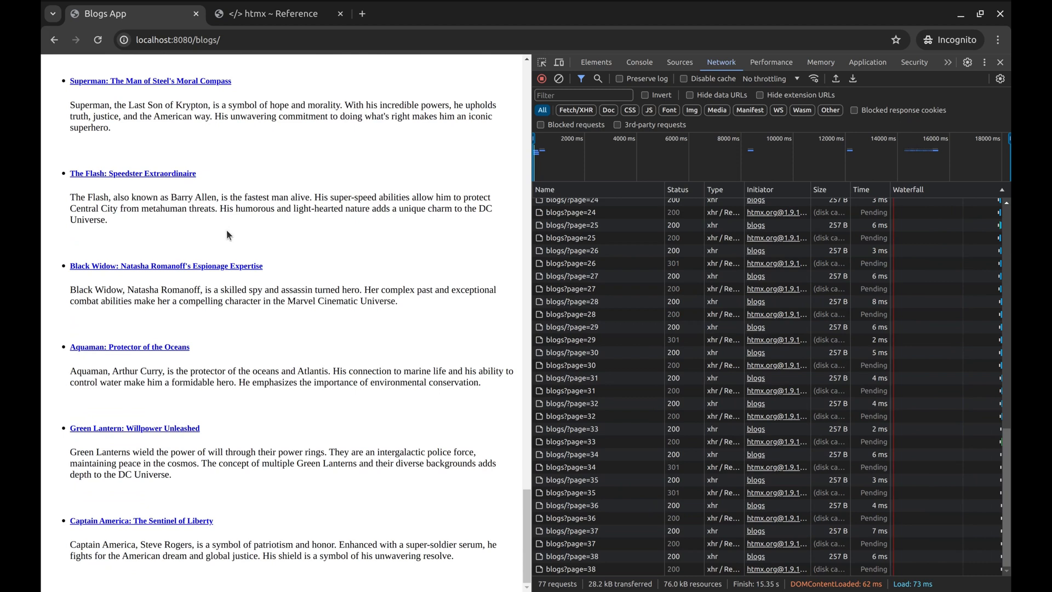
scroll(down, 3)
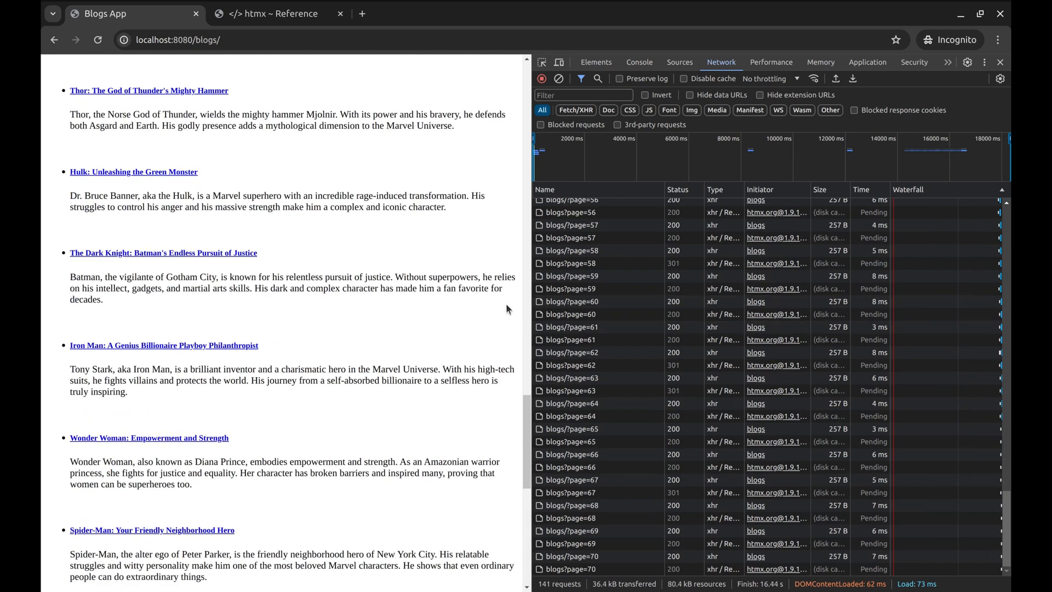
mouse_move(587, 326)
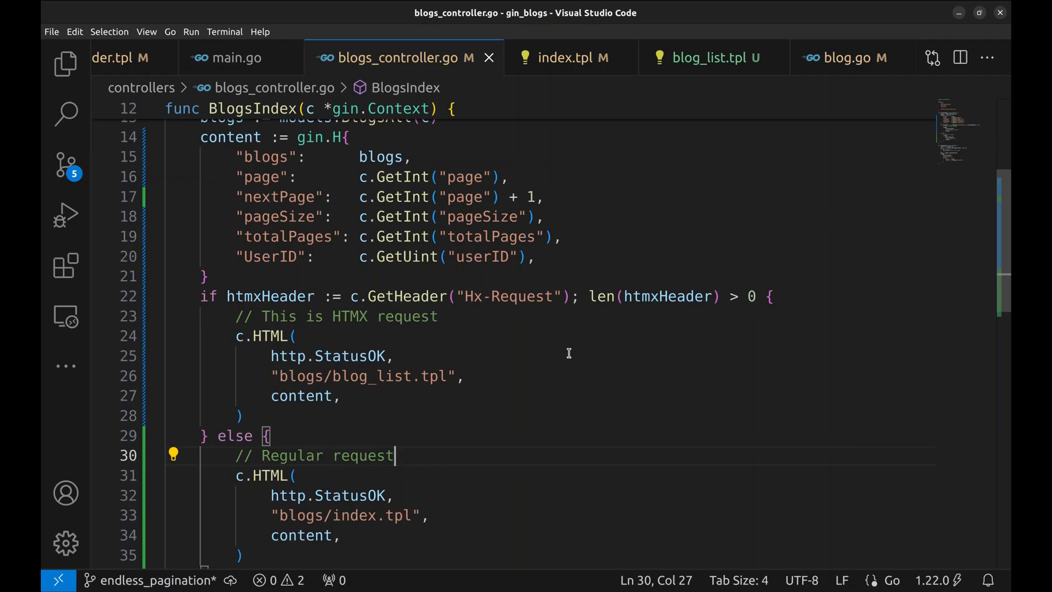
mouse_move(236, 177)
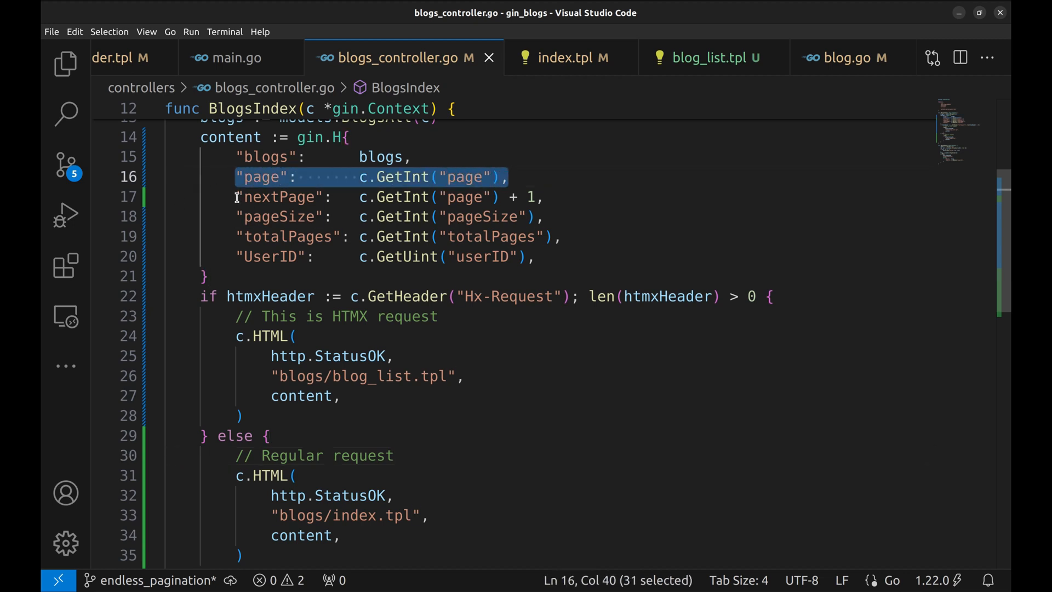
click(556, 195)
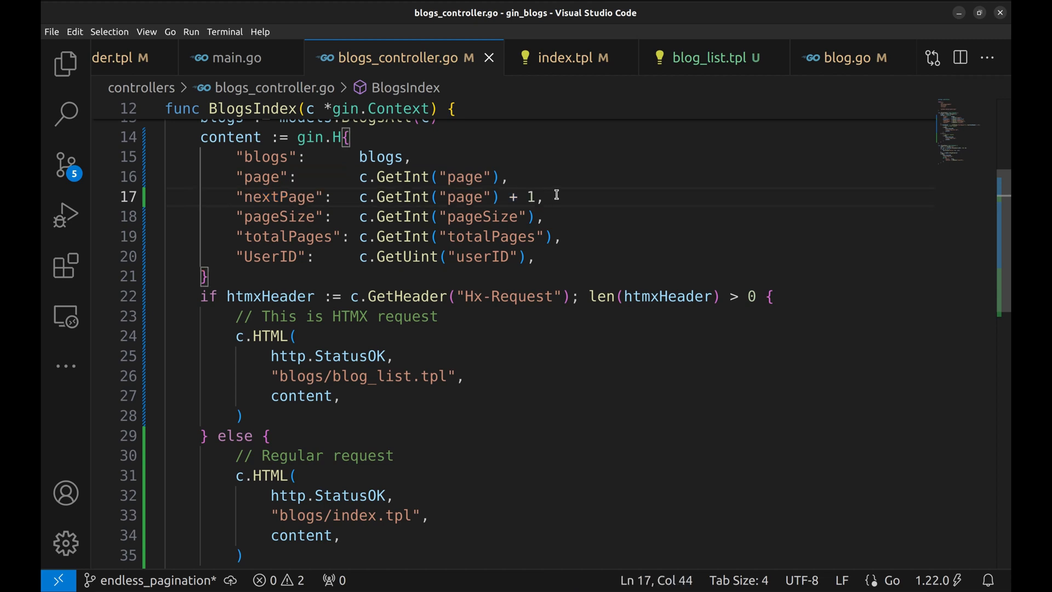
mouse_move(706, 62)
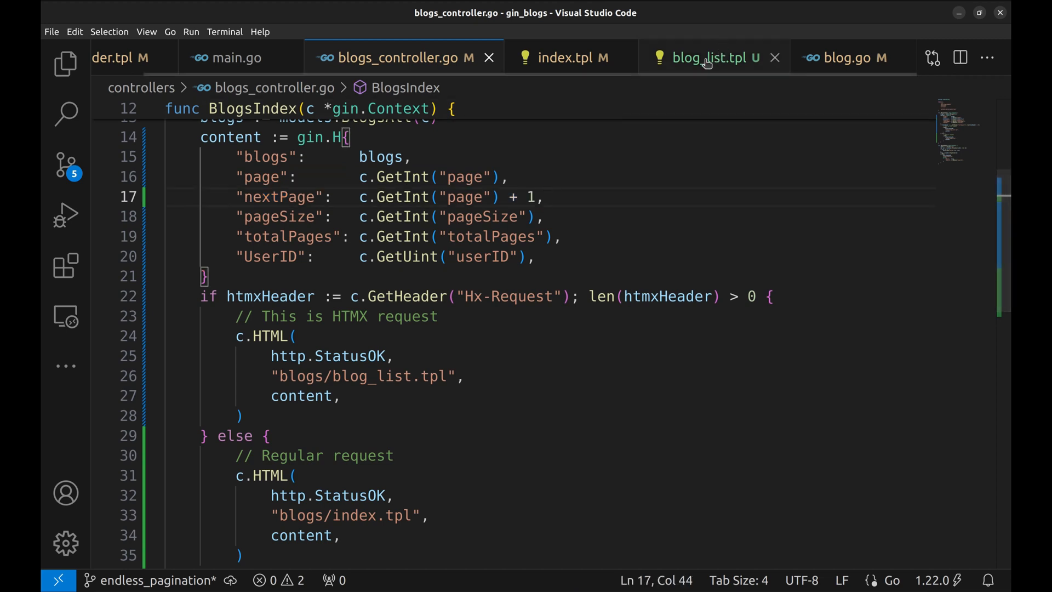
click(709, 57)
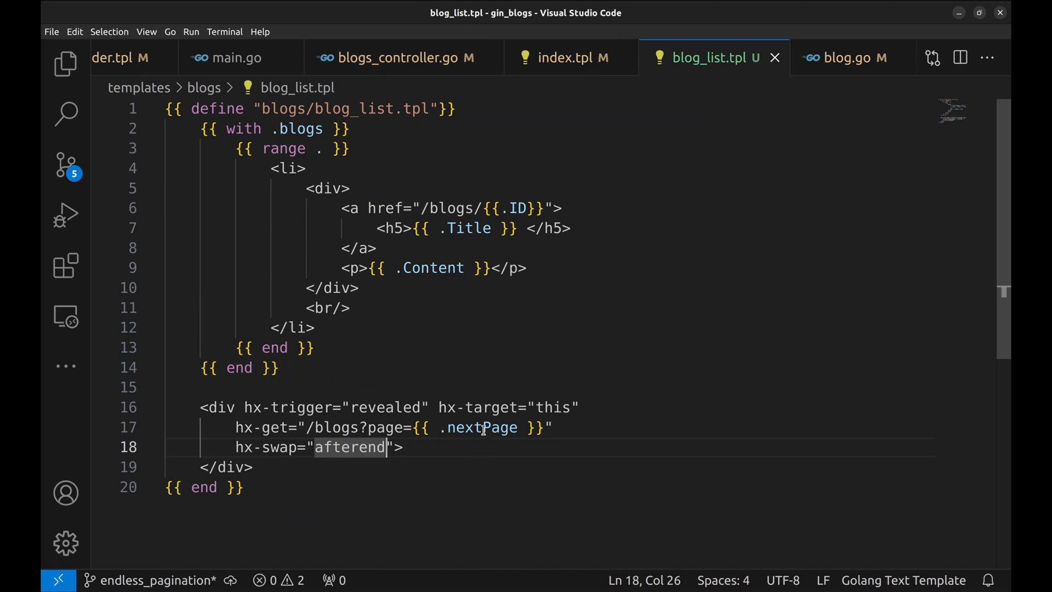
double_click(482, 427)
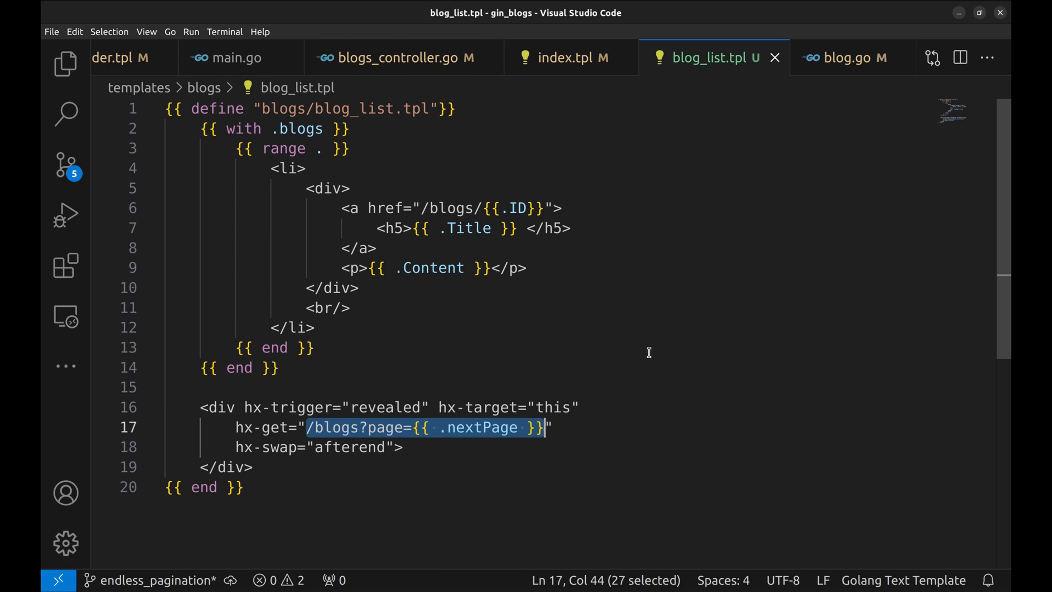
mouse_move(680, 289)
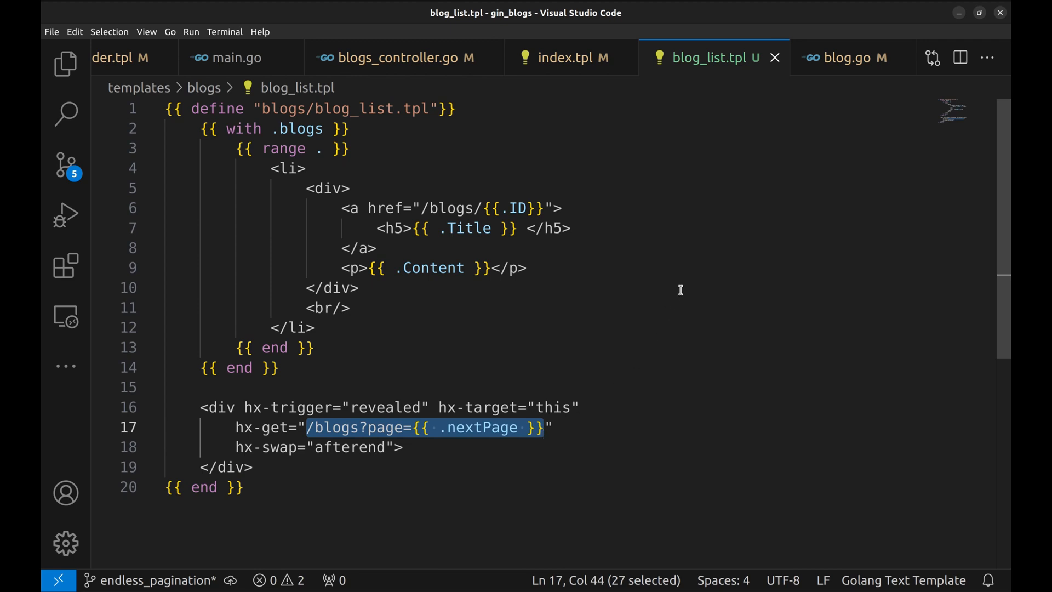
click(400, 57)
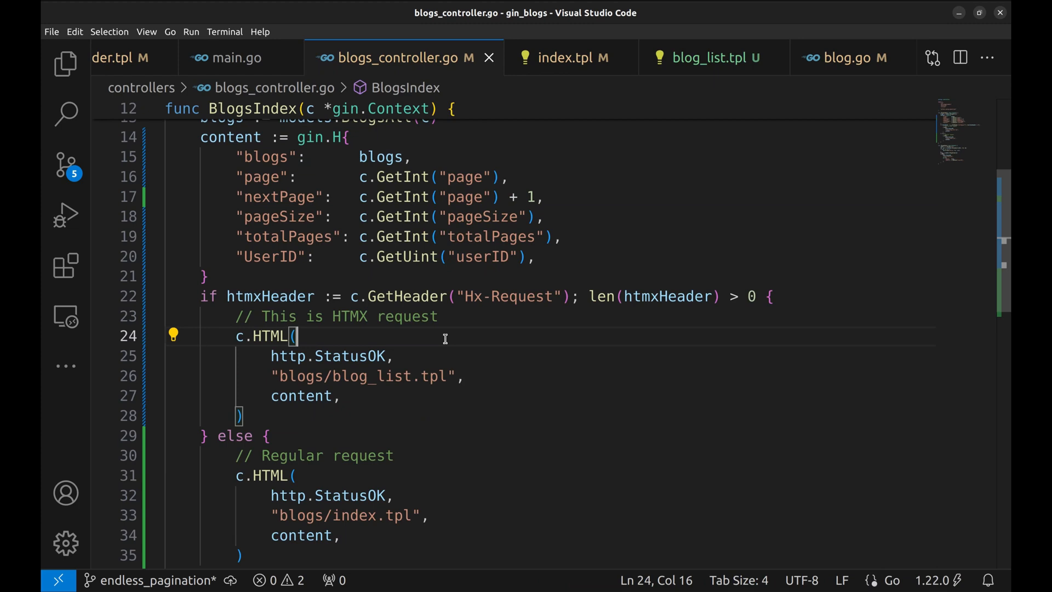
Step: Wrap the HTMX c.HTML render in an if len(*blogs) > 0 { } check
double_click(381, 158)
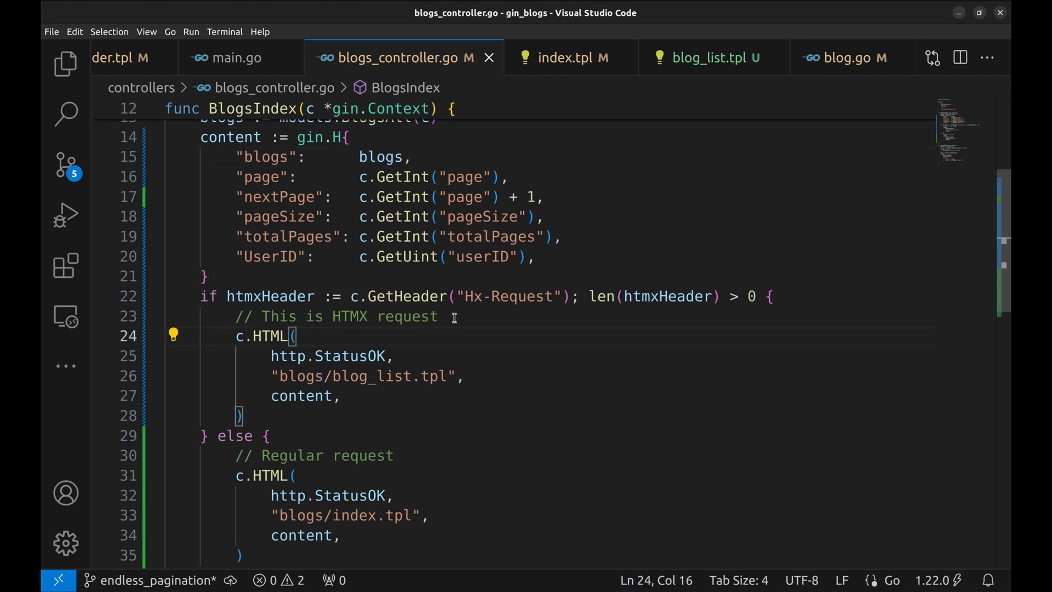
mouse_move(447, 346)
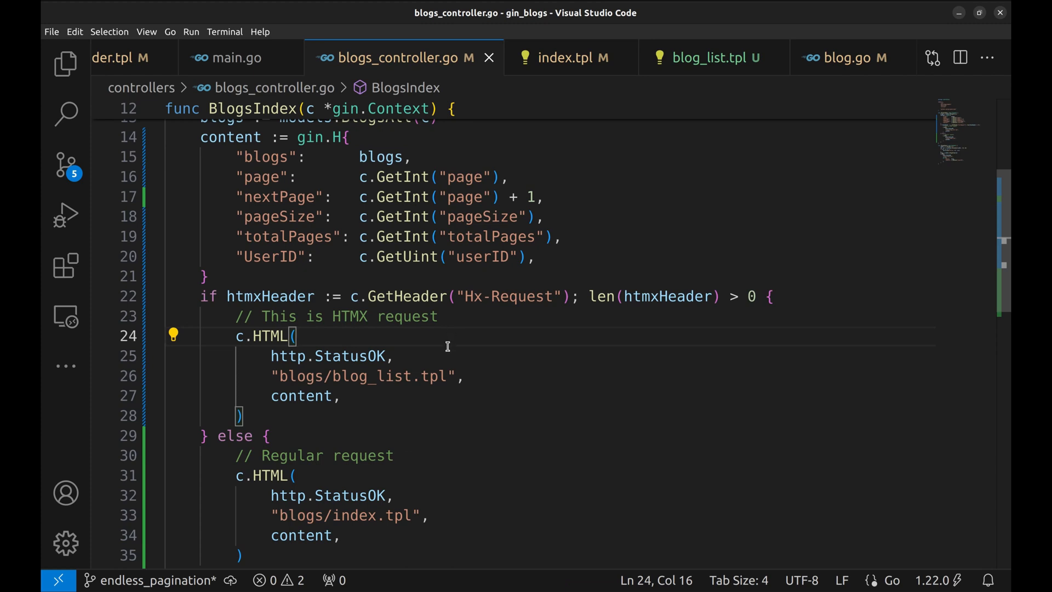
key(Enter)
text(if)
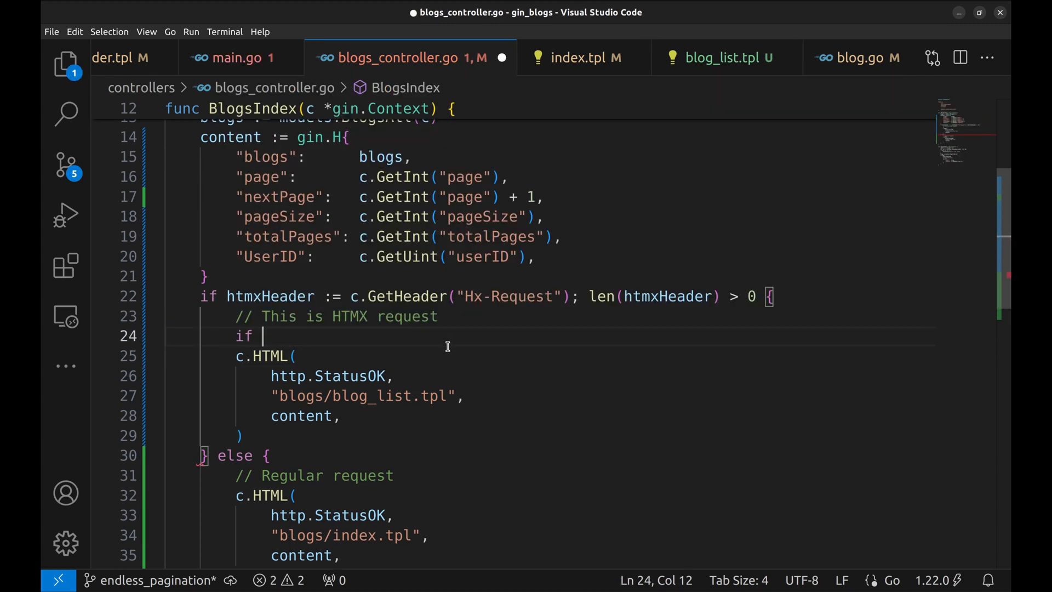
text(len(*))
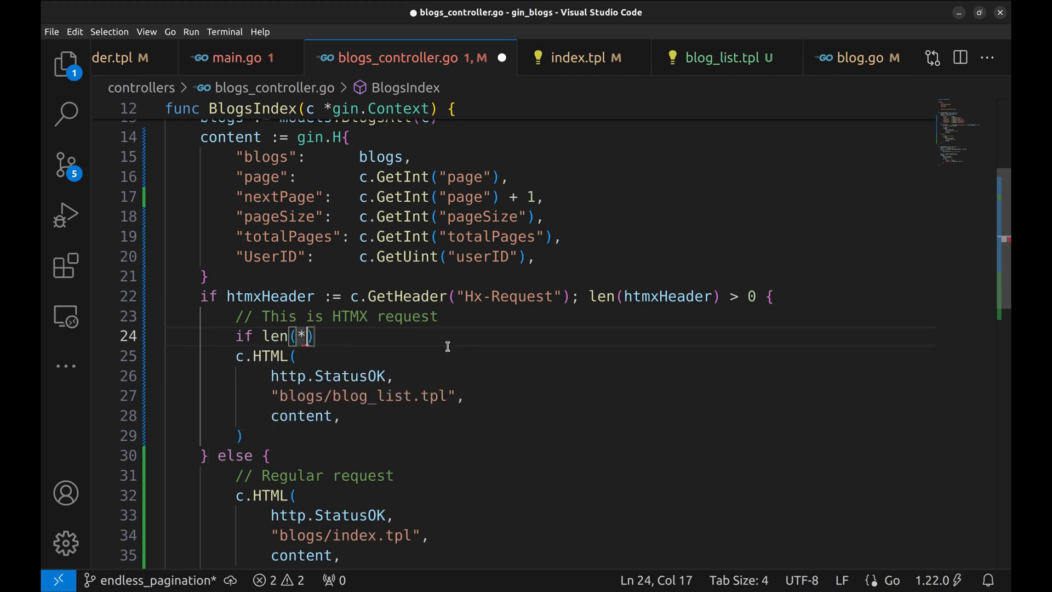
text(blogs) > 0 {)
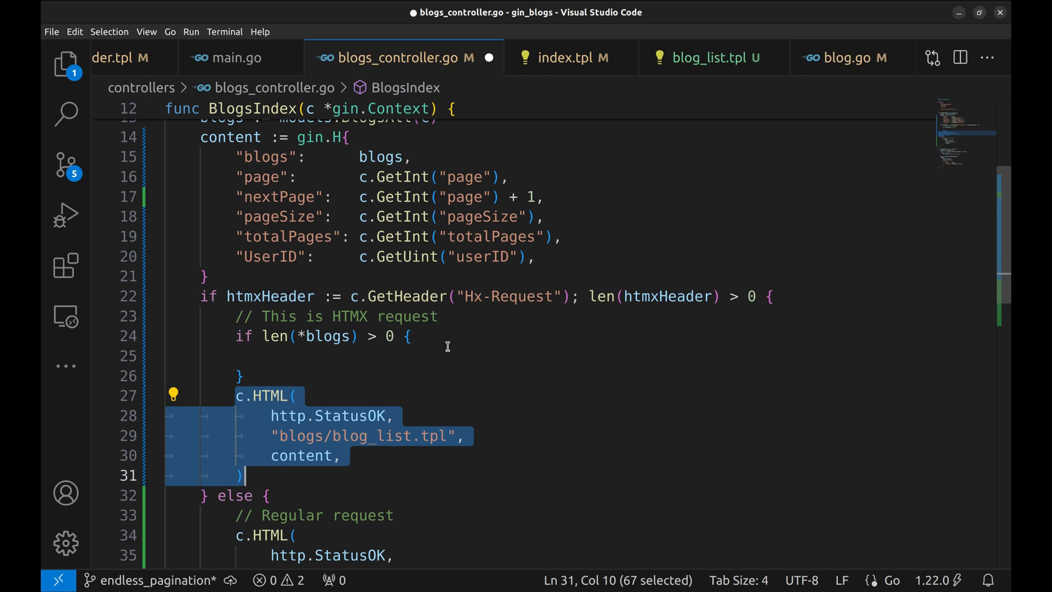
key(Delete)
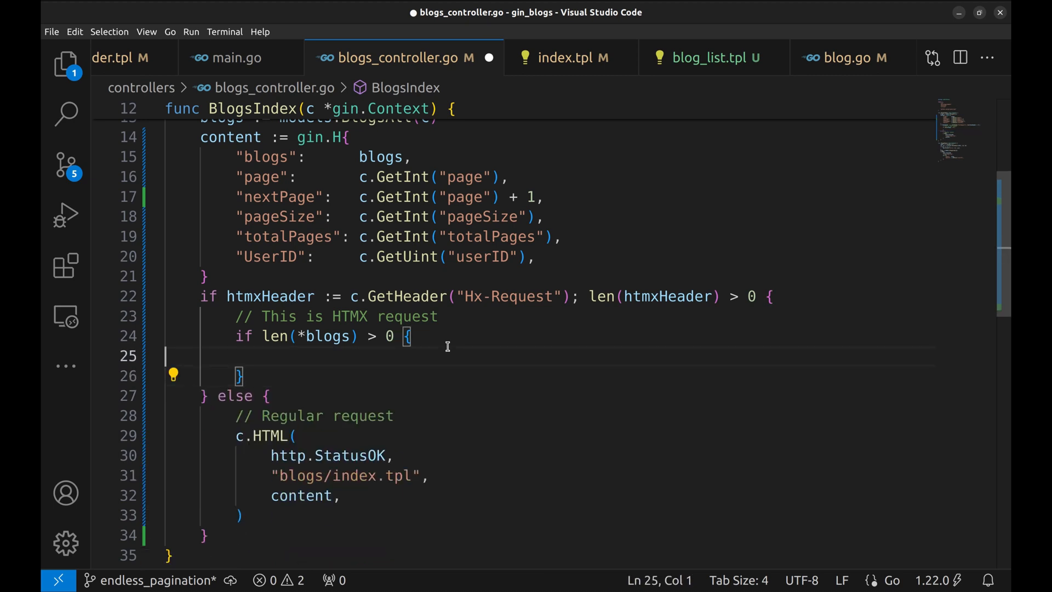
text(c.HTML()
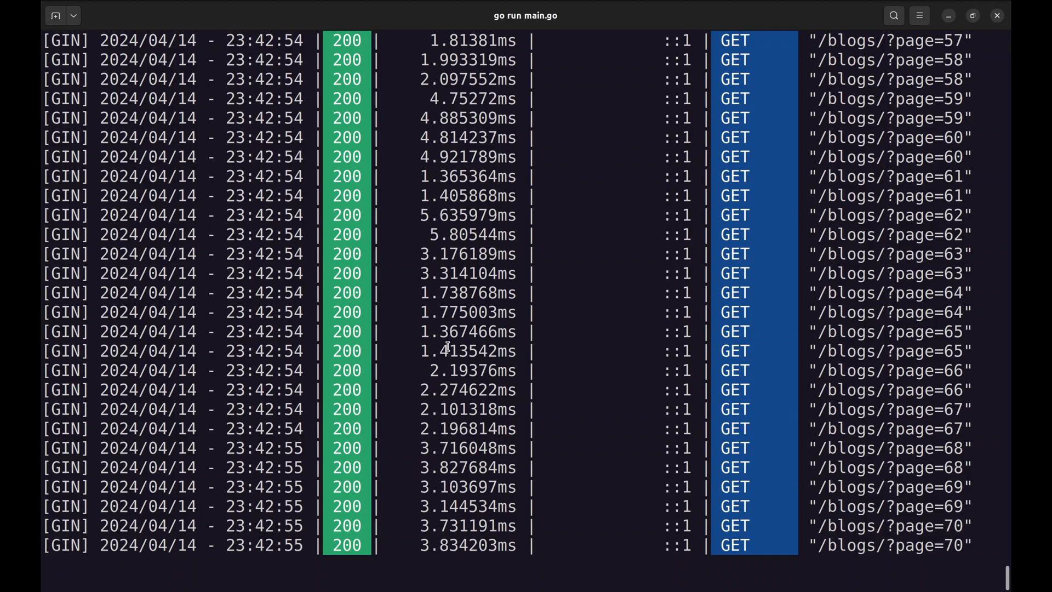
Step: Stop the Go server with Ctrl+C to restart it with the updated code
key(ctrl+c)
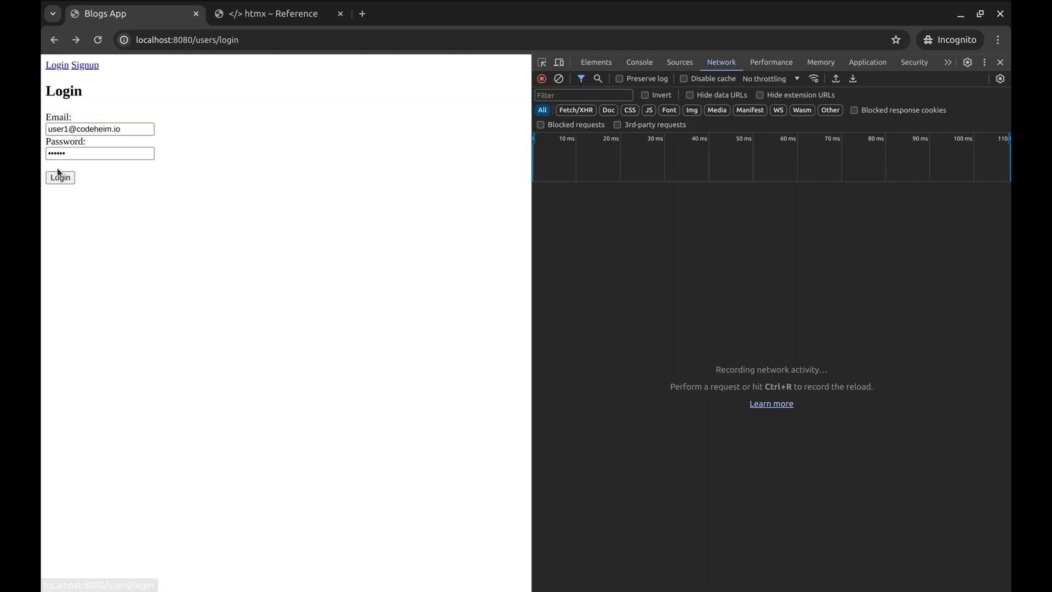
Step: Log in and scroll the blogs so pages 2 through 5 load, page 5 returning only 75 B
click(59, 177)
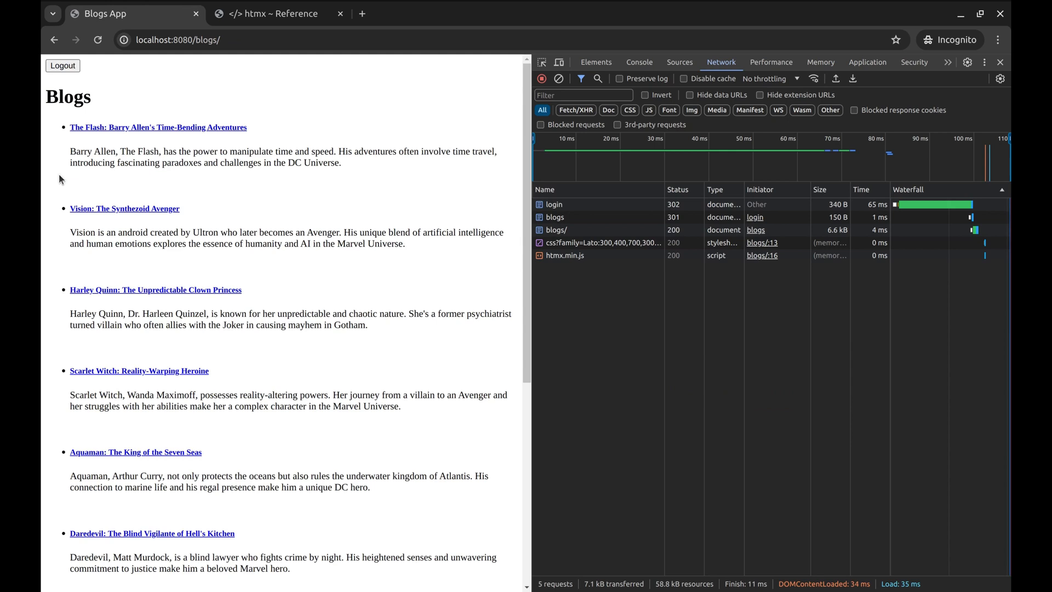
mouse_move(400, 273)
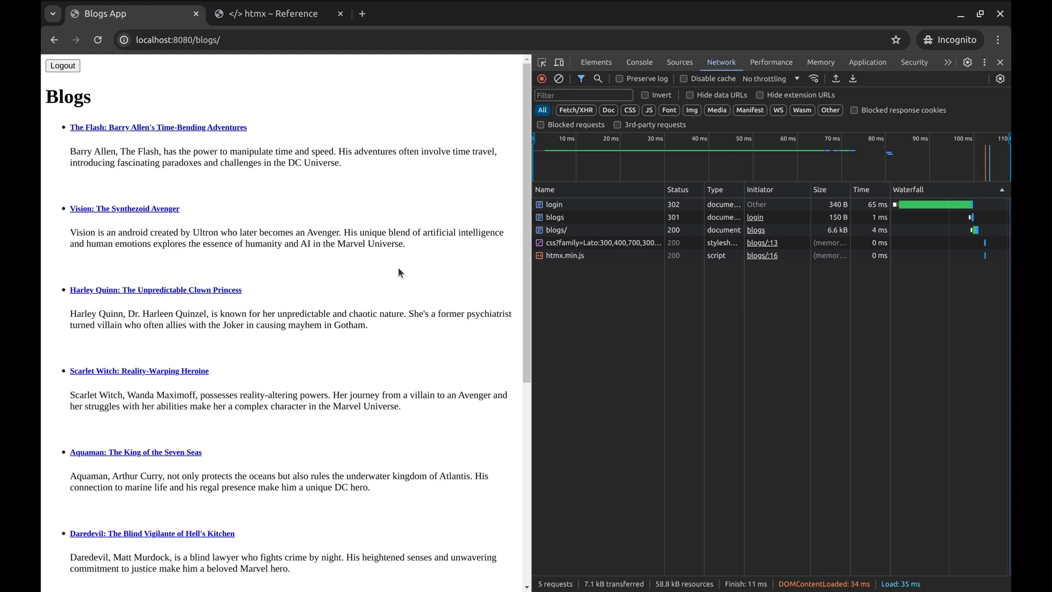
scroll(down, 3)
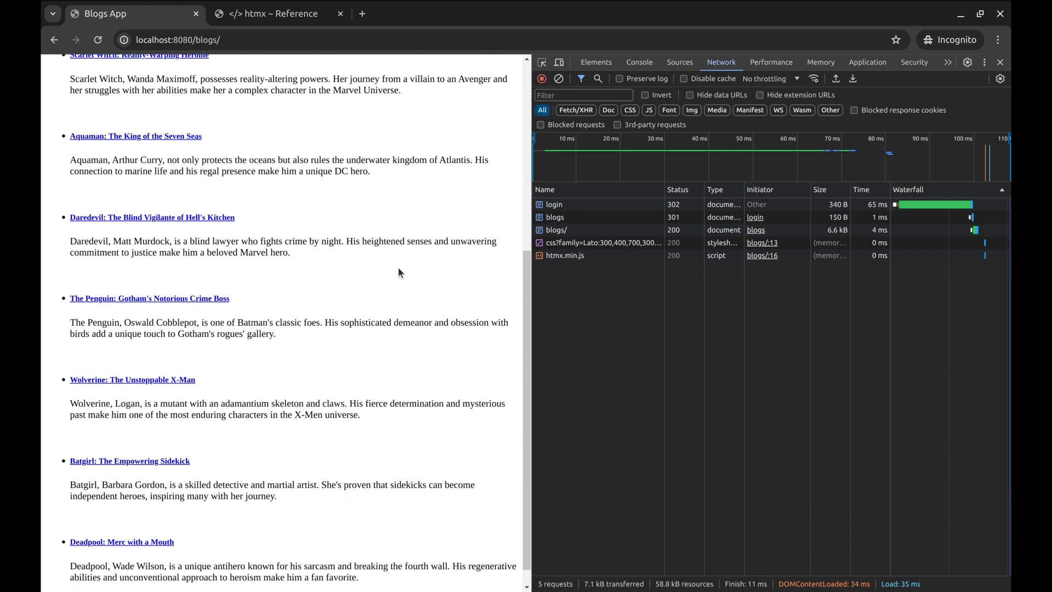
scroll(down, 3)
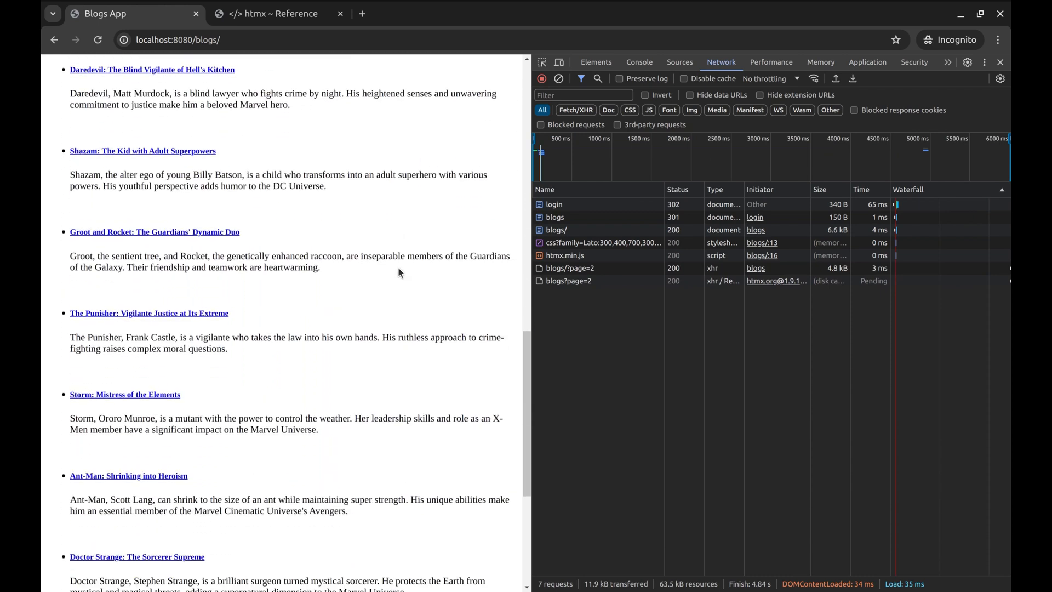
scroll(down, 3)
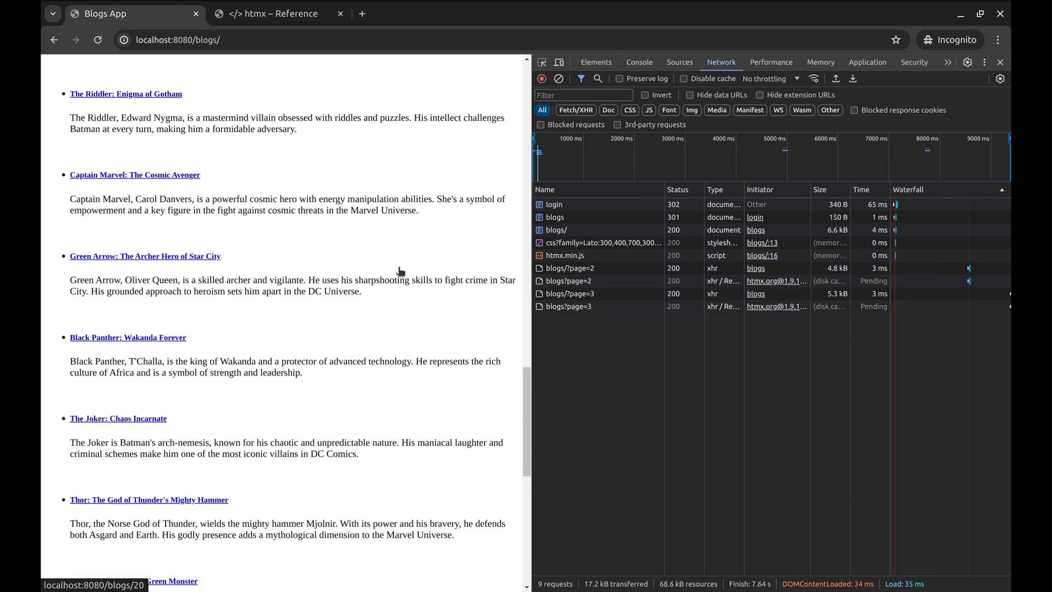
scroll(down, 3)
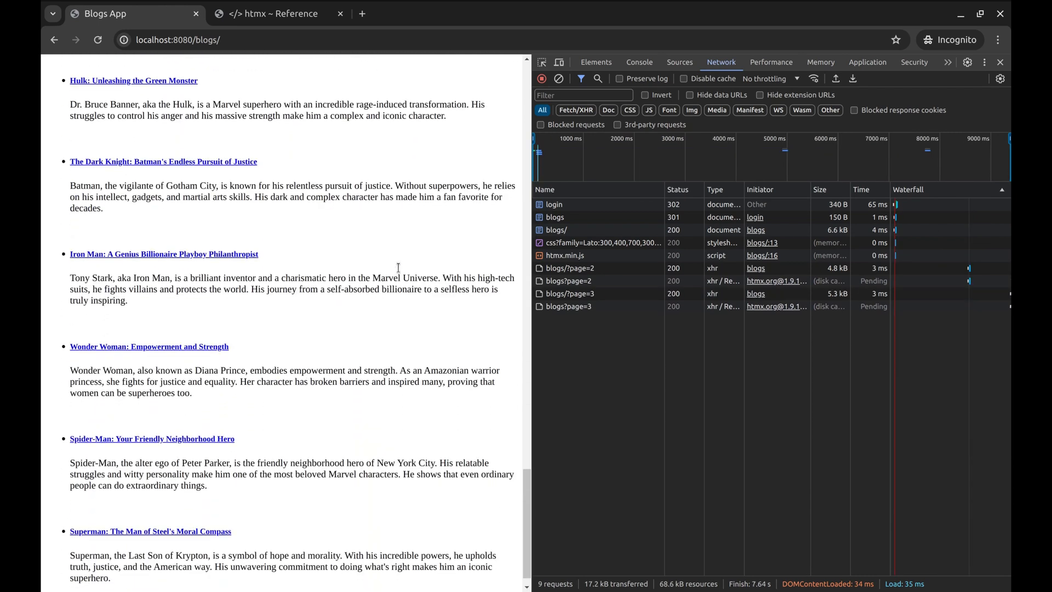
scroll(down, 3)
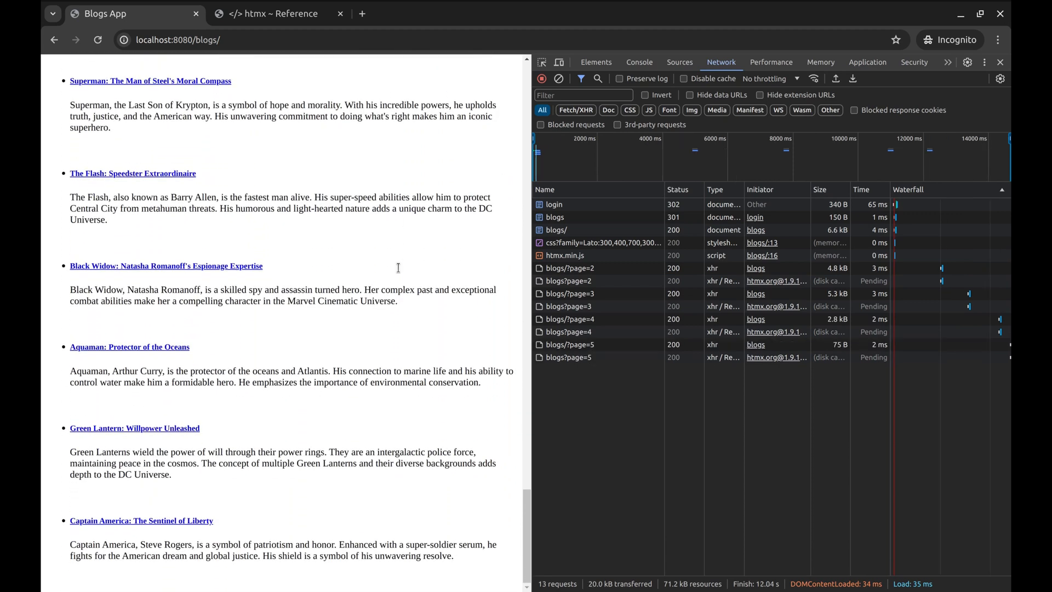